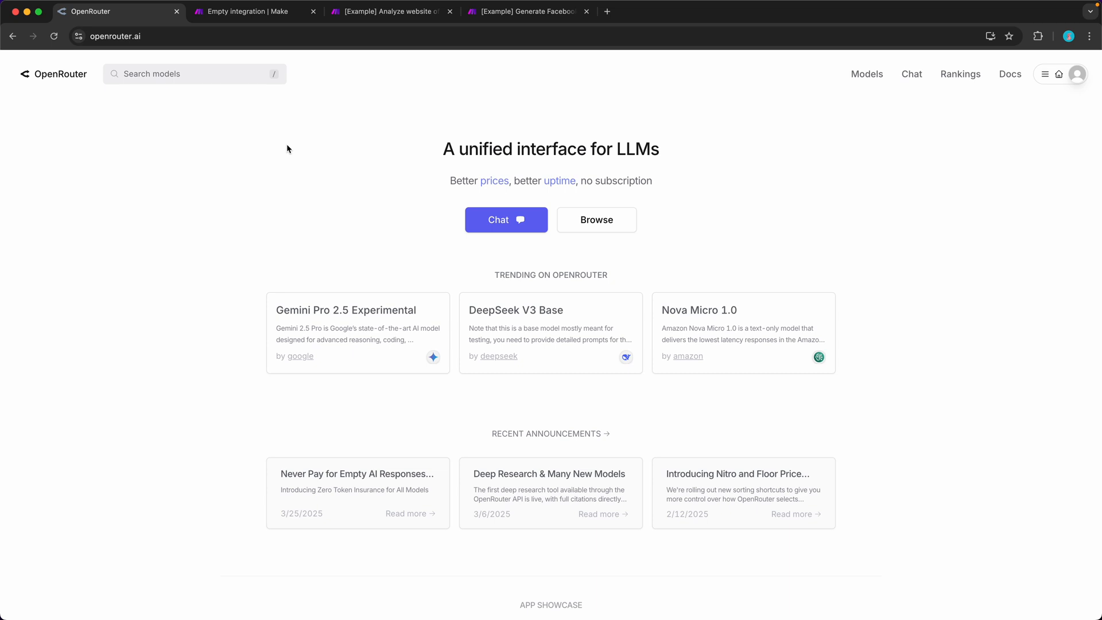
Browse OpenRouter's model catalogue, filtering by openai, goog, deeps and free.
click(867, 74)
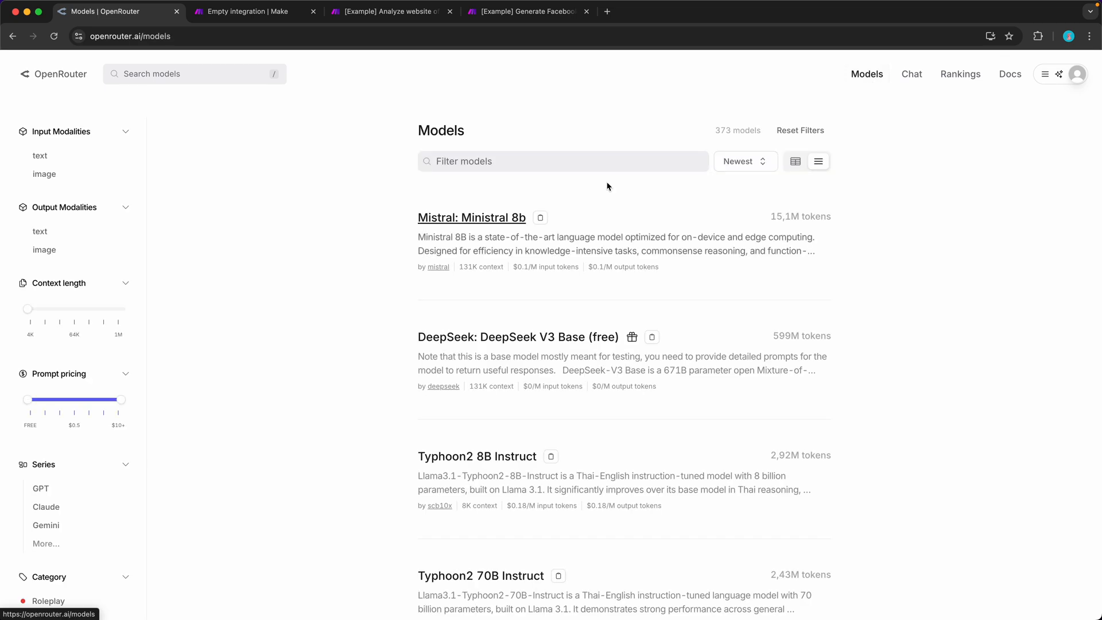
scroll(down, 3)
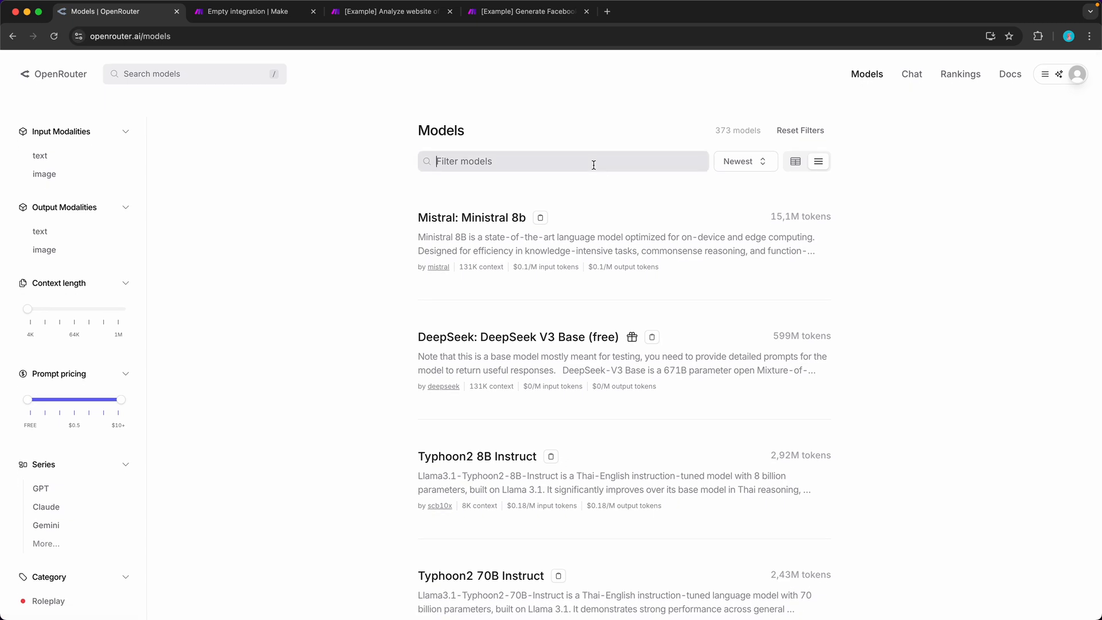
text(openai)
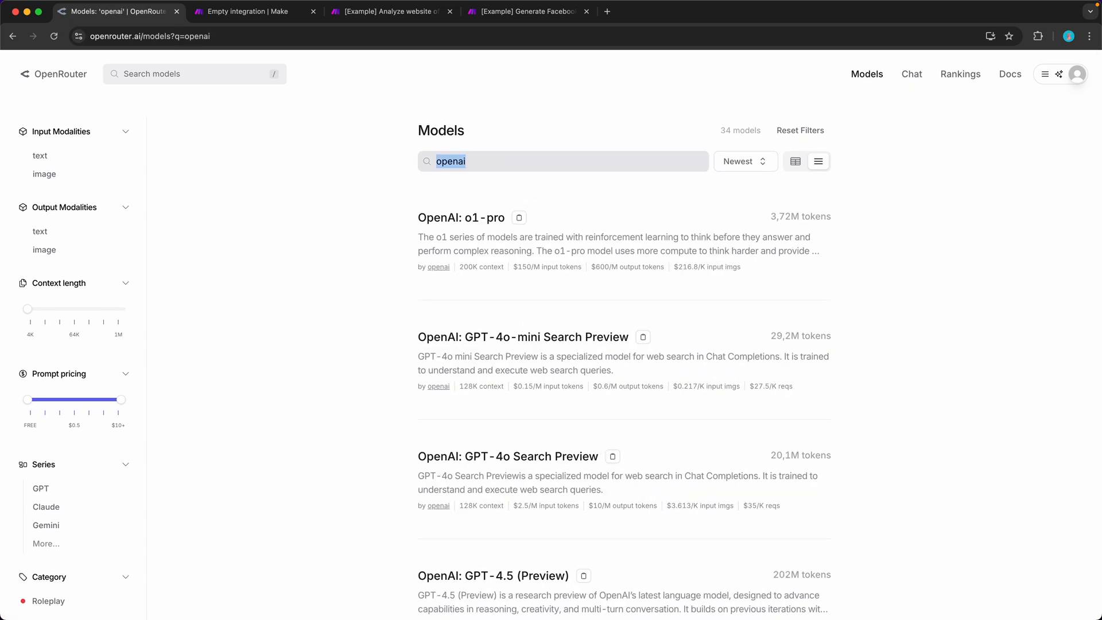
text(goog)
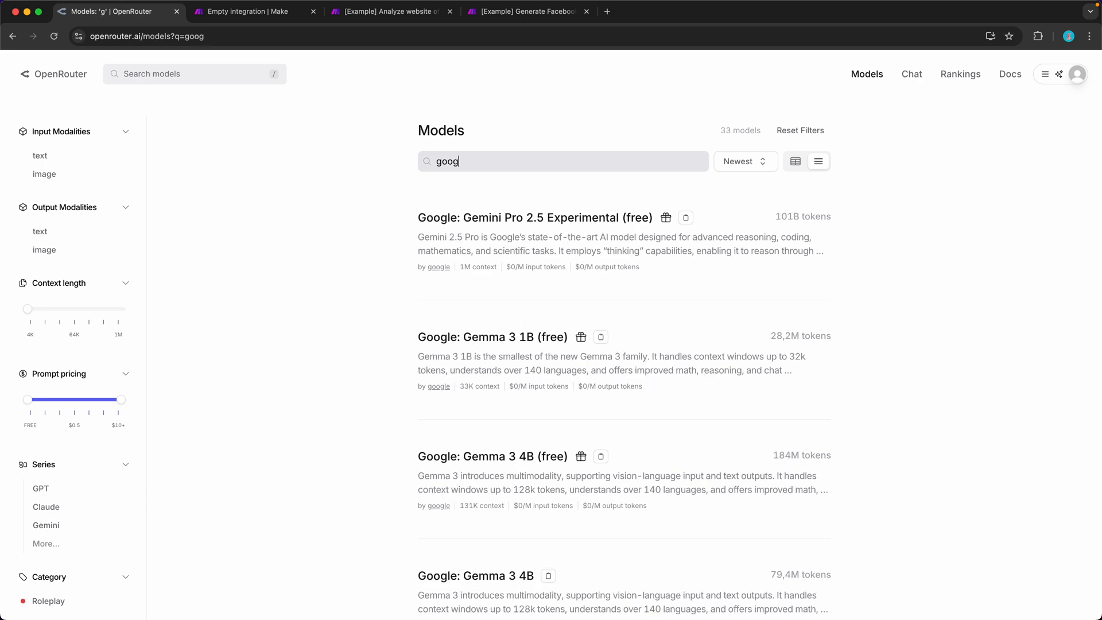
text(deepseek)
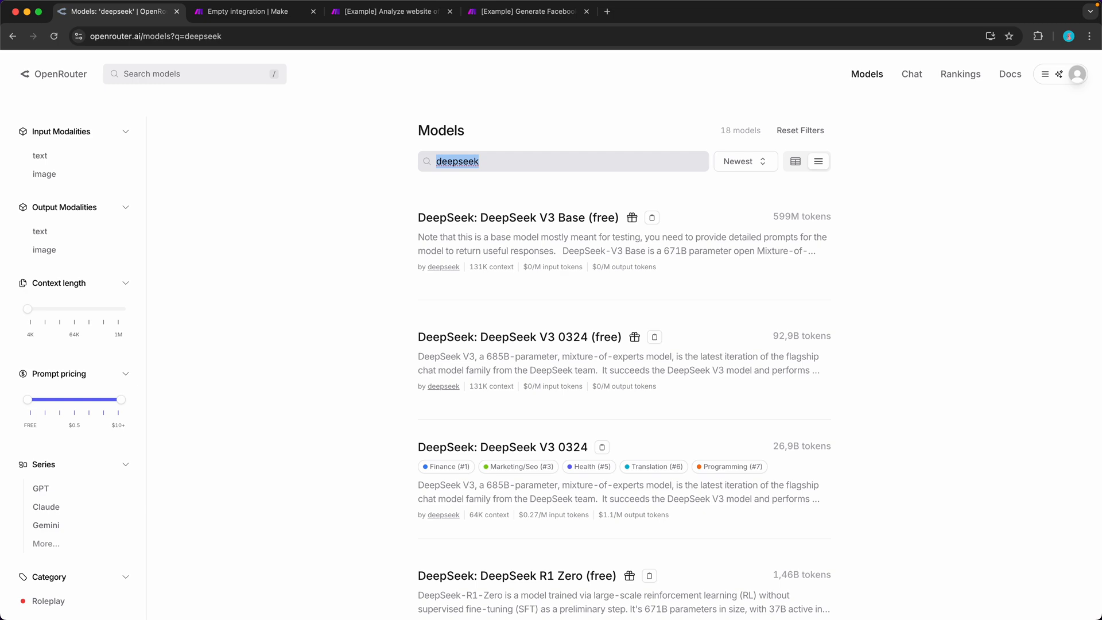
text(free)
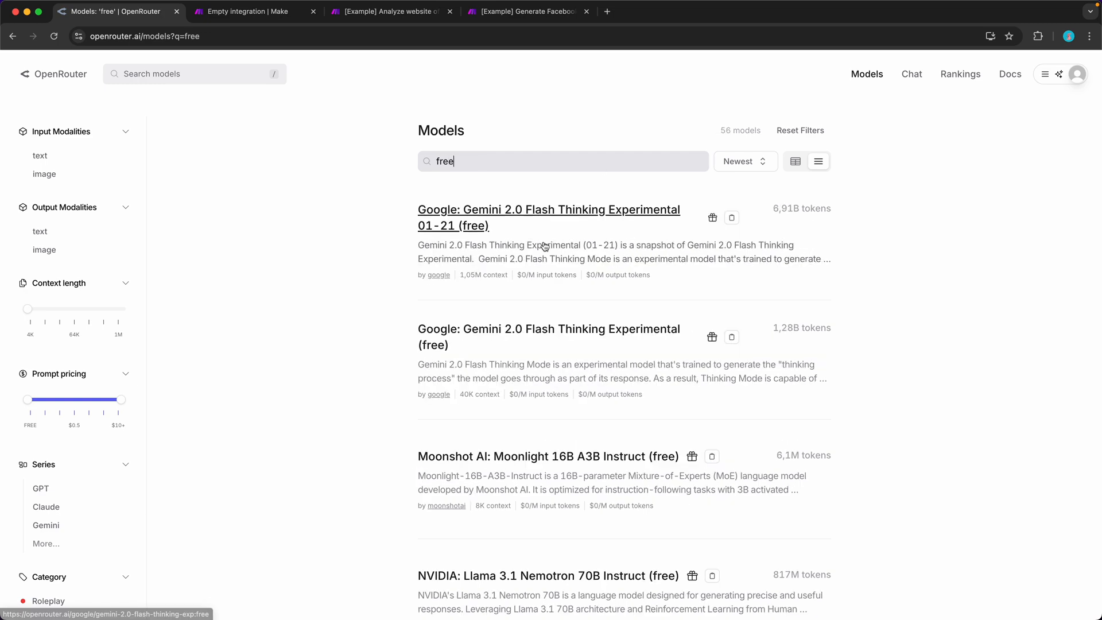
click(391, 11)
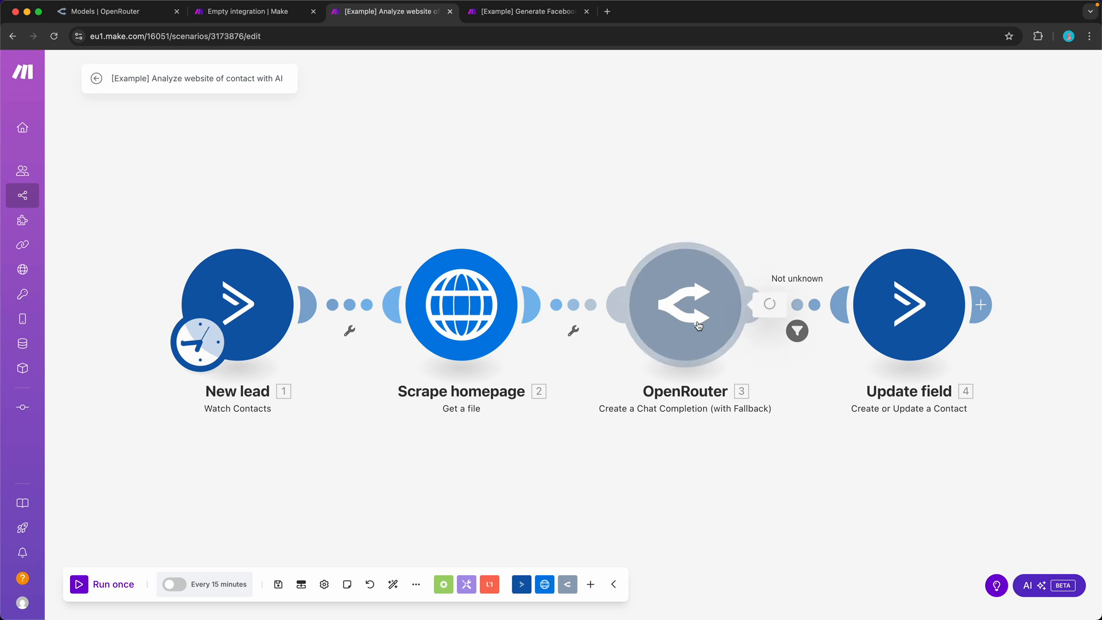
Inspect the example OpenRouter step's prompt messages and free DeepSeek and Llama fallback models.
click(683, 304)
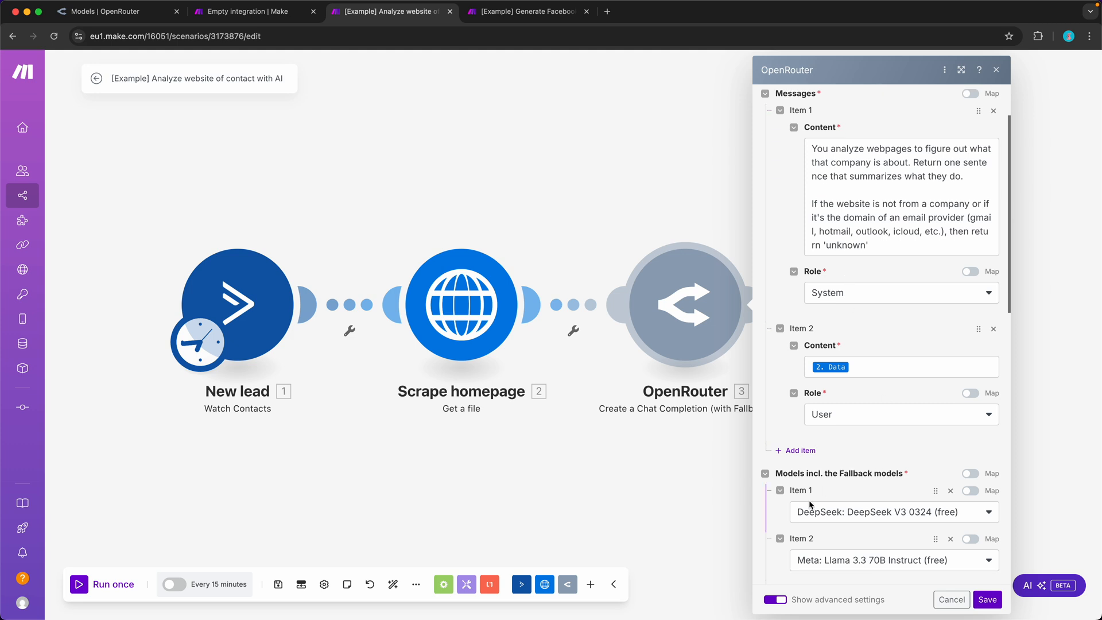
scroll(down, 3)
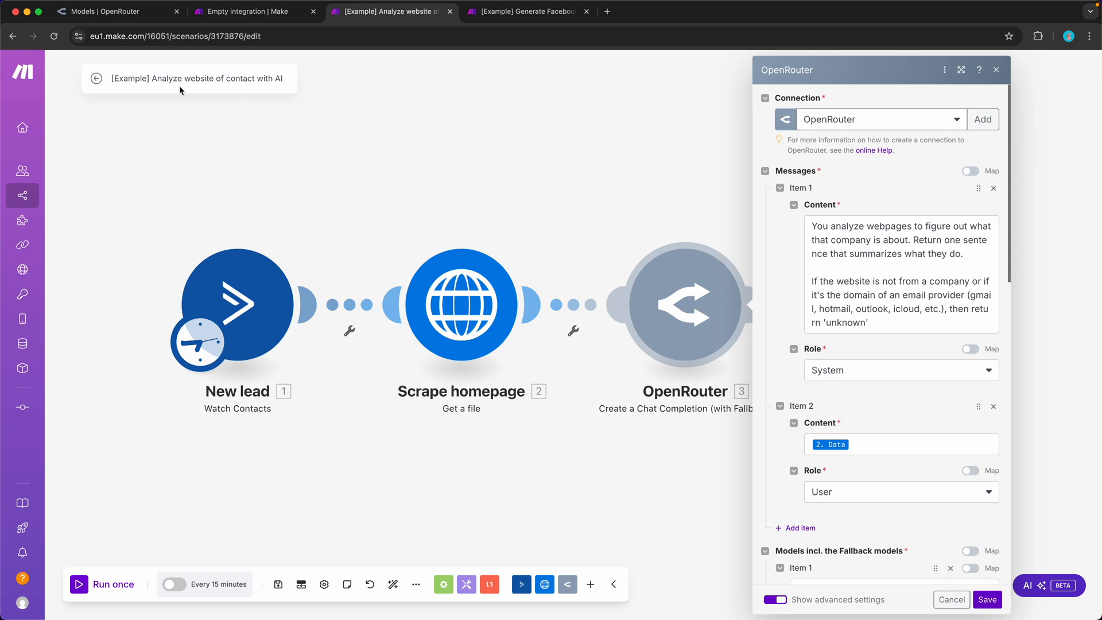
click(106, 12)
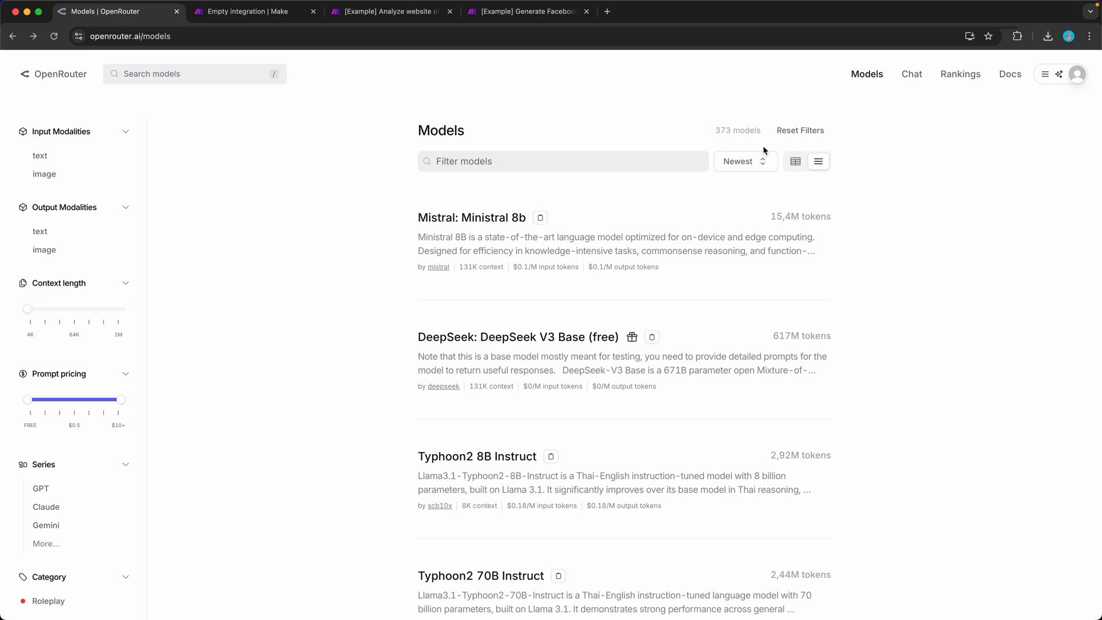
Check the $5 credit balance, then generate an OpenRouter API key named Make.
click(1076, 74)
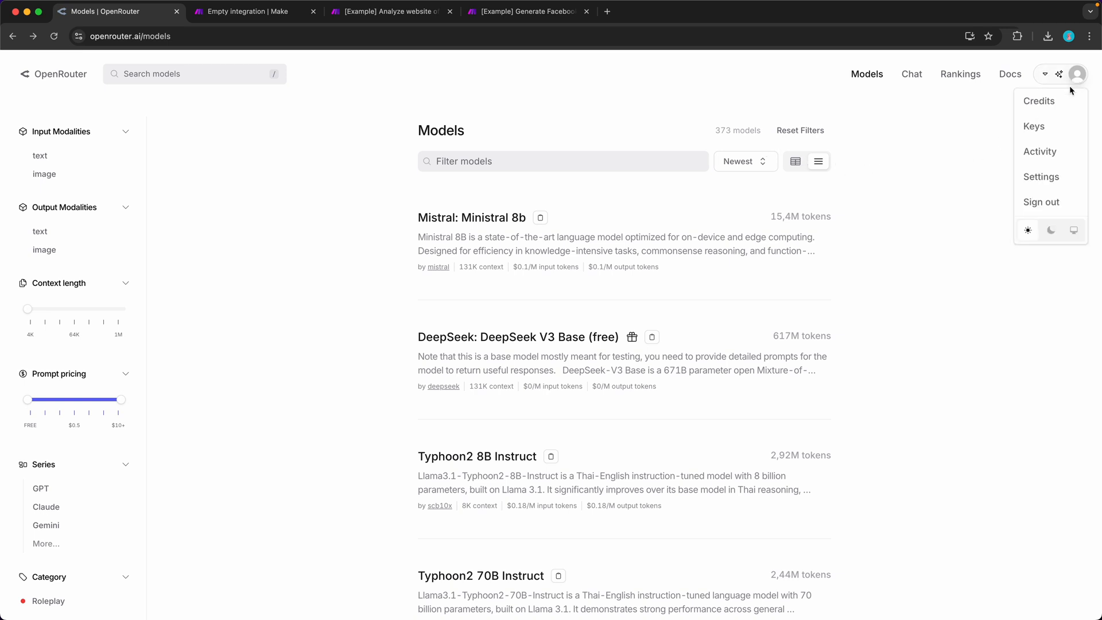
click(1039, 101)
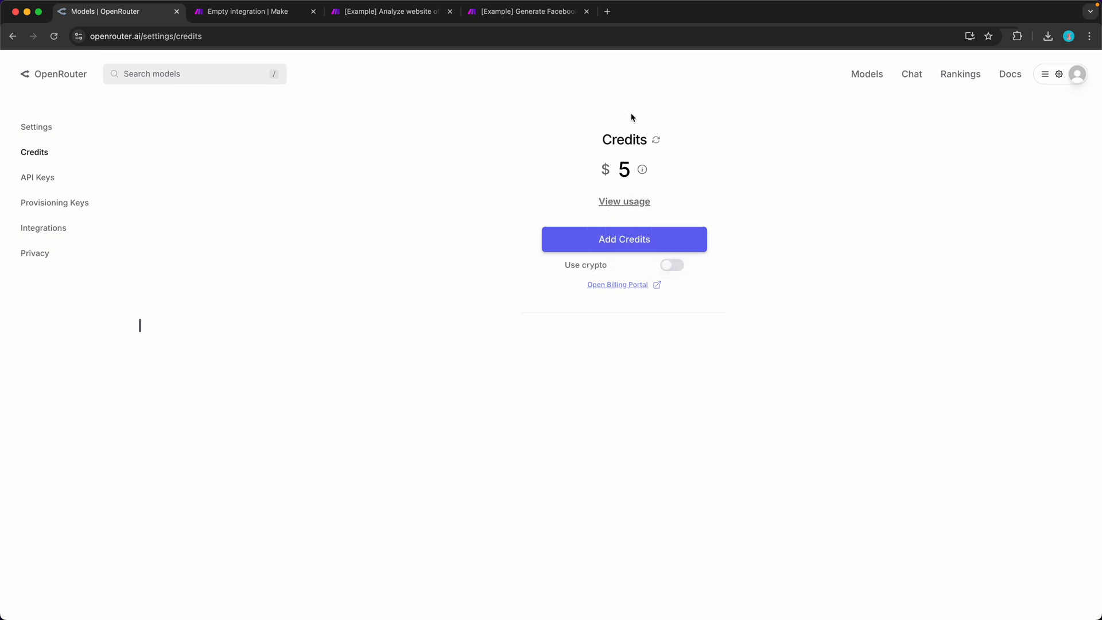
mouse_move(867, 74)
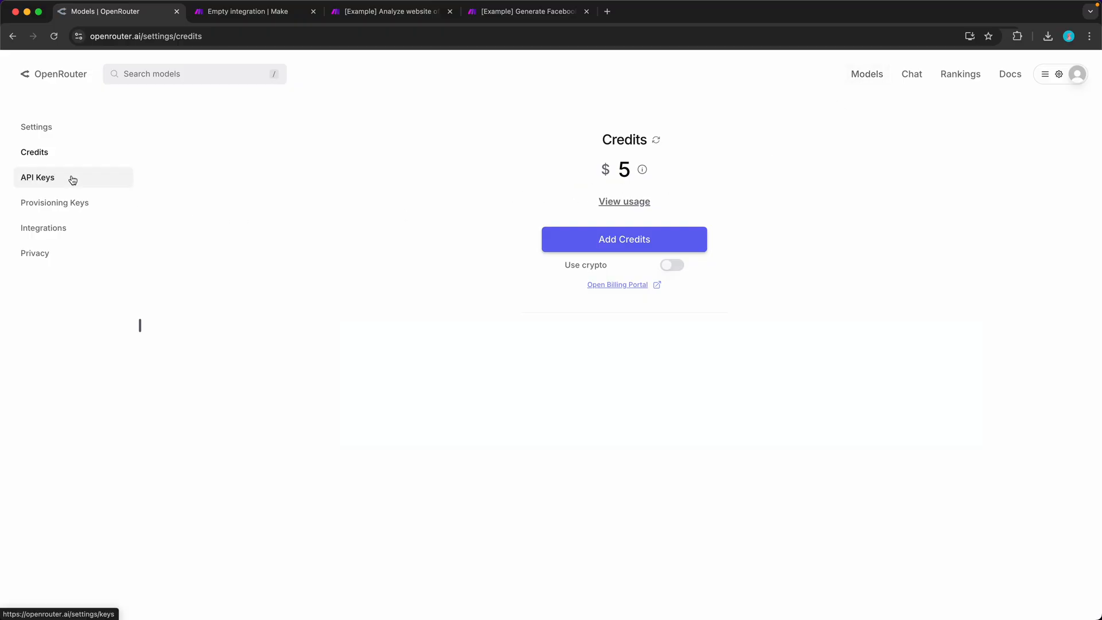
click(38, 177)
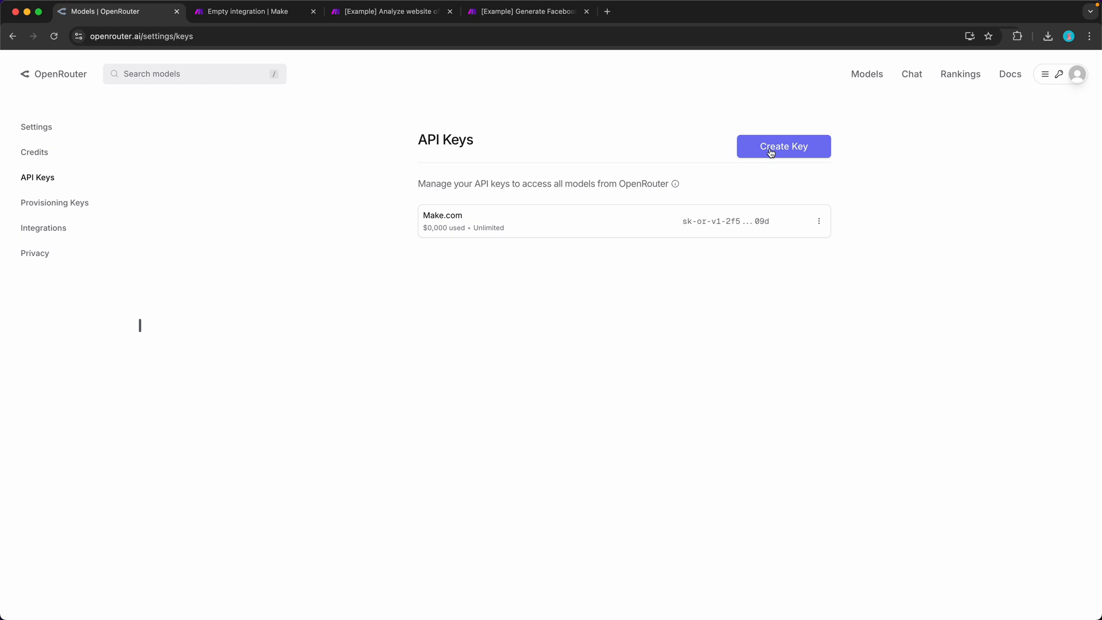
click(782, 146)
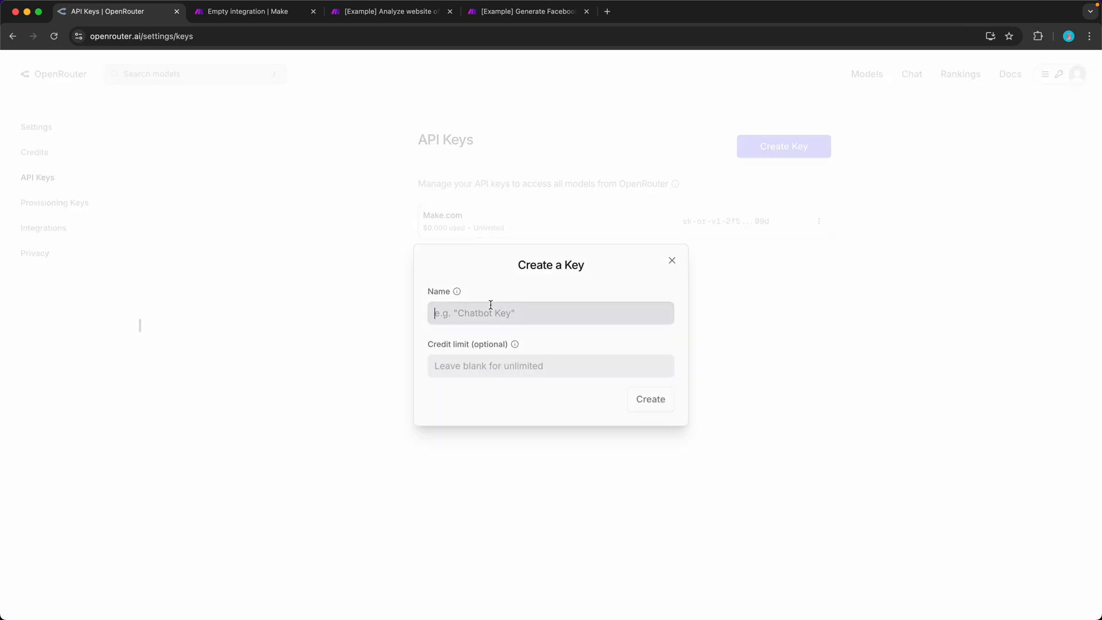
text(Make)
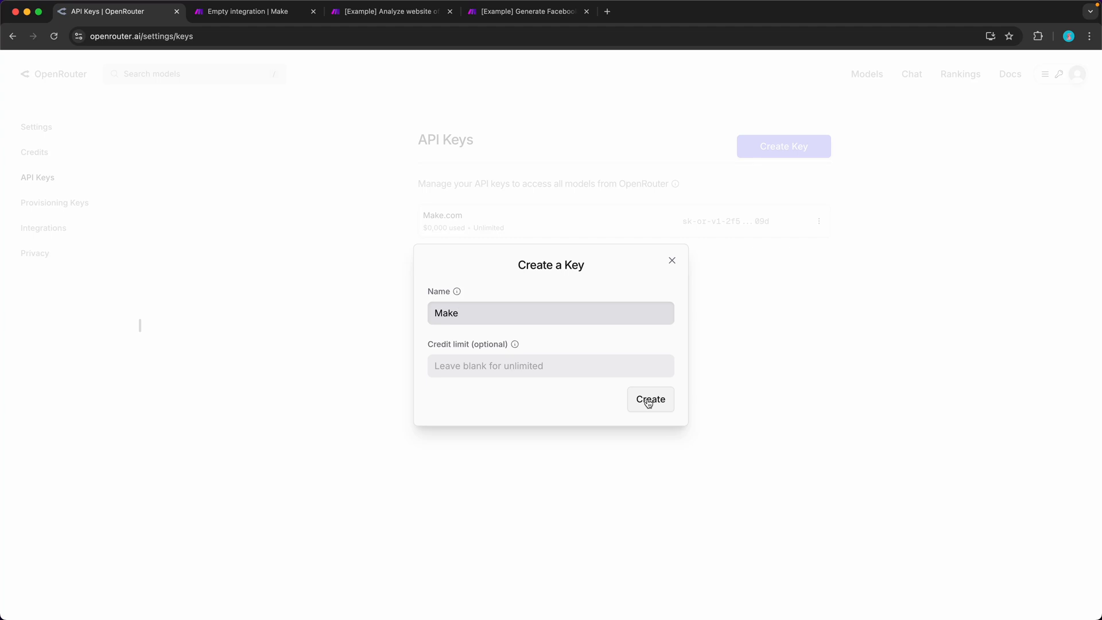
click(648, 400)
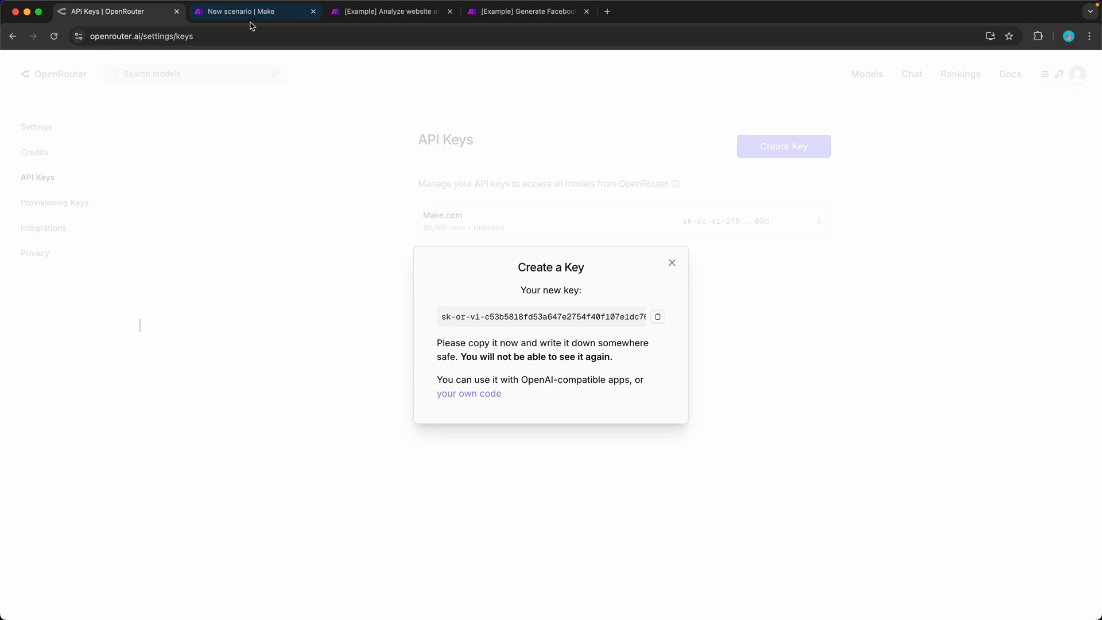
Add OpenRouter's Create a Chat Completion action with a new connection named OpenRouter.
click(254, 11)
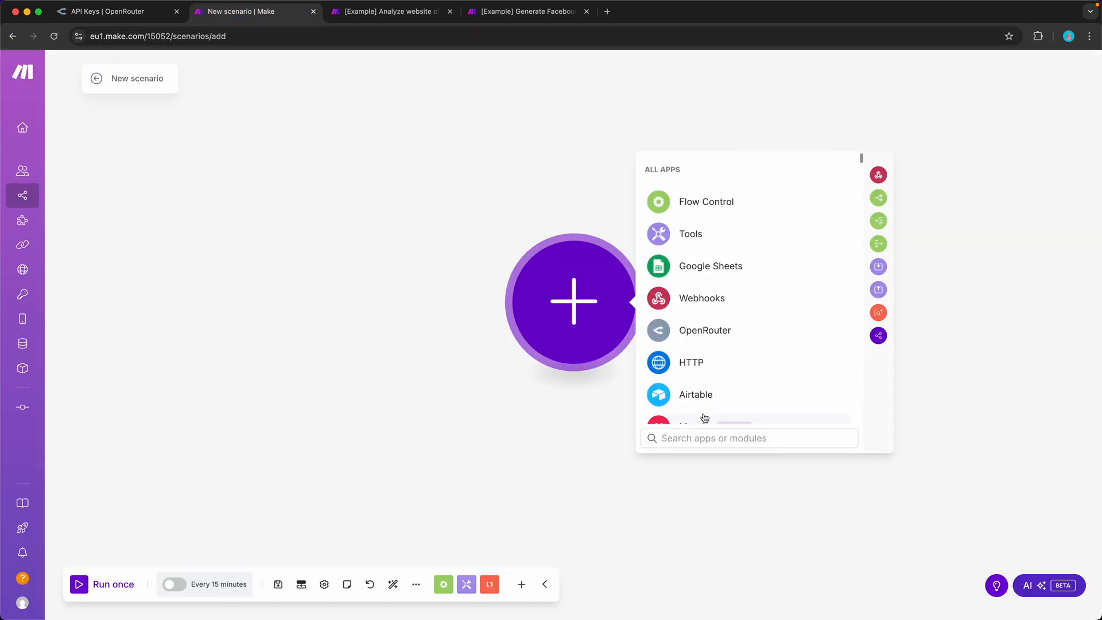
text(openrouter)
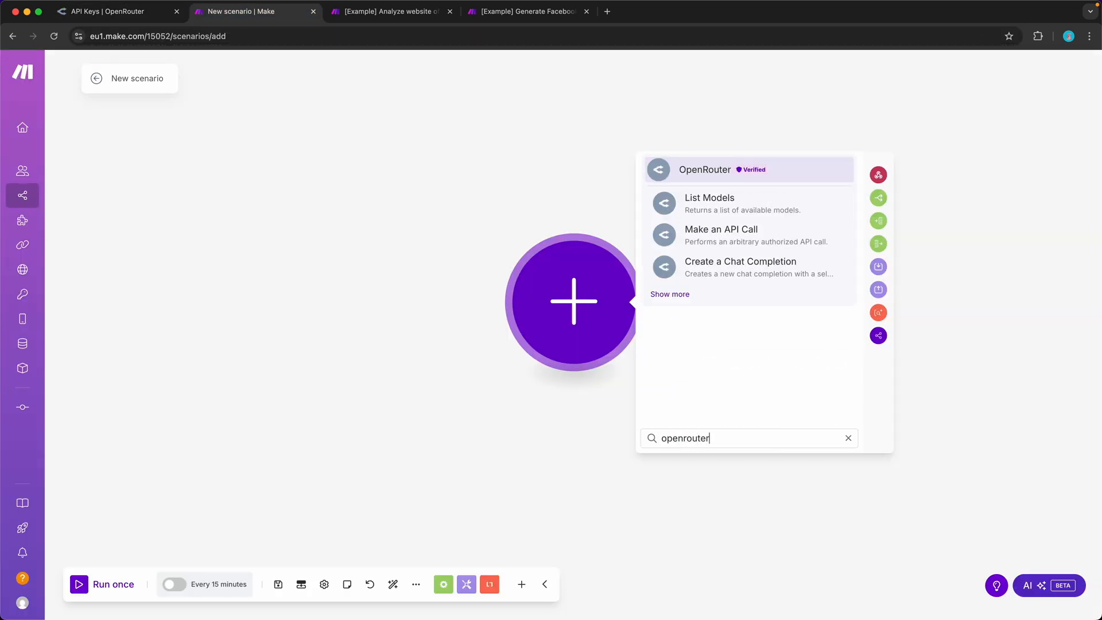
mouse_move(764, 265)
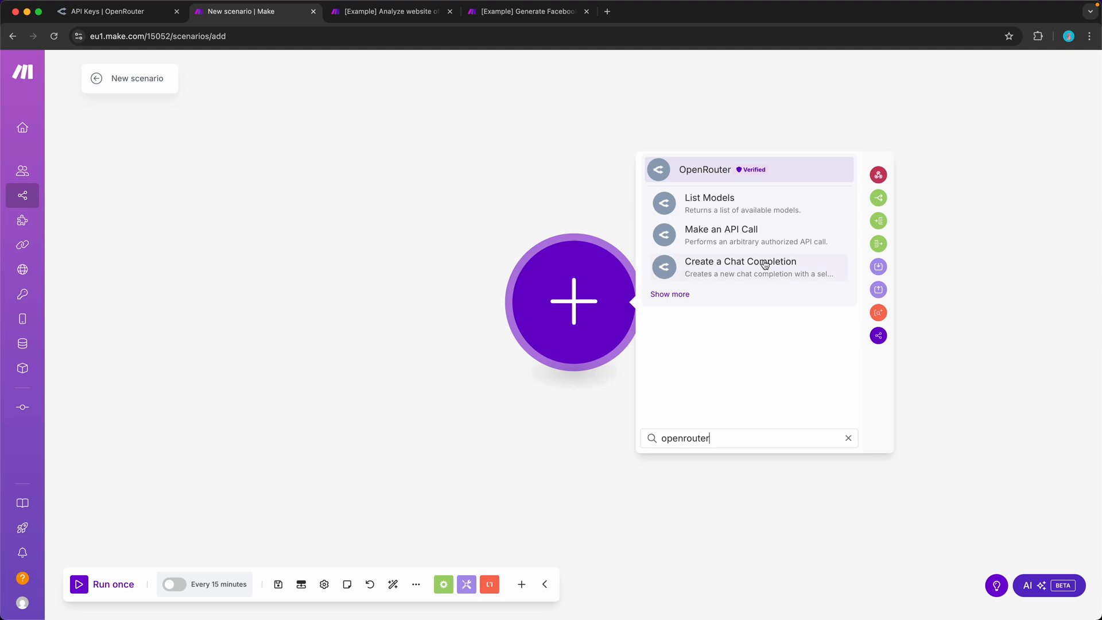
click(740, 262)
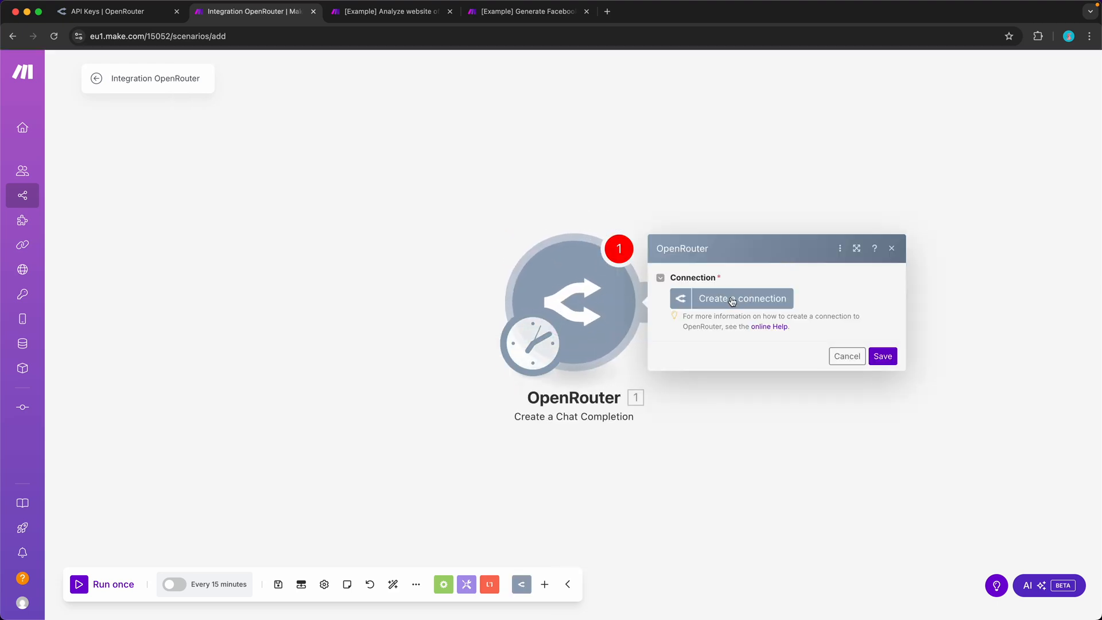
click(741, 298)
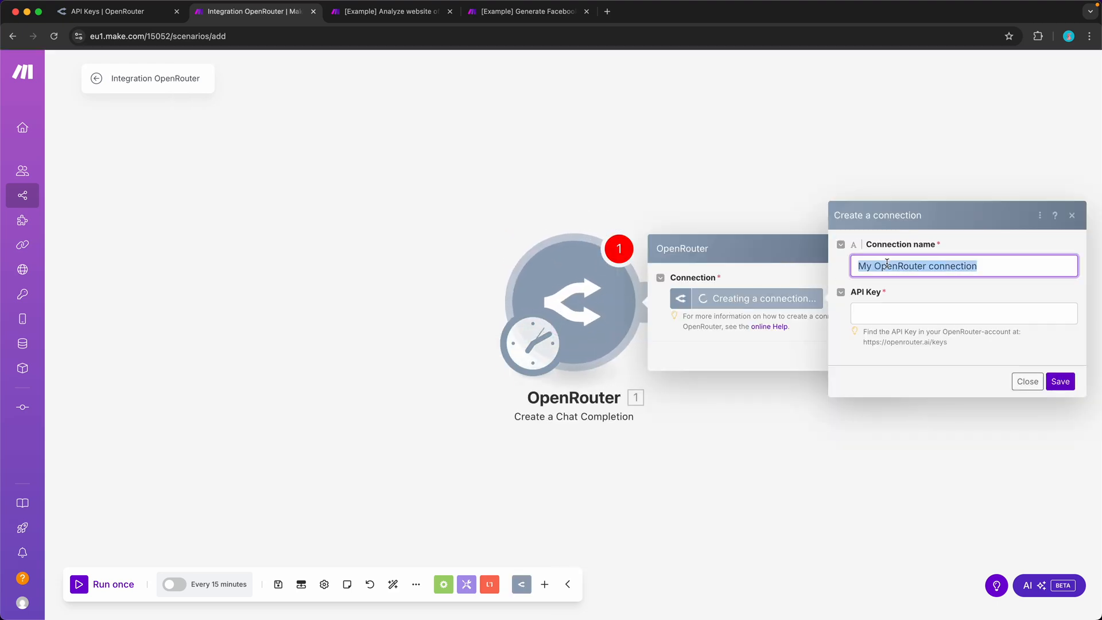
text(OpenRouter)
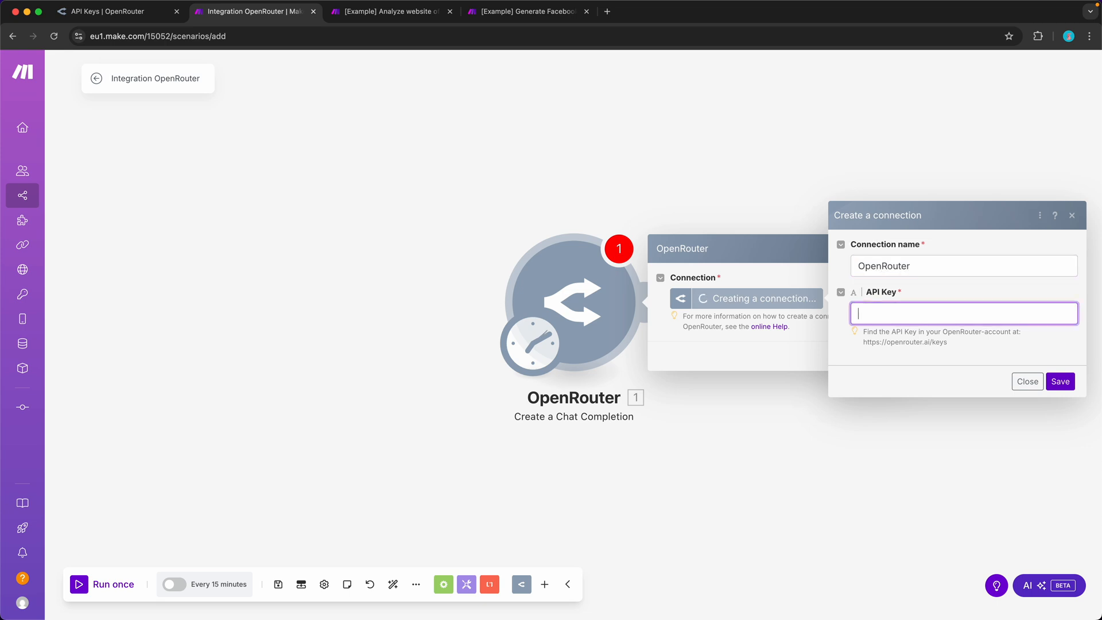
click(1060, 381)
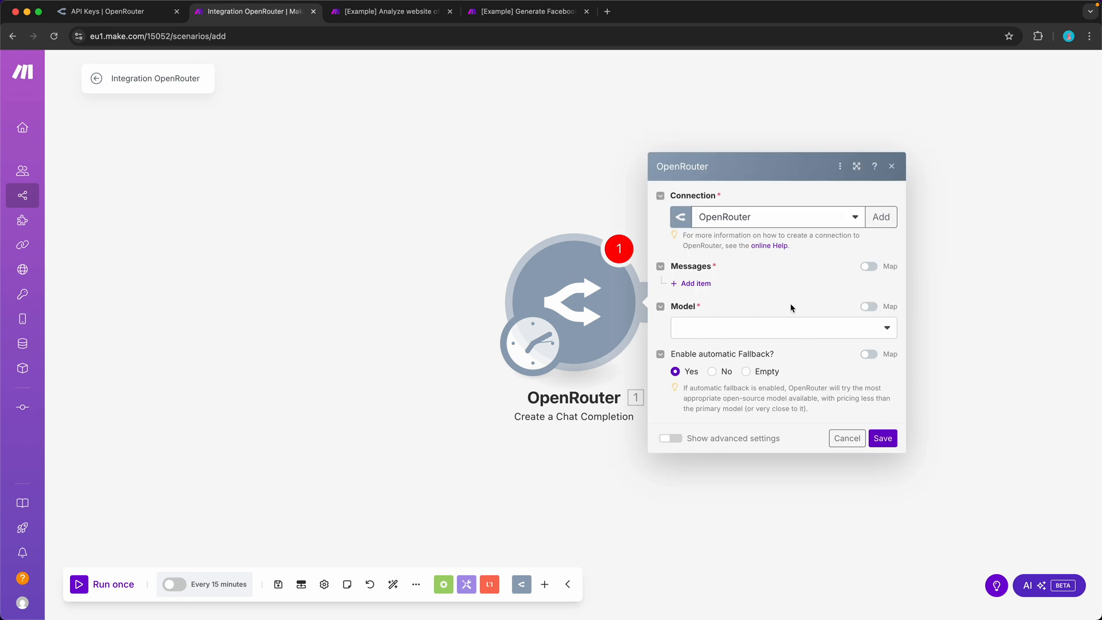
mouse_move(680, 314)
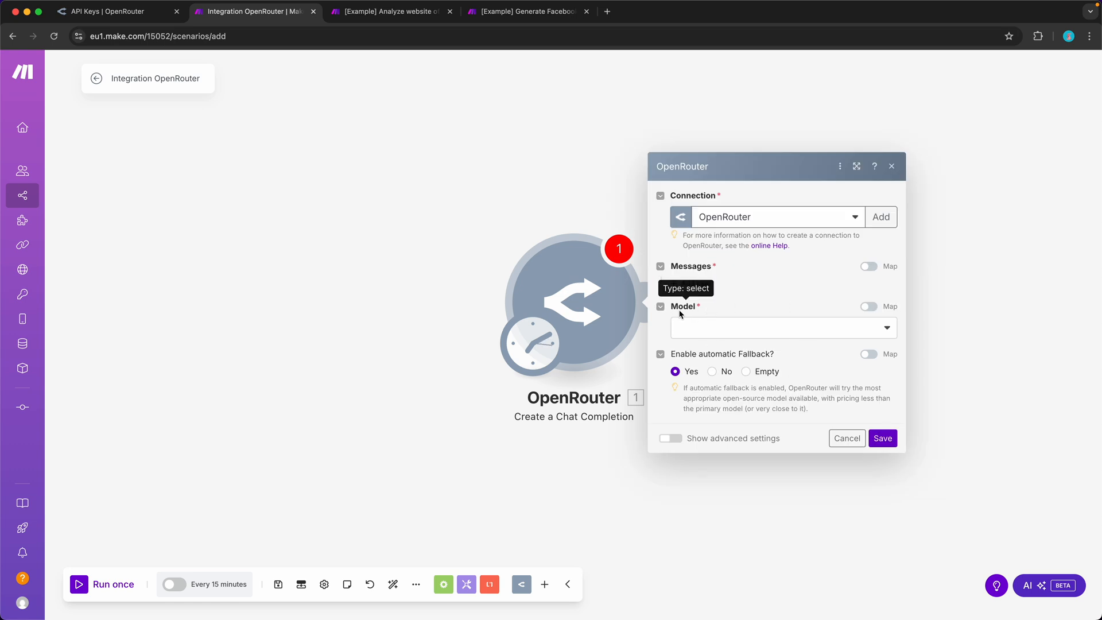
Choose DeepSeek V3 0324 (free) as the chat completion model.
click(780, 328)
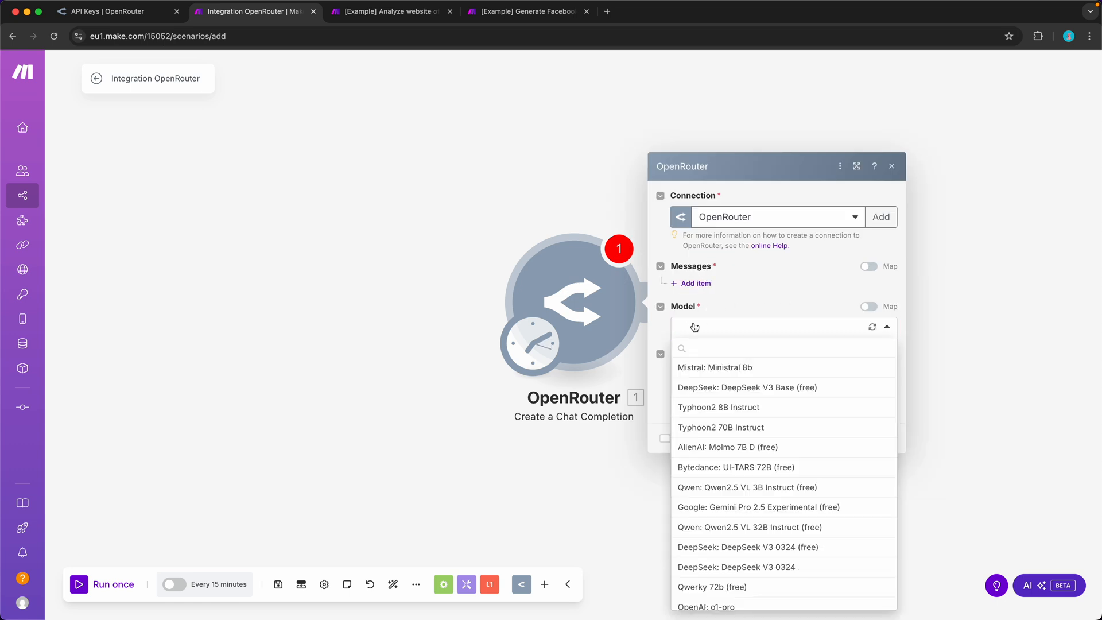
text(deepseek)
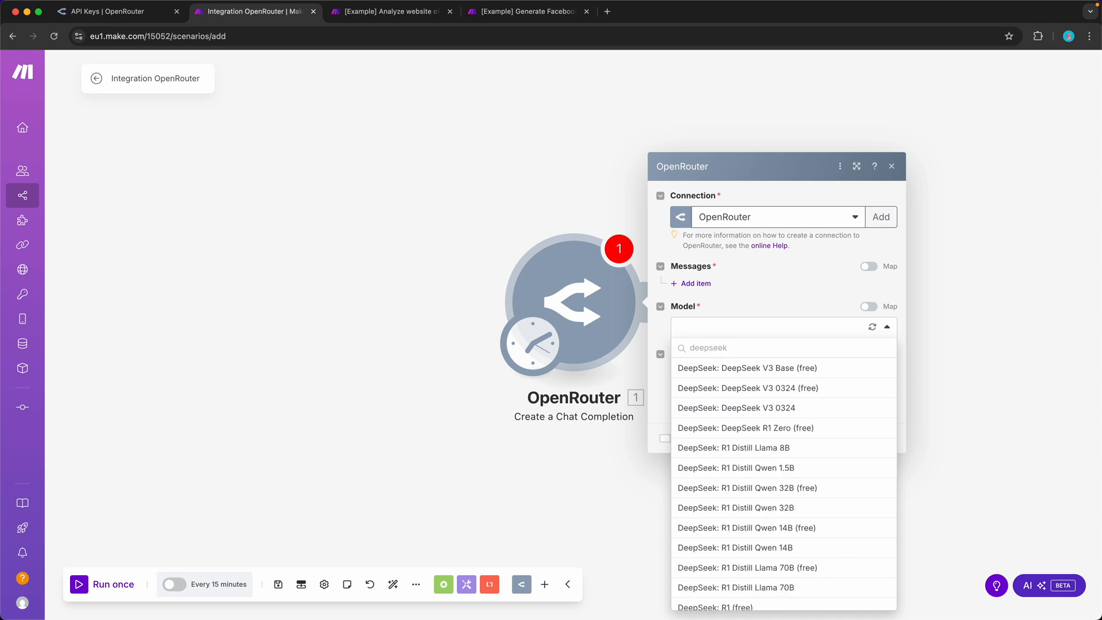
mouse_move(756, 388)
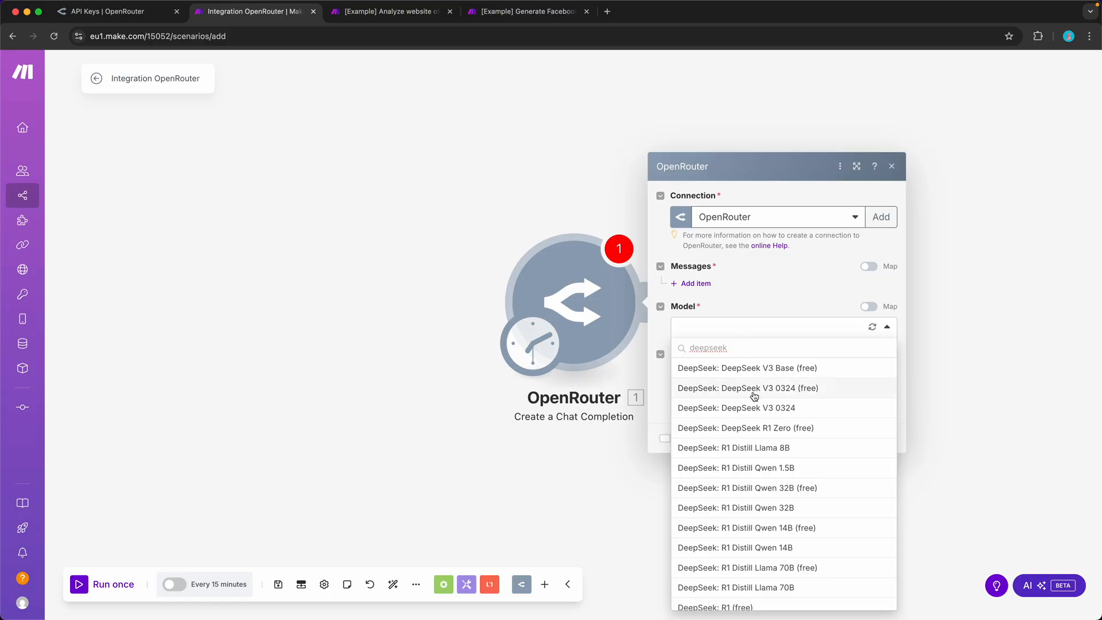
click(747, 388)
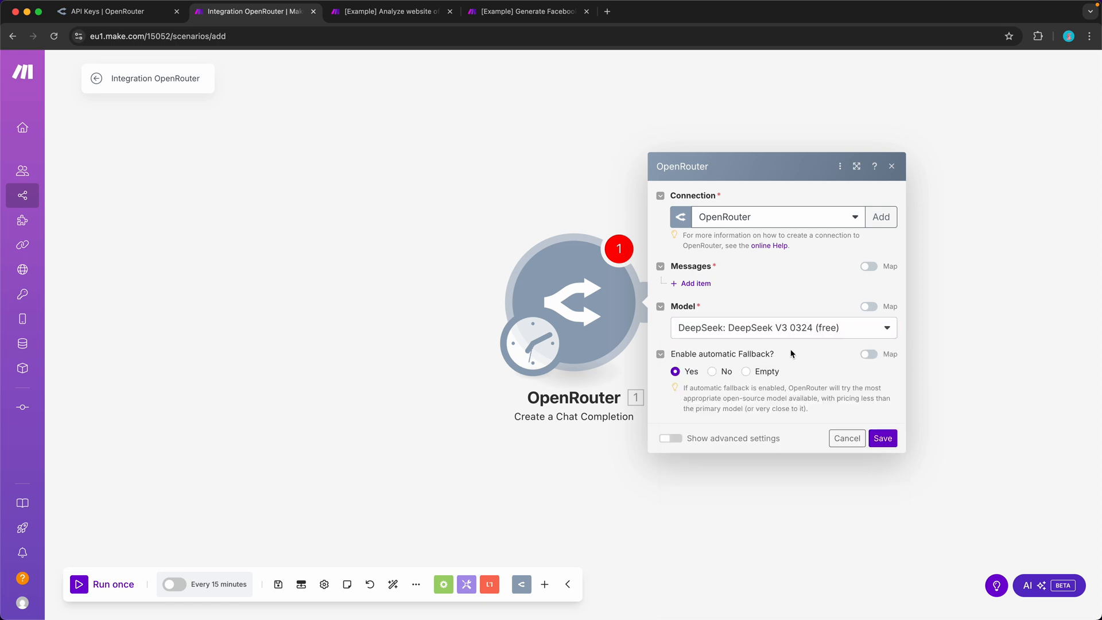
mouse_move(771, 361)
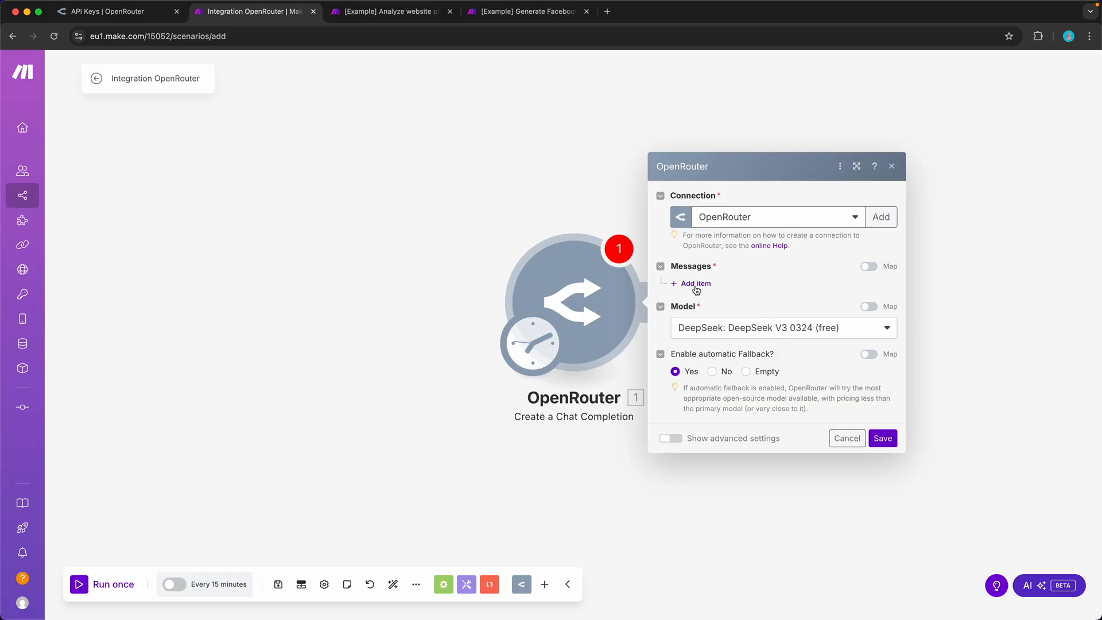
Add a System message 'You are a funny assistant.' and a 'Hello there!' message, then save.
click(694, 283)
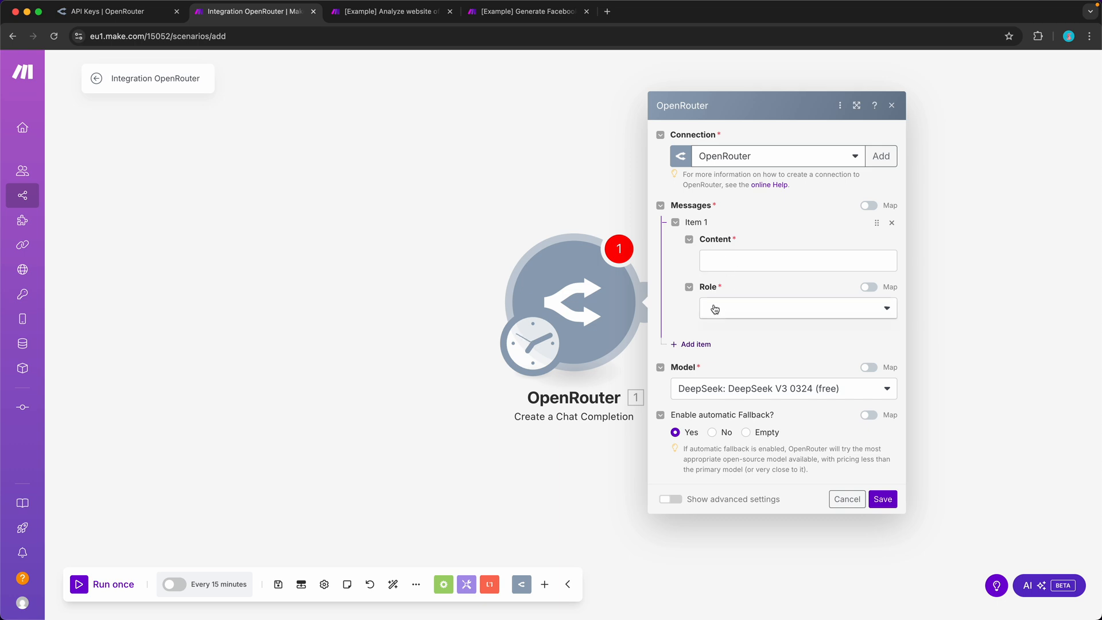
click(798, 307)
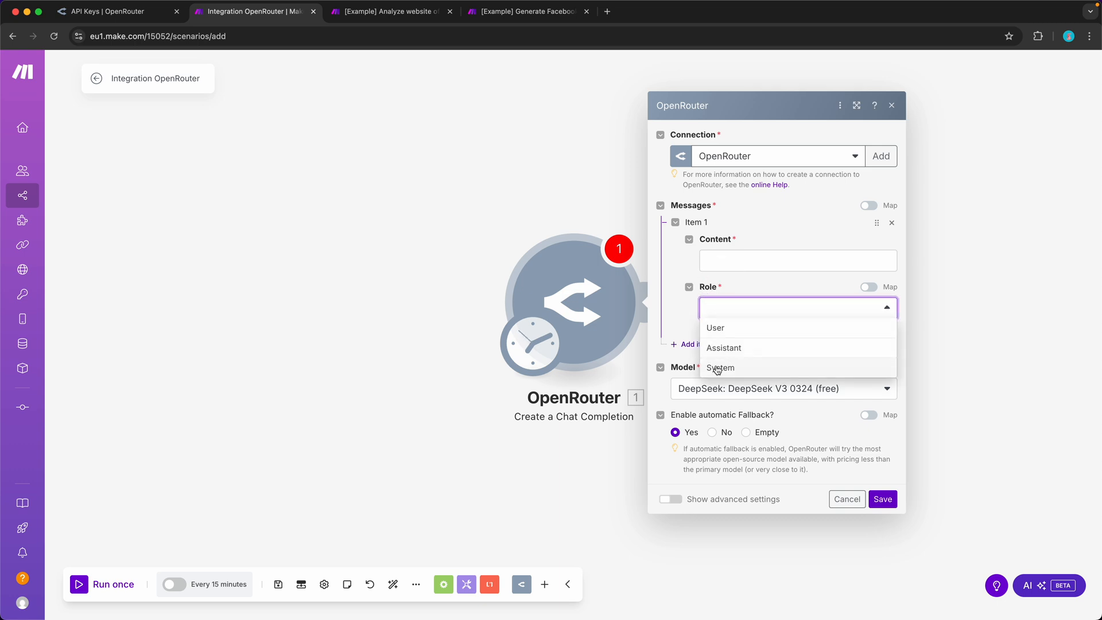
click(720, 367)
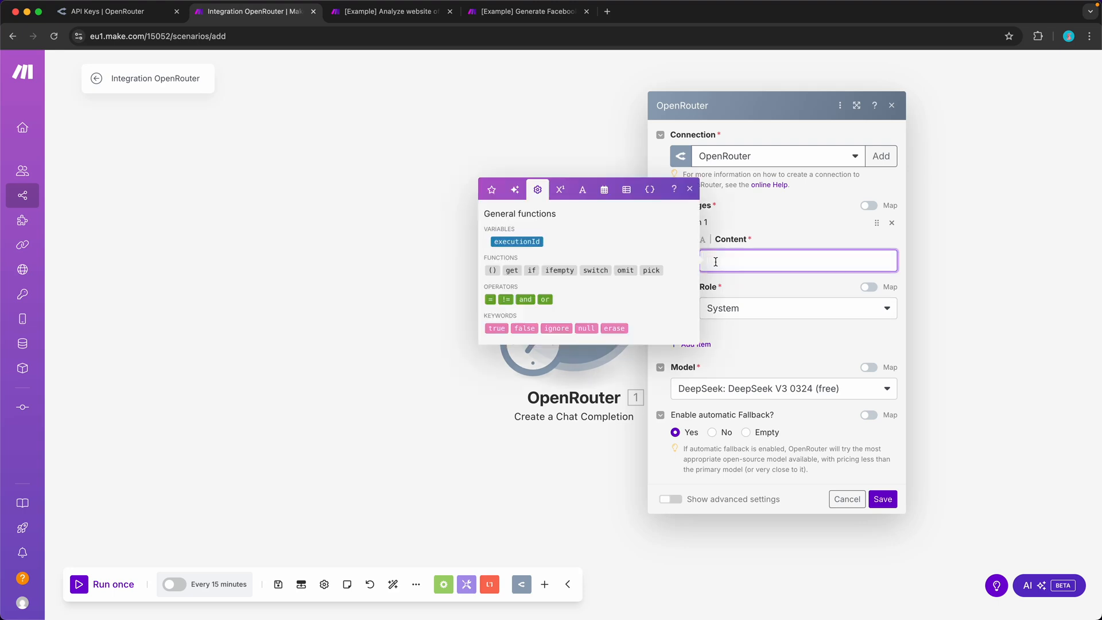
text(You)
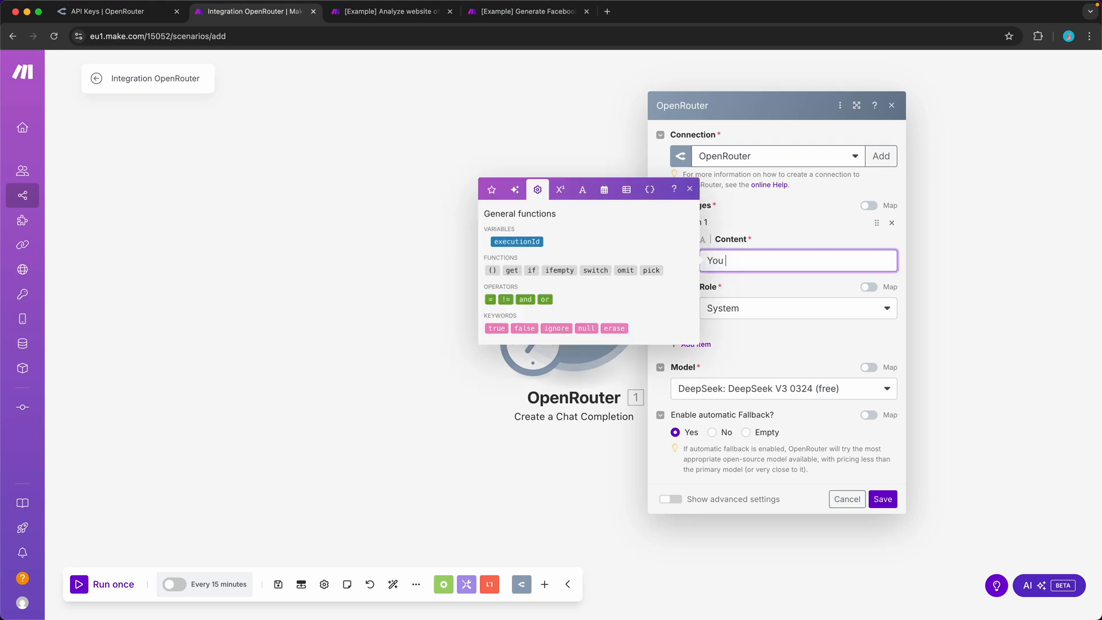
text(are a funny assistant.)
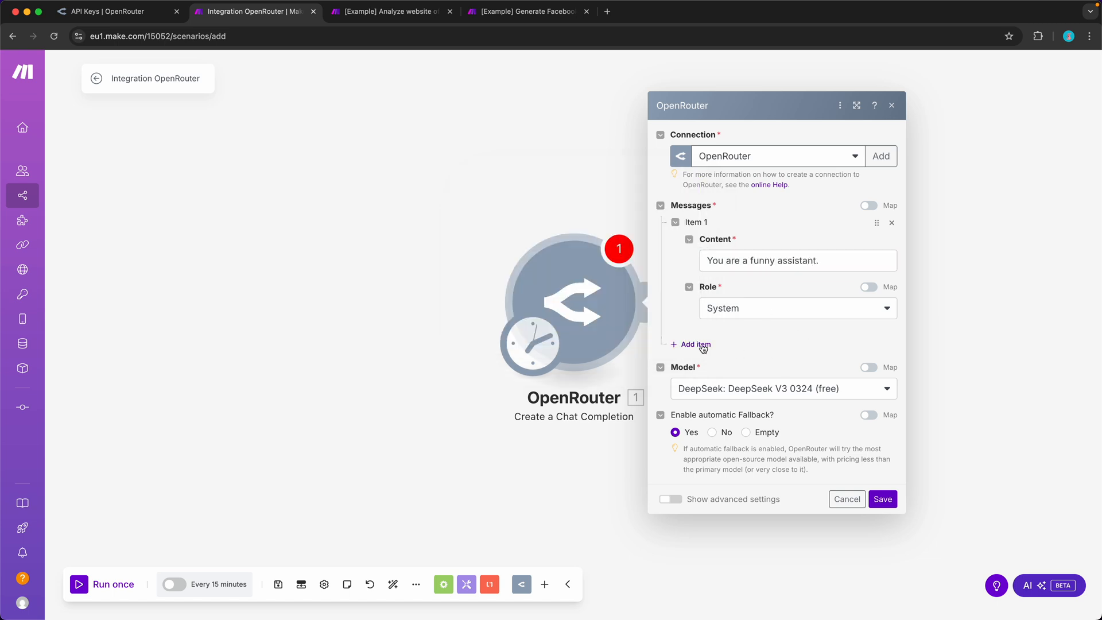
click(695, 344)
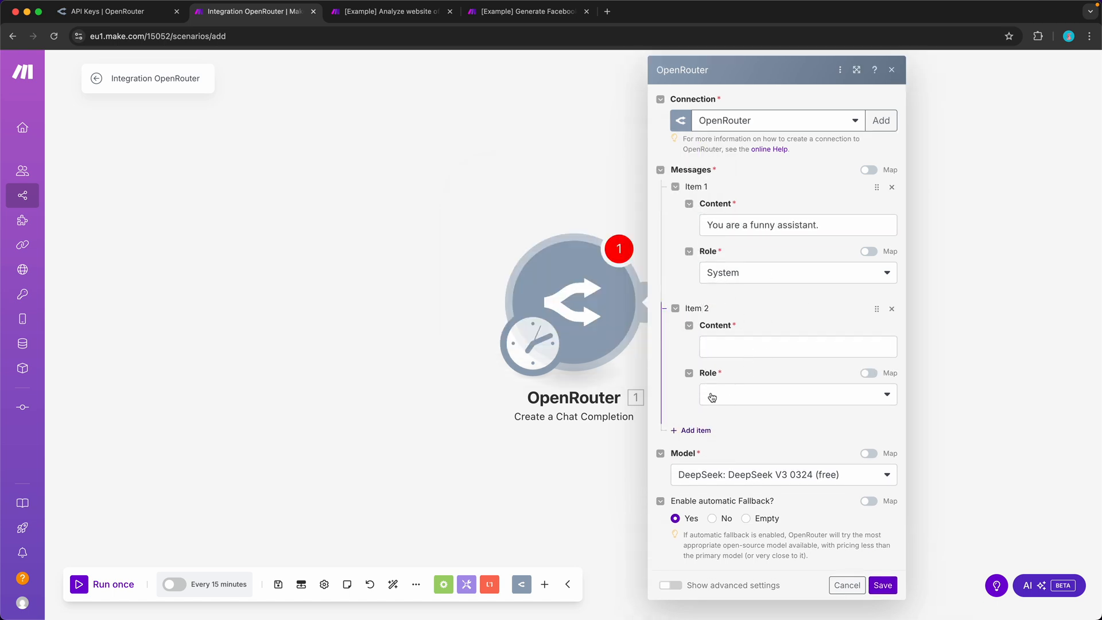
text(Hello there!)
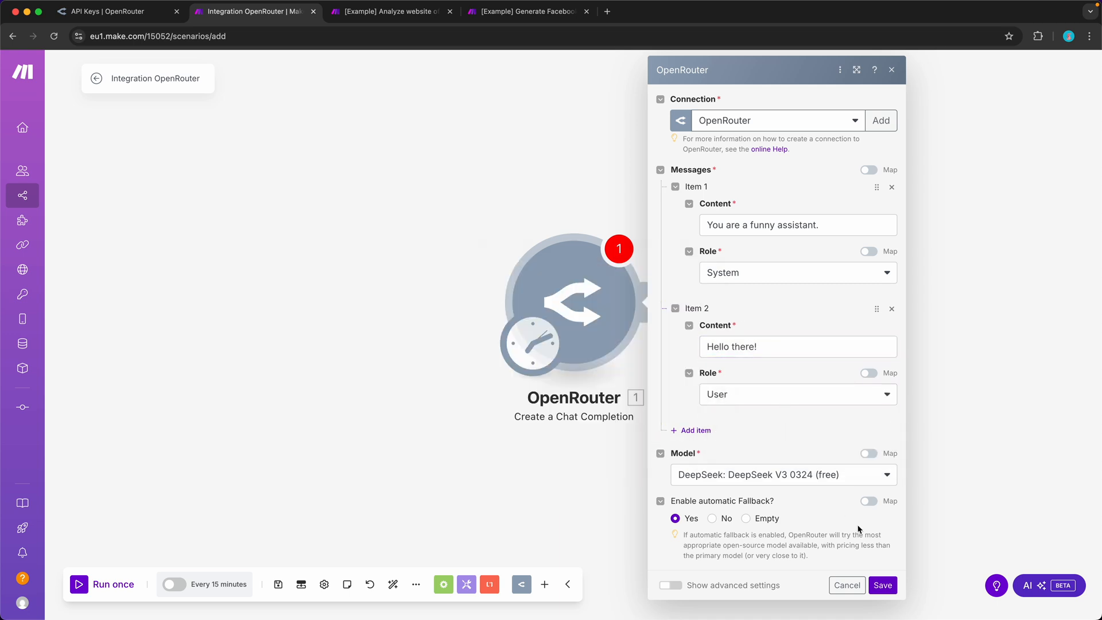
click(882, 585)
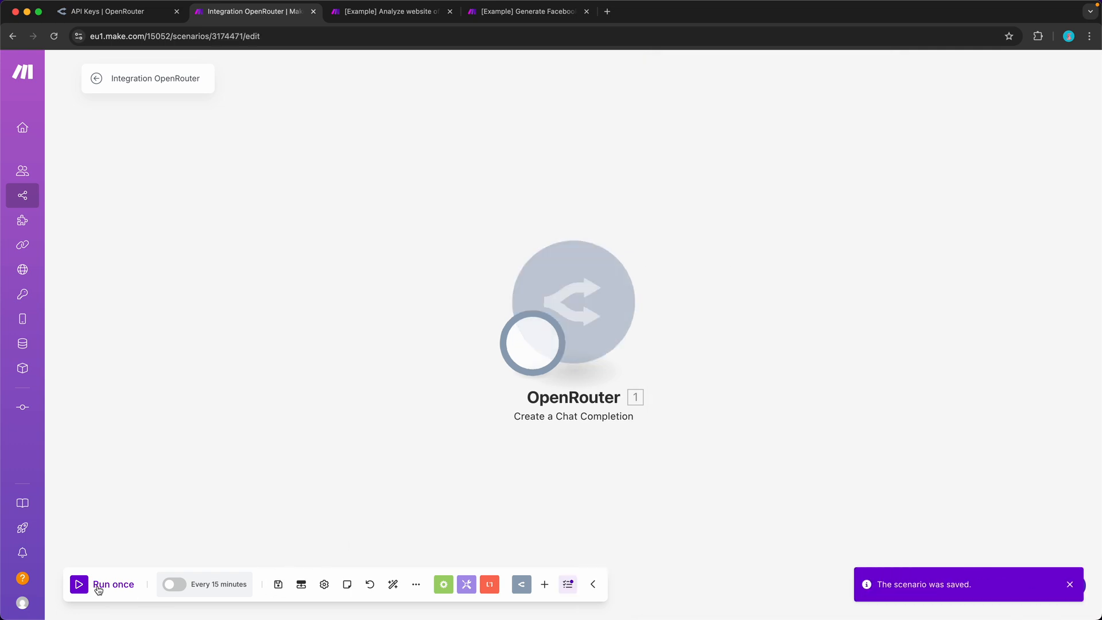
Run the scenario once and read DeepSeek's joking reply under Choices > Message.
click(79, 585)
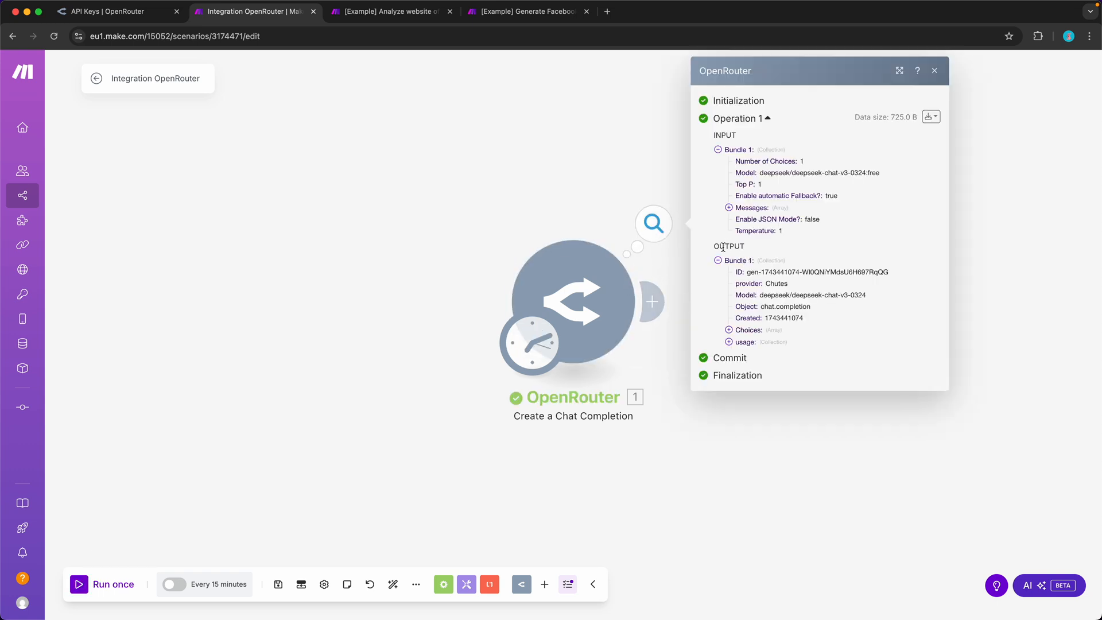
click(729, 330)
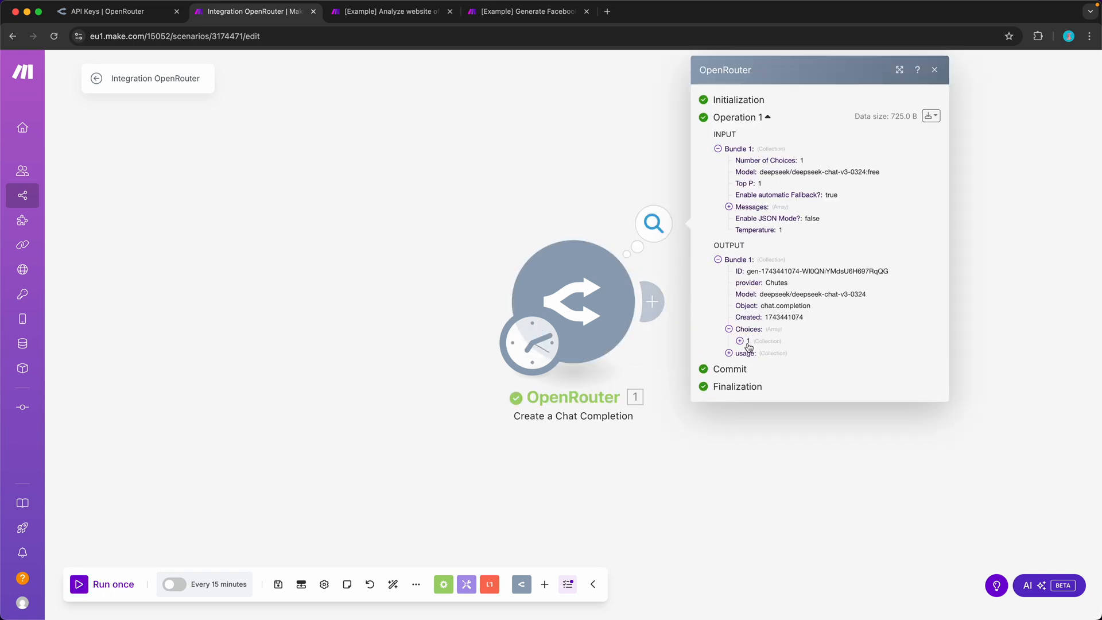
click(739, 341)
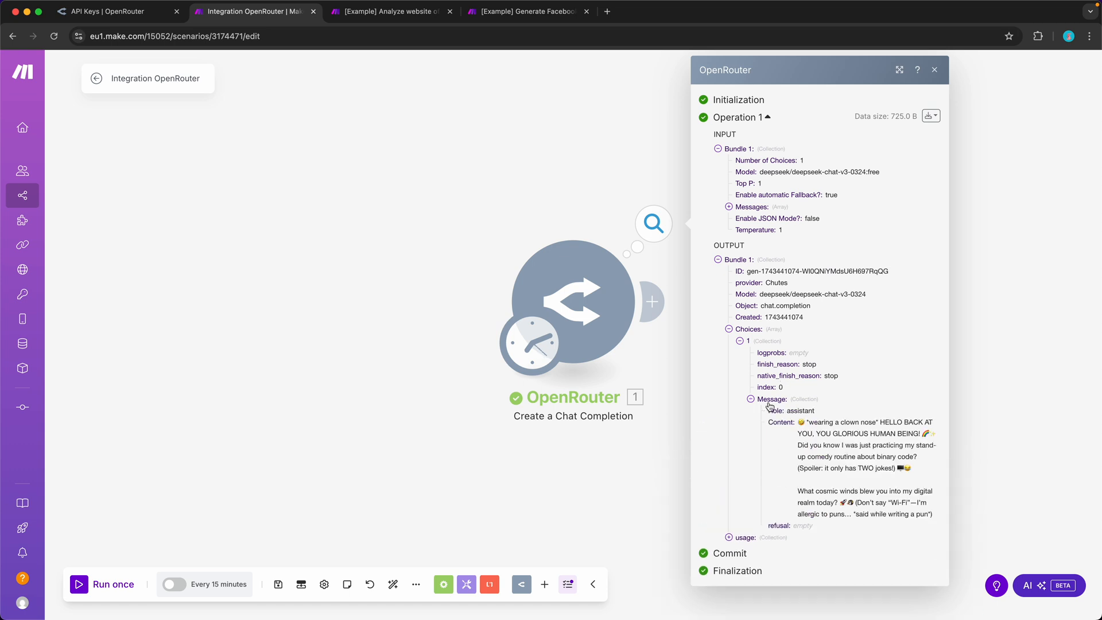
double_click(780, 422)
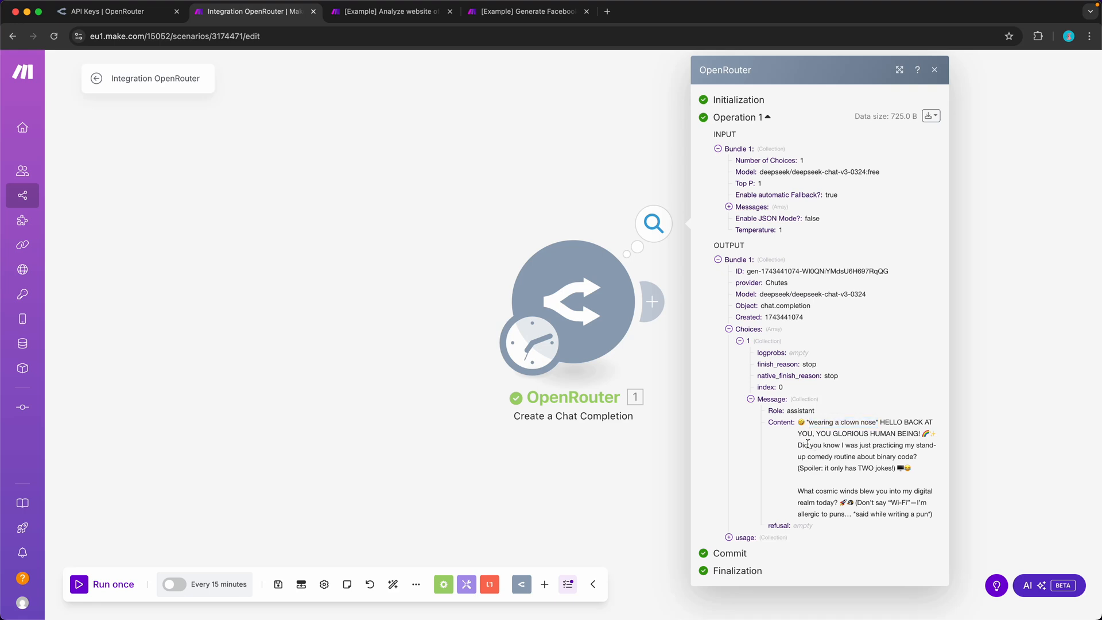
drag(807, 445, 843, 467)
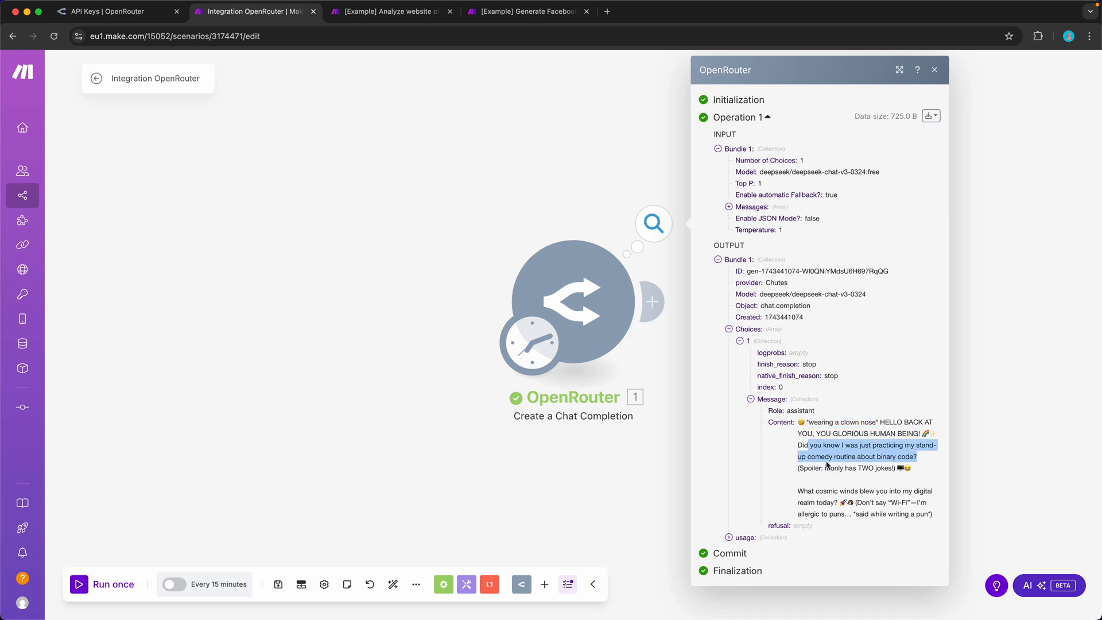
drag(811, 450, 893, 468)
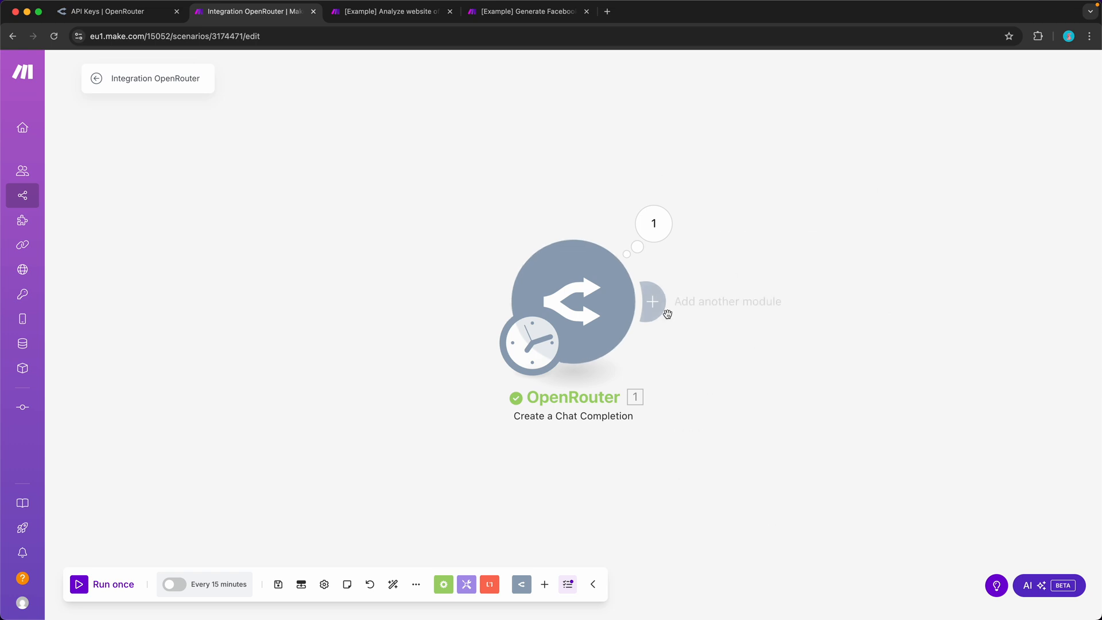
Add a chat completion with fallback module using free DeepSeek V3 0324 as first model.
click(651, 302)
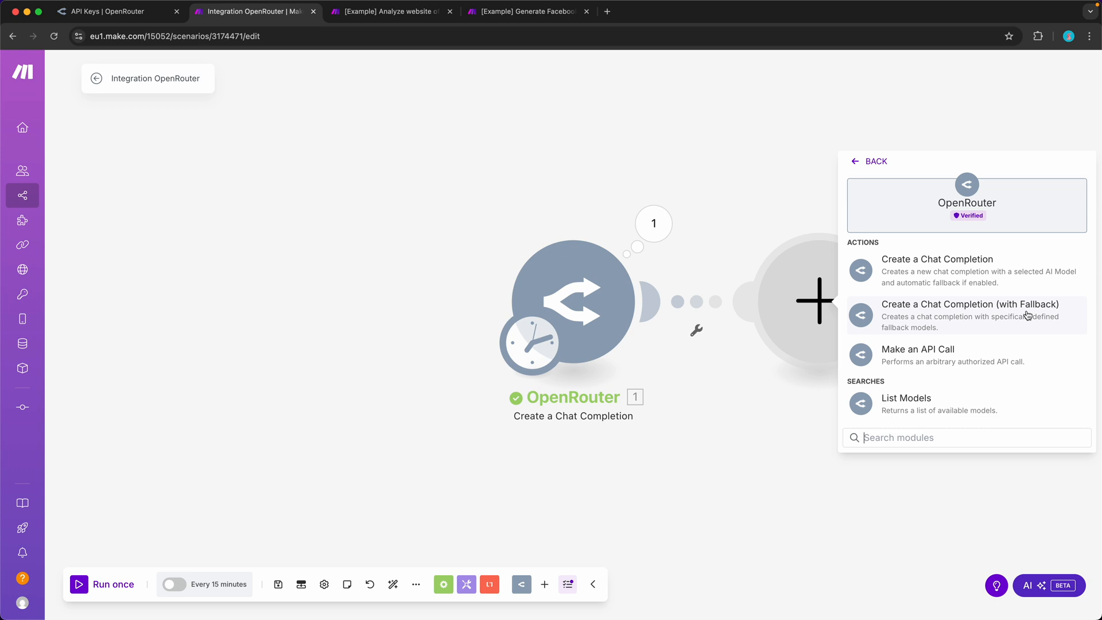
click(970, 316)
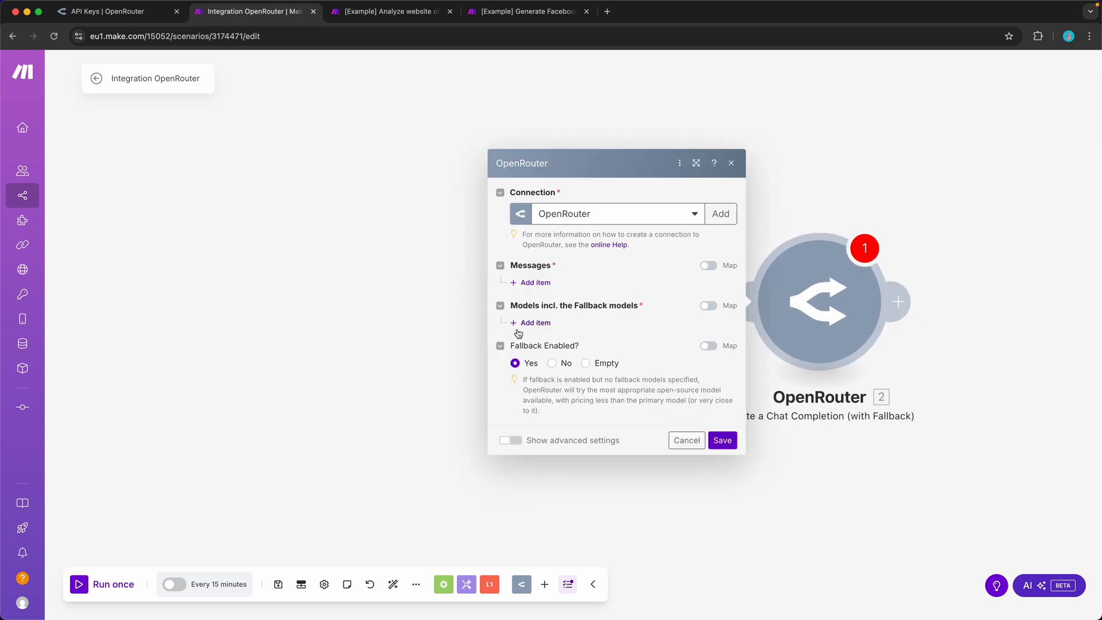
mouse_move(505, 314)
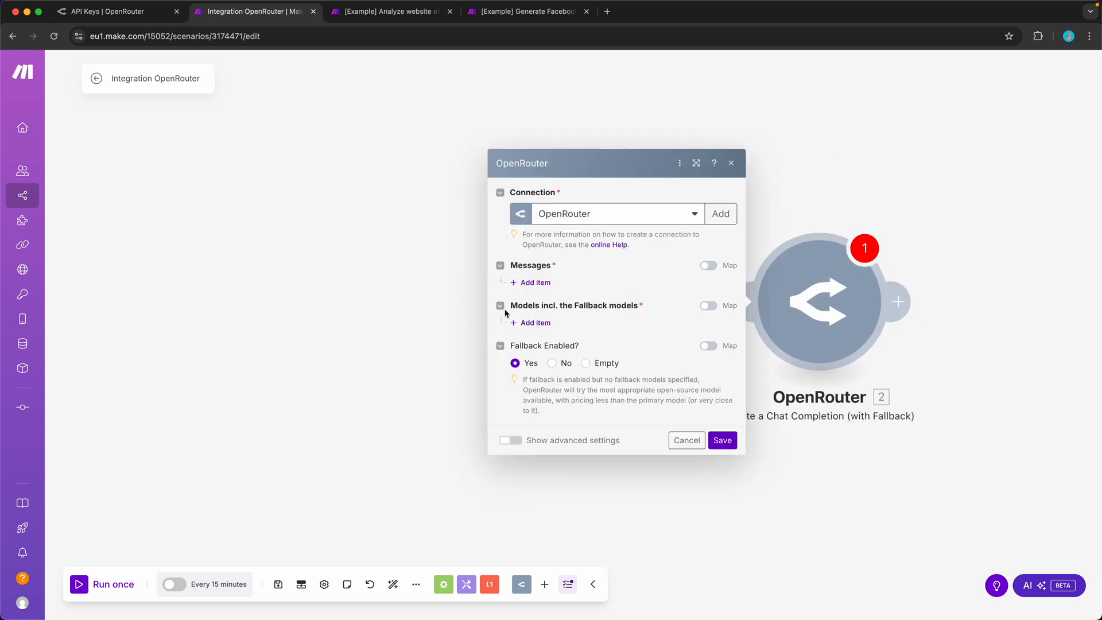
click(536, 322)
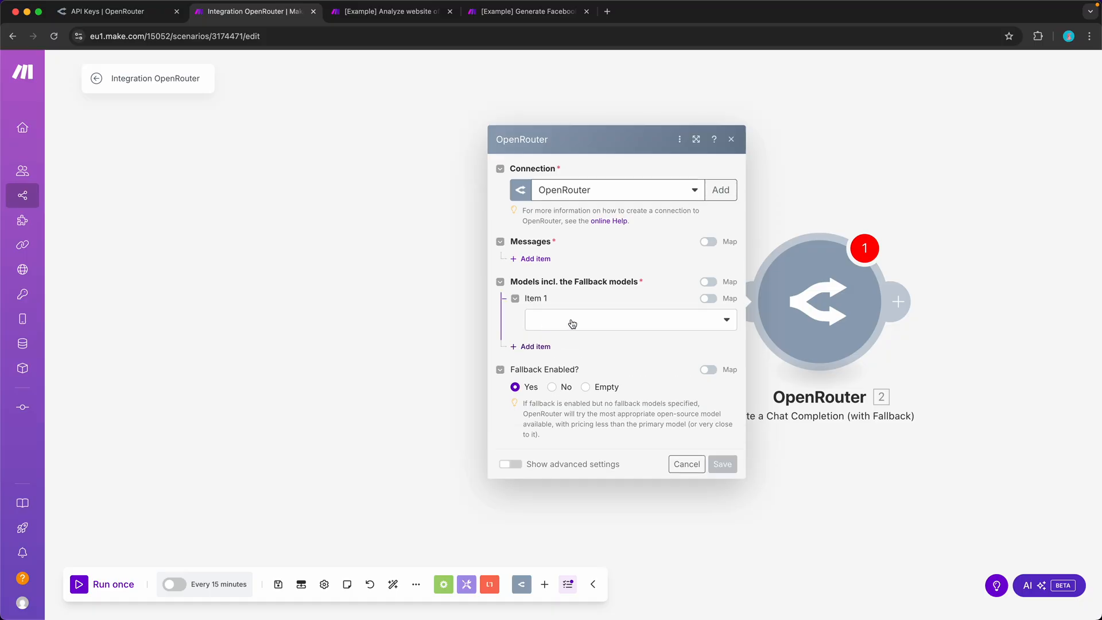
click(629, 320)
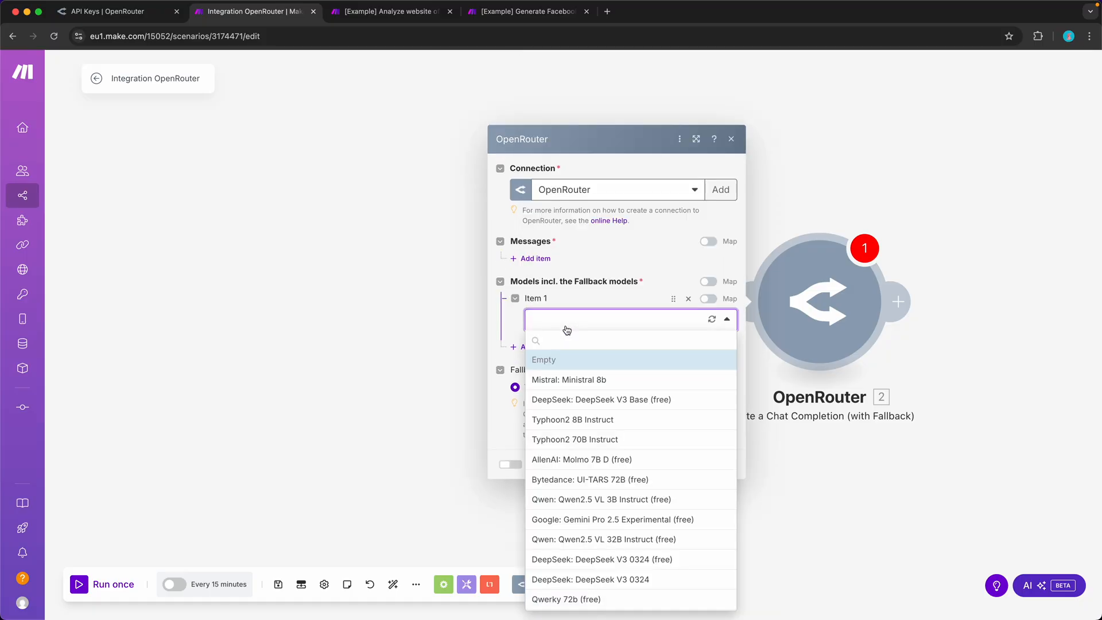
text(f)
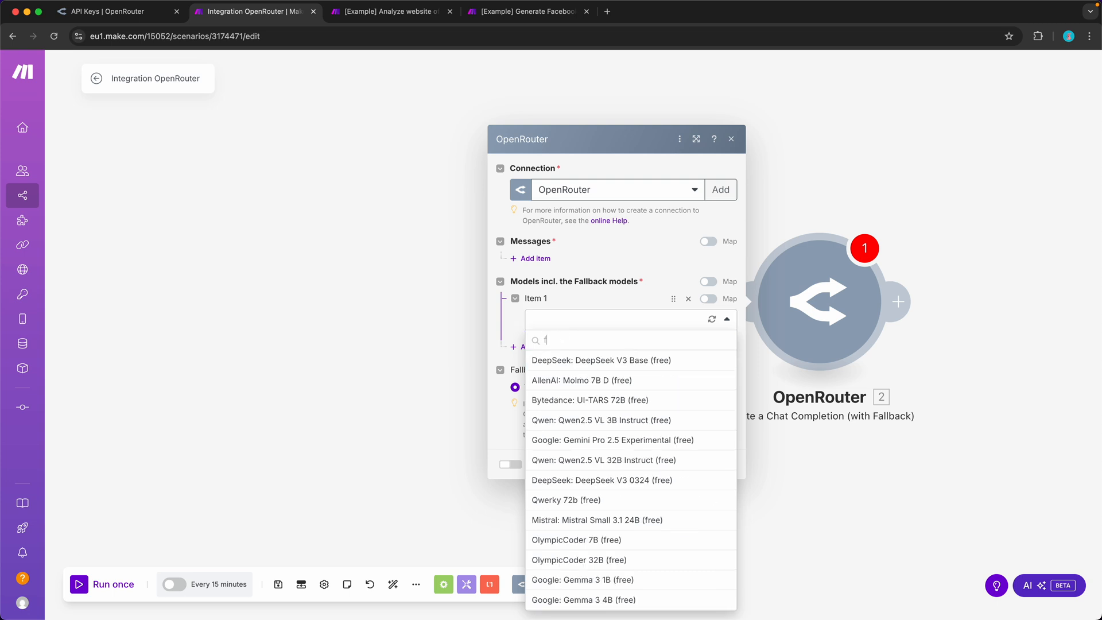
text(ree deepseek)
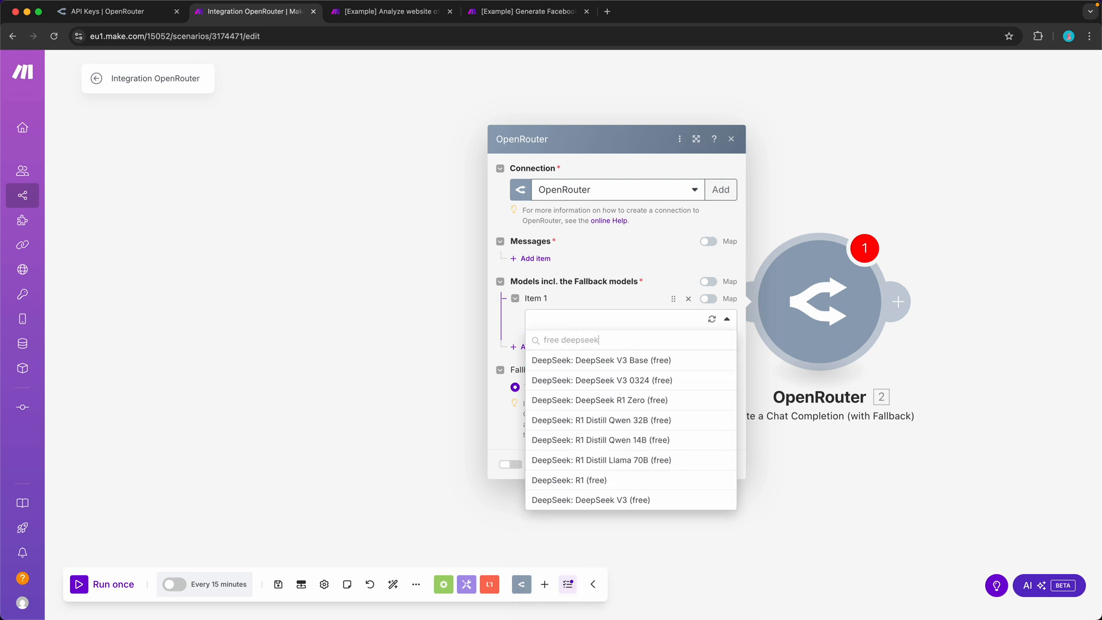
click(601, 379)
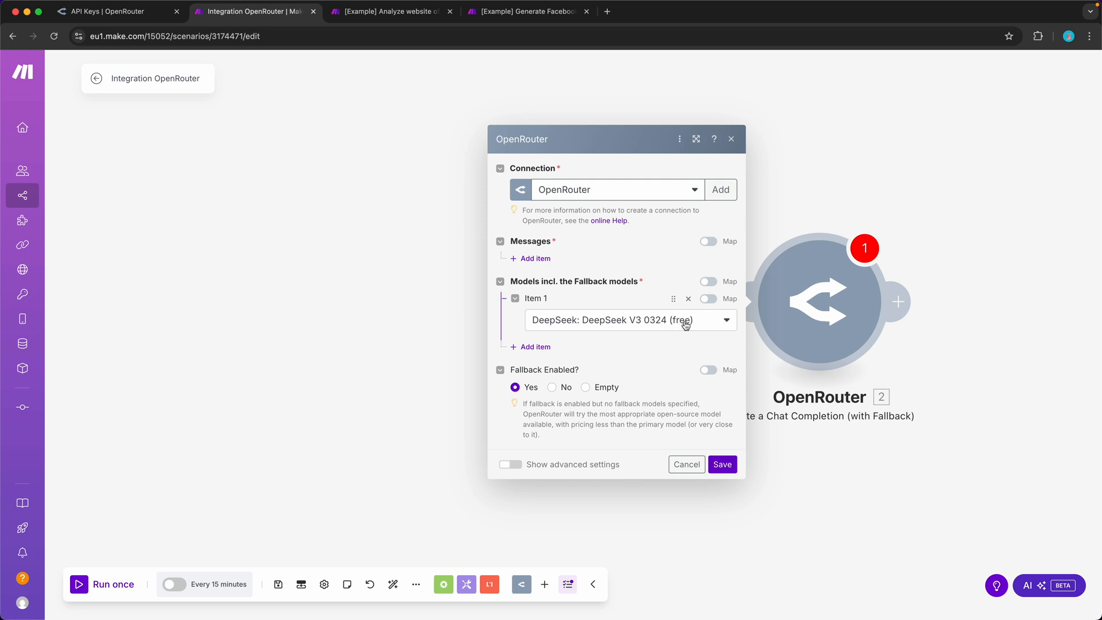
mouse_move(679, 311)
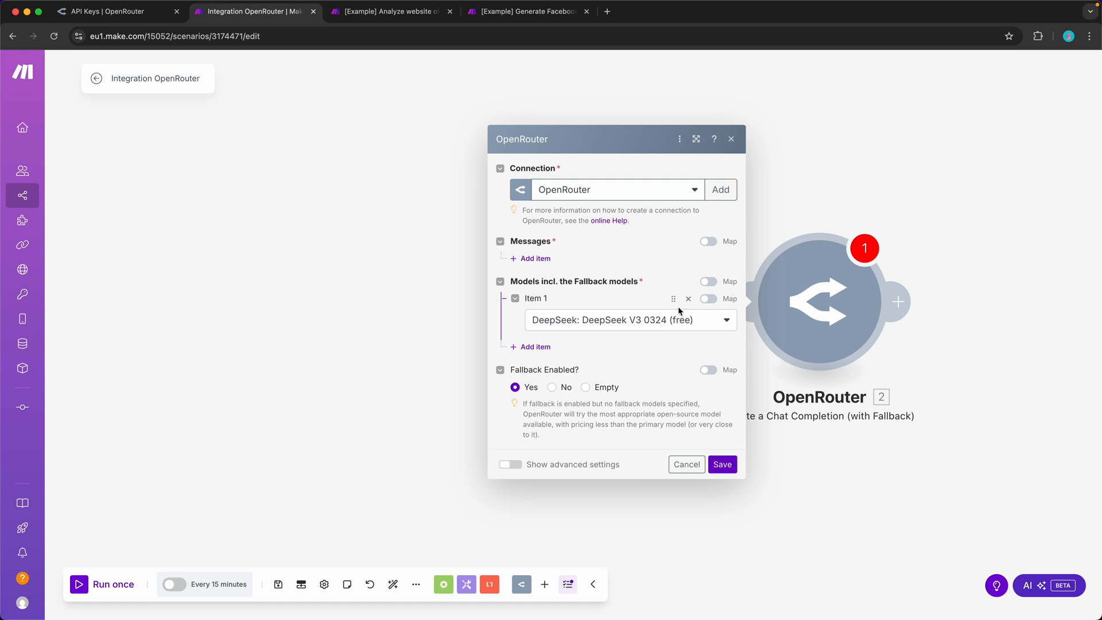
Add DeepSeek V3 0324 and OpenAI: o1 as the second and third fallback models.
click(535, 347)
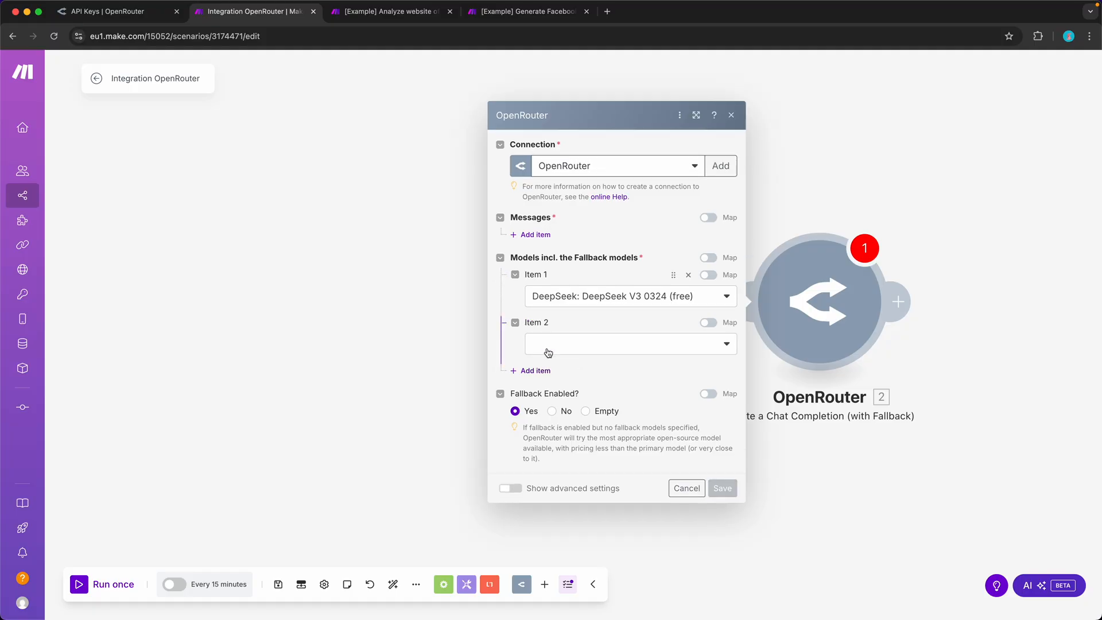
click(626, 344)
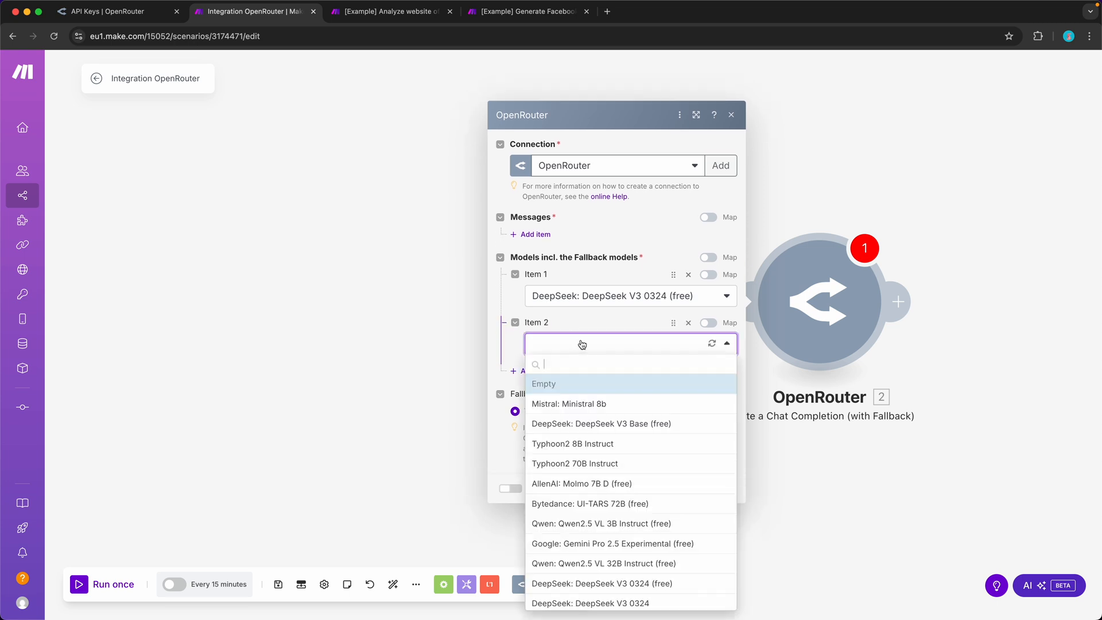
text(deepseek)
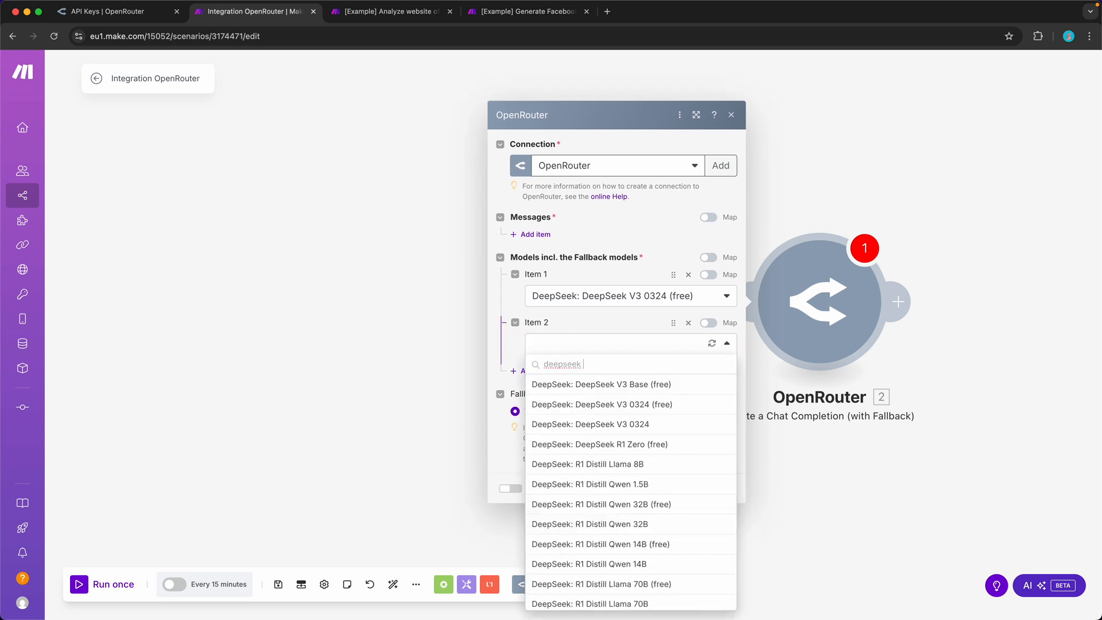
click(591, 424)
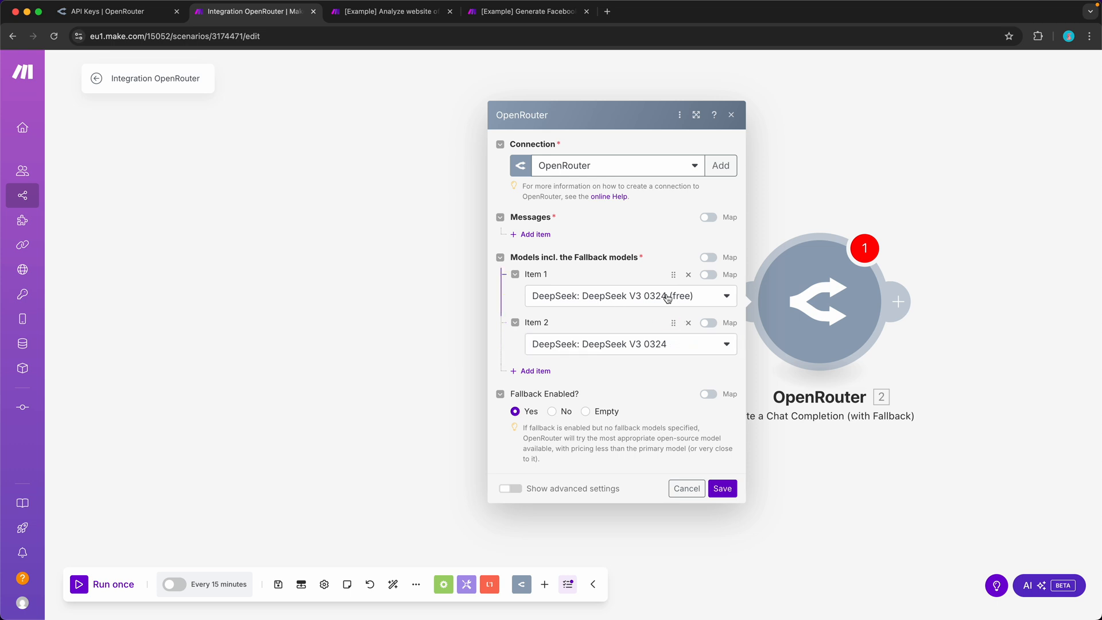
click(535, 370)
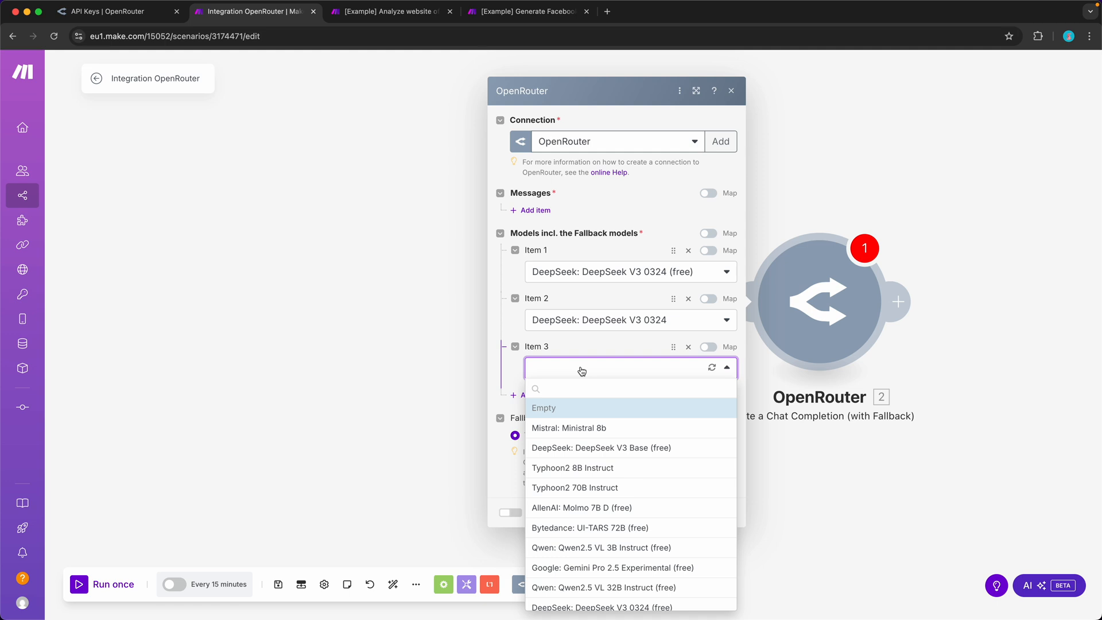
text(openai)
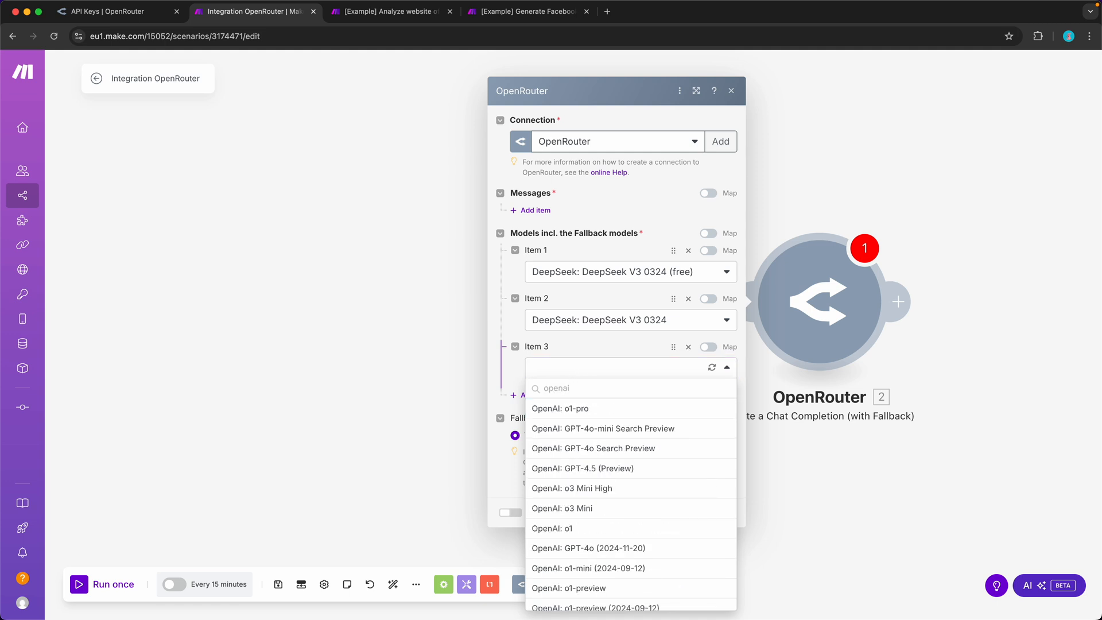
click(552, 528)
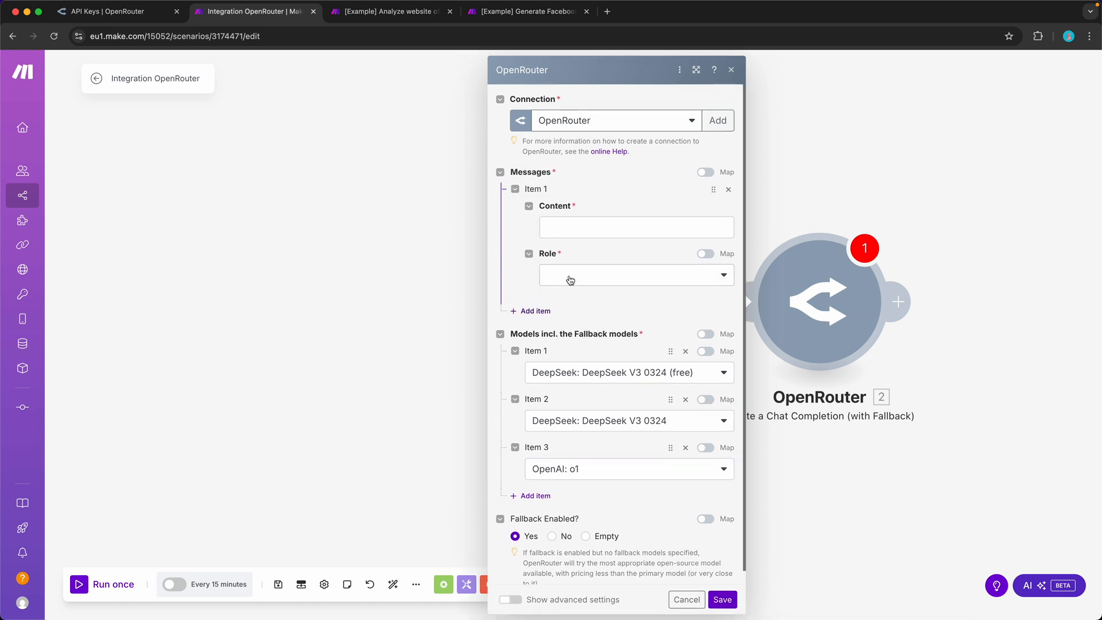
Set a System message 'You are a funny assistant.' and a 'Hello there!' message, then save.
click(636, 275)
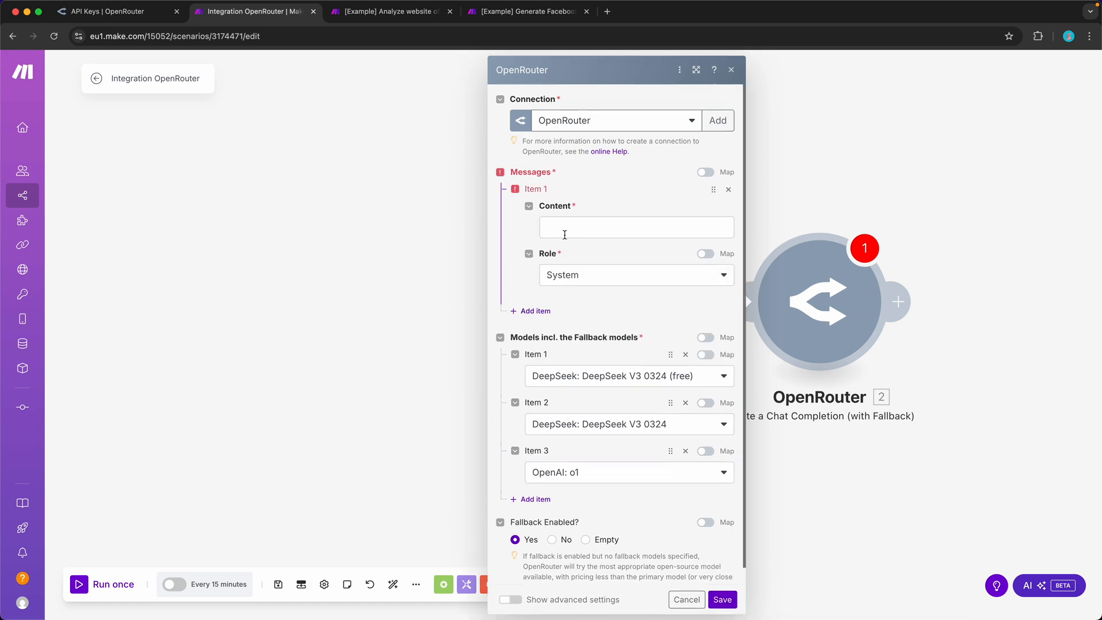
text(You are a)
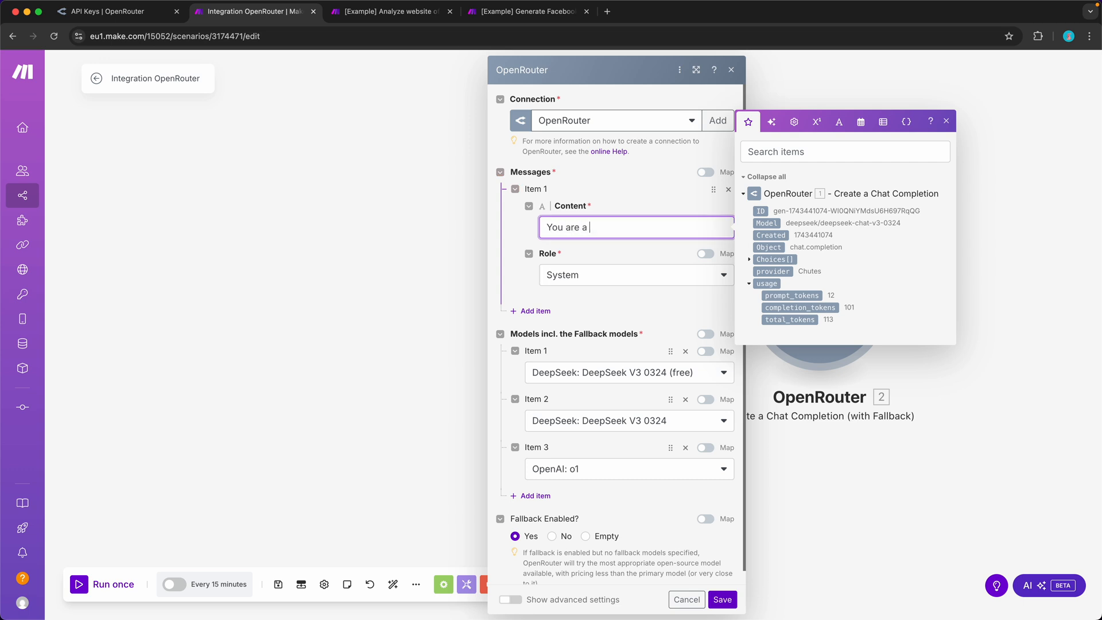
text(funny assistant.)
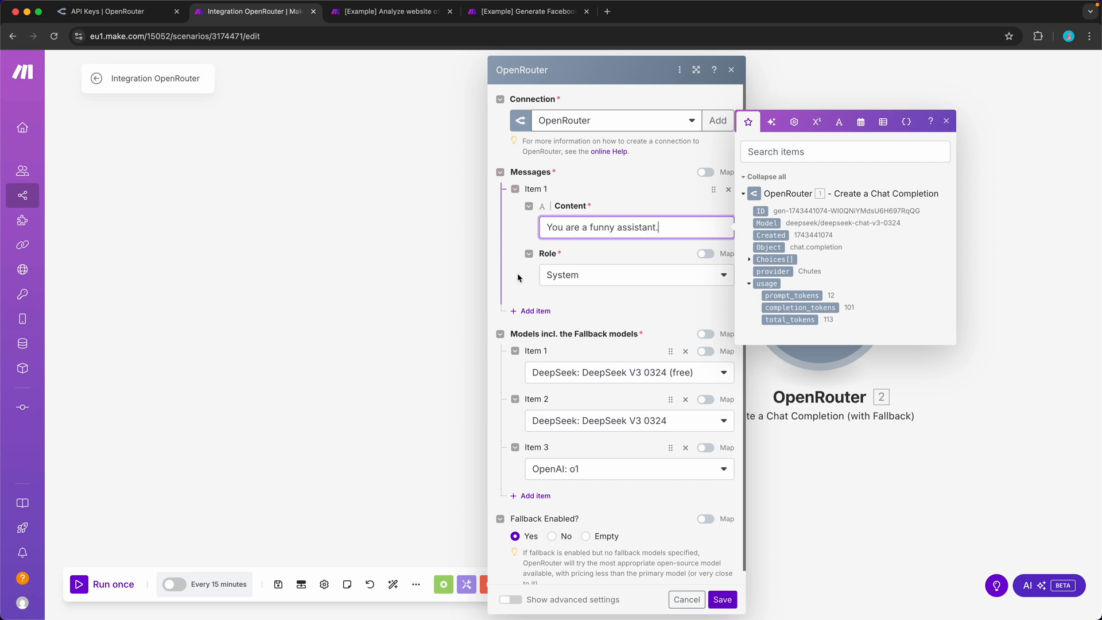
click(535, 310)
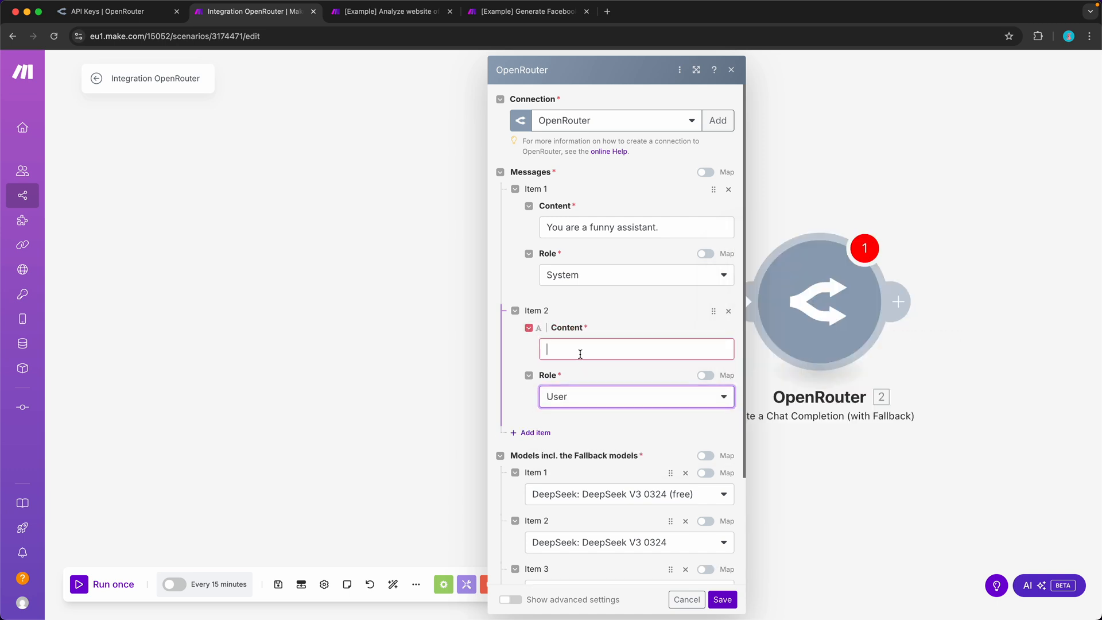
text(Hello there!)
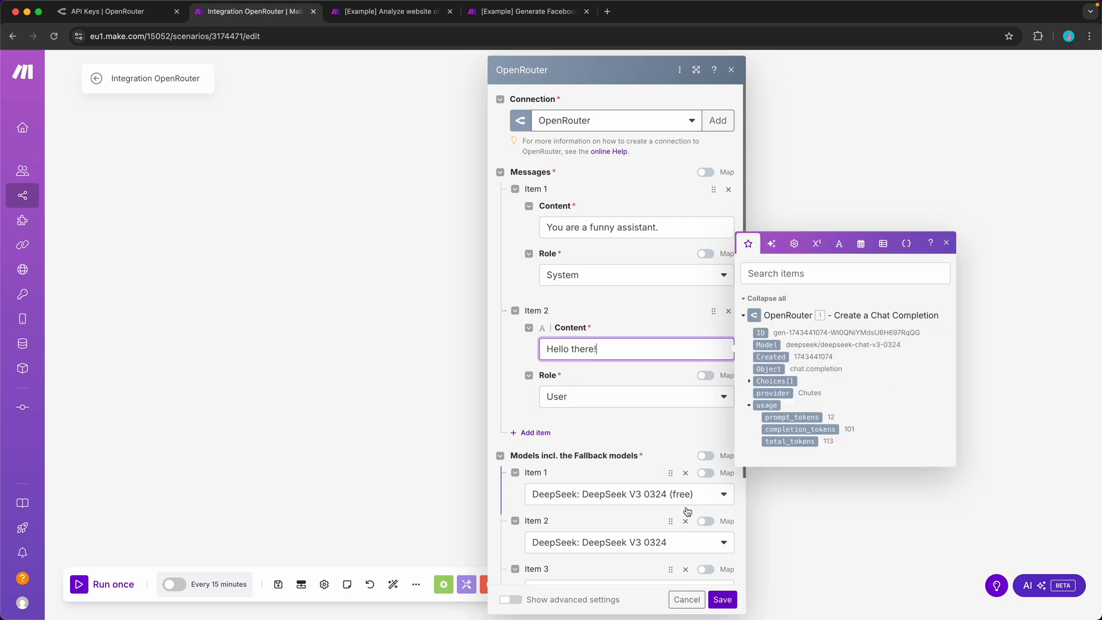
click(722, 599)
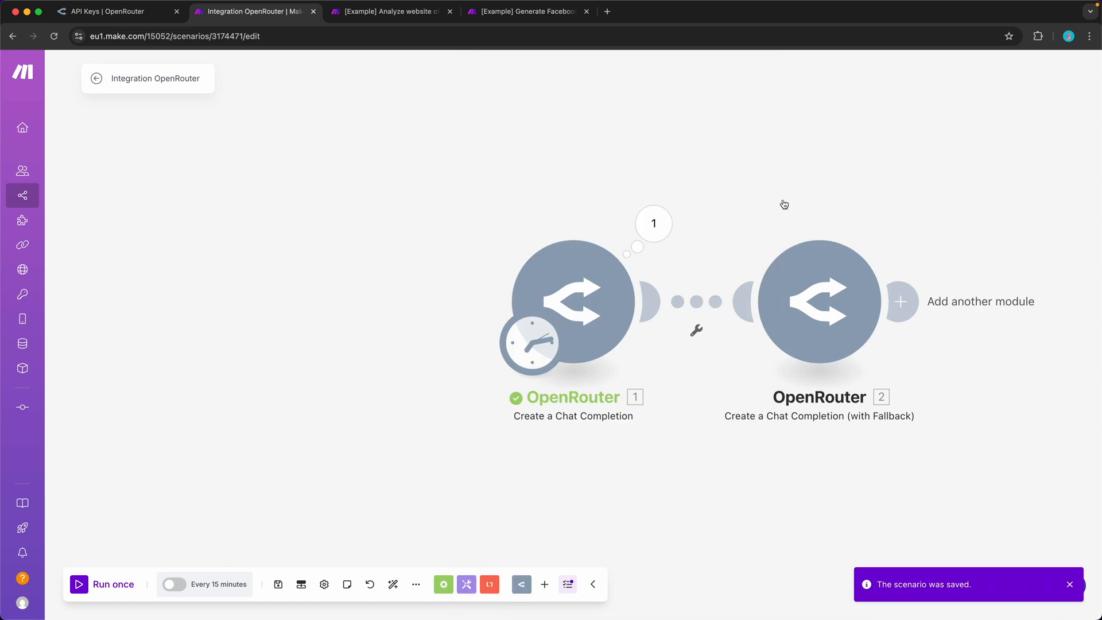
Run the fallback scenario once and read the joking reply in the output message.
click(104, 584)
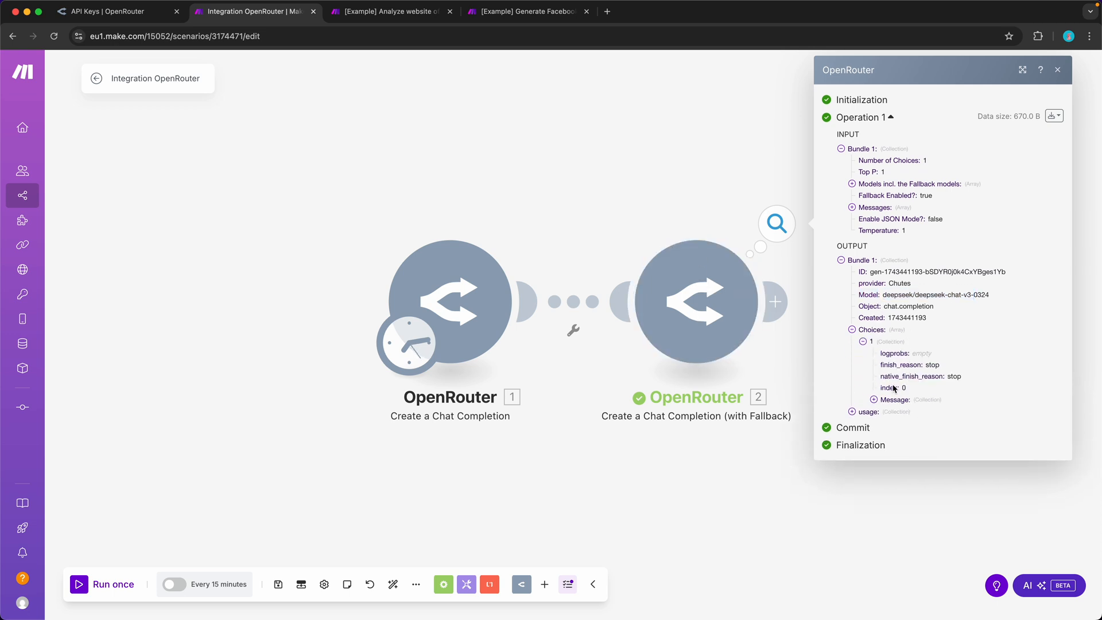
click(873, 399)
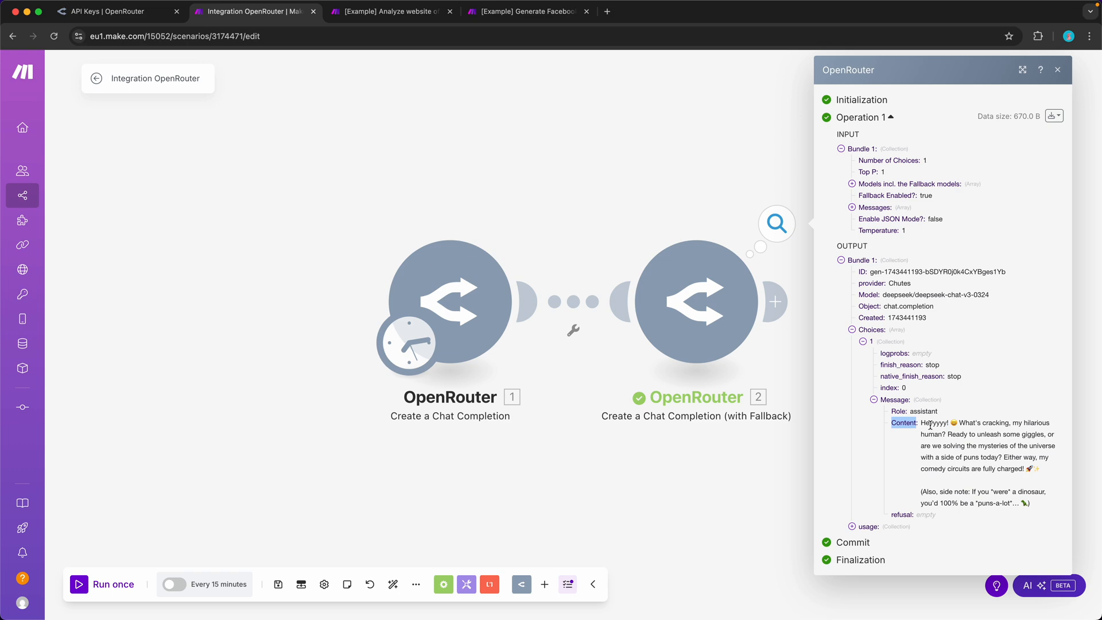
drag(920, 422, 1032, 503)
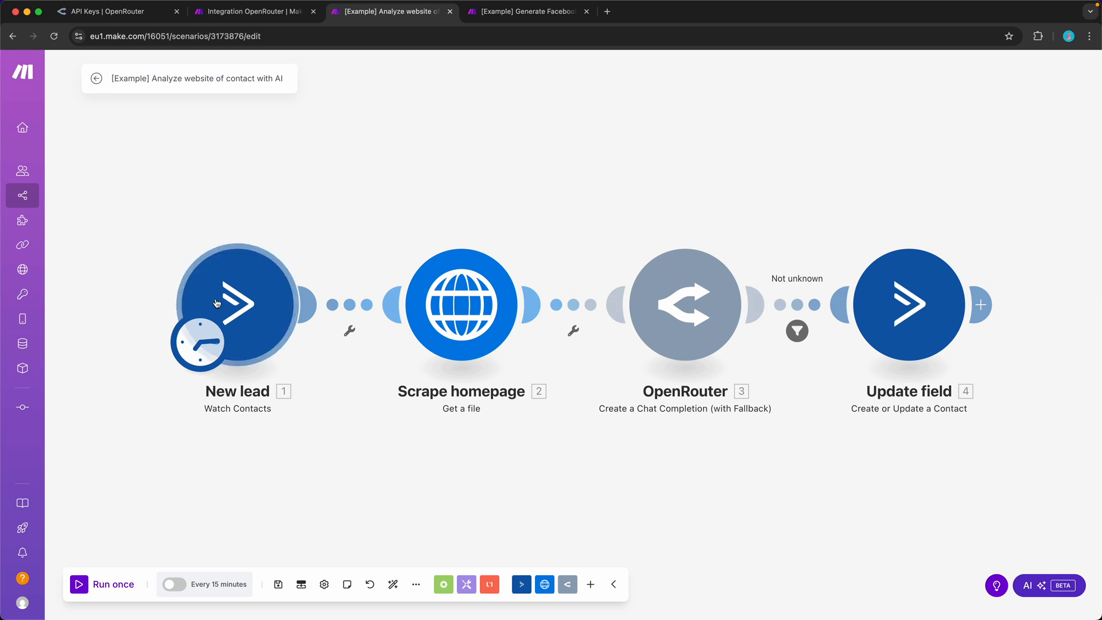
mouse_move(226, 310)
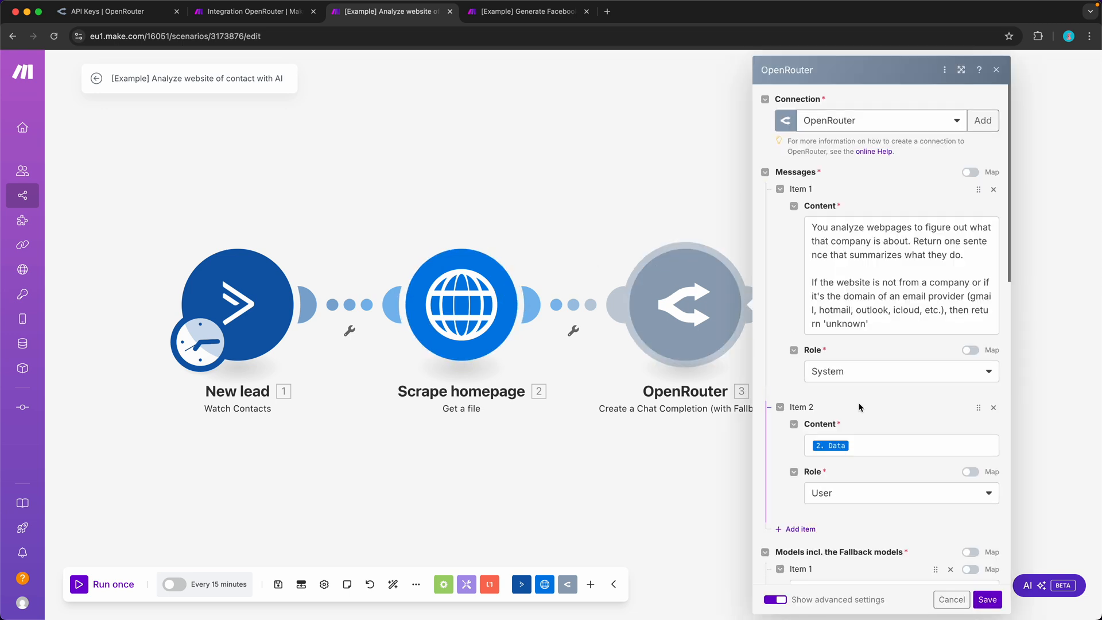
scroll(down, 3)
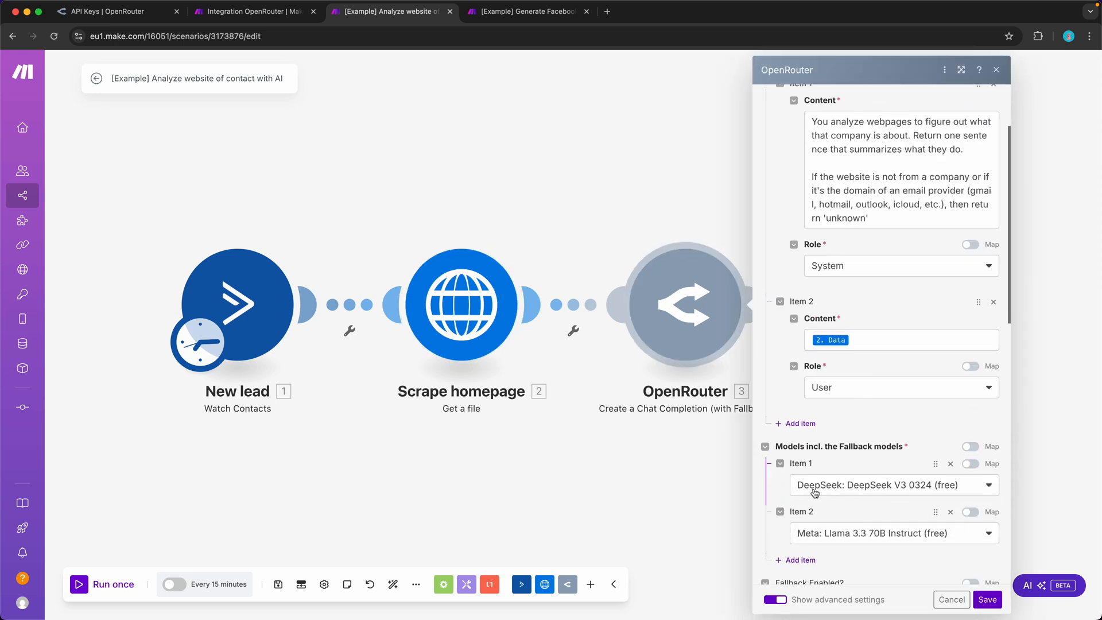
click(987, 600)
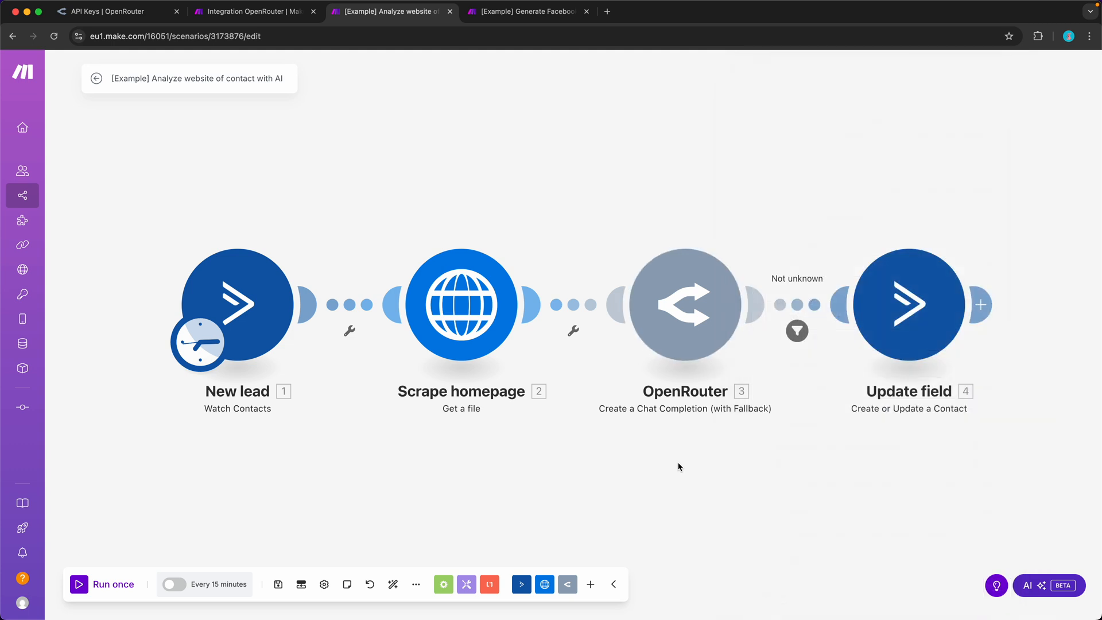
mouse_move(914, 298)
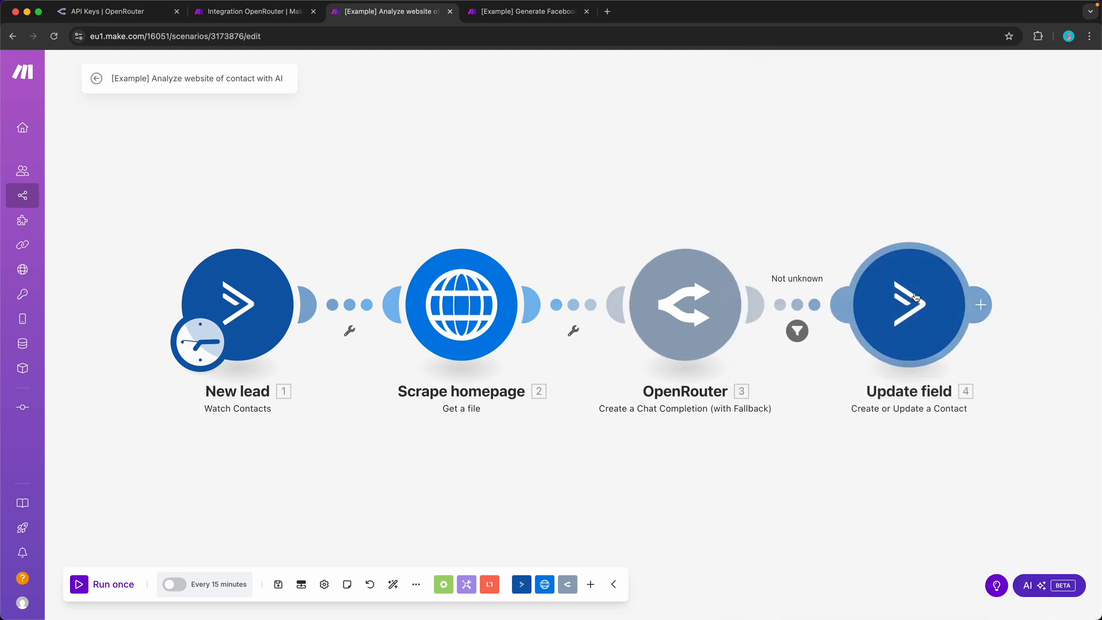
click(102, 584)
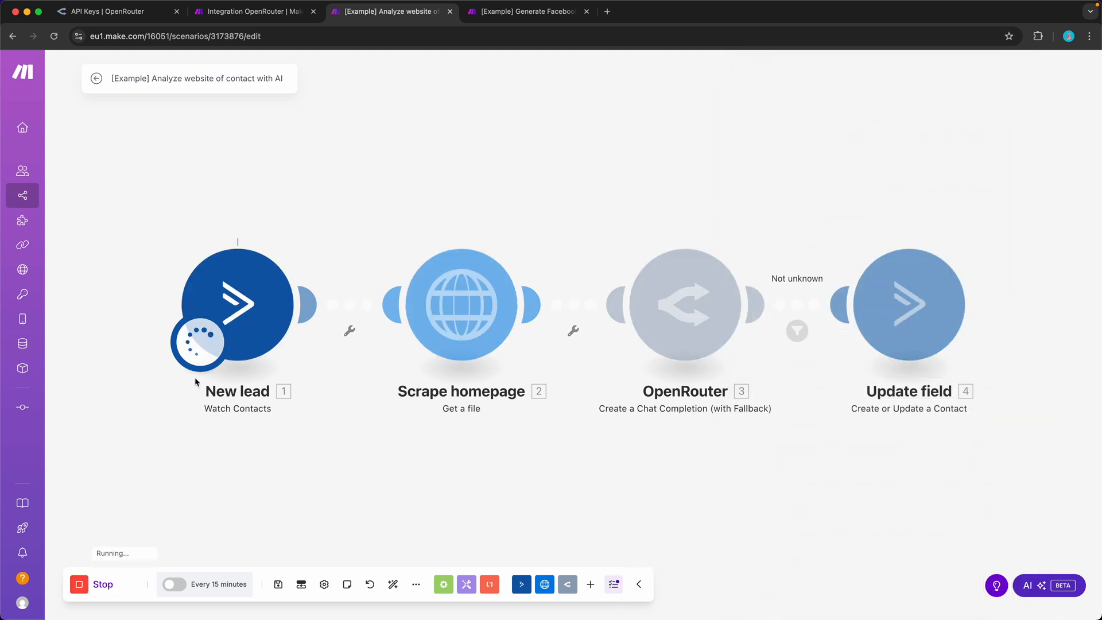
click(238, 303)
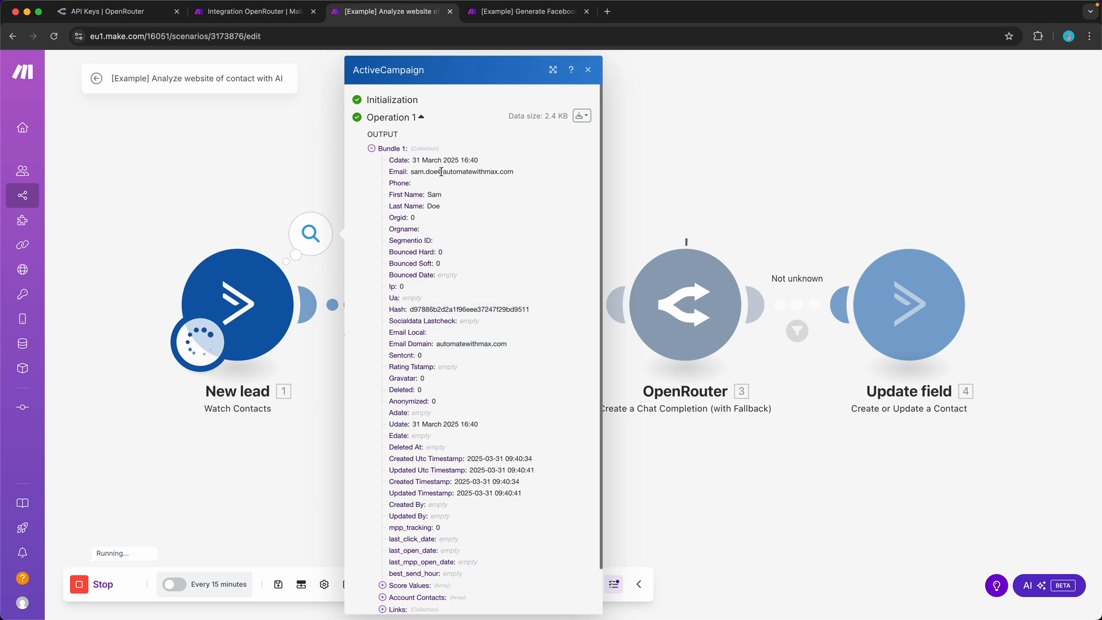
double_click(454, 172)
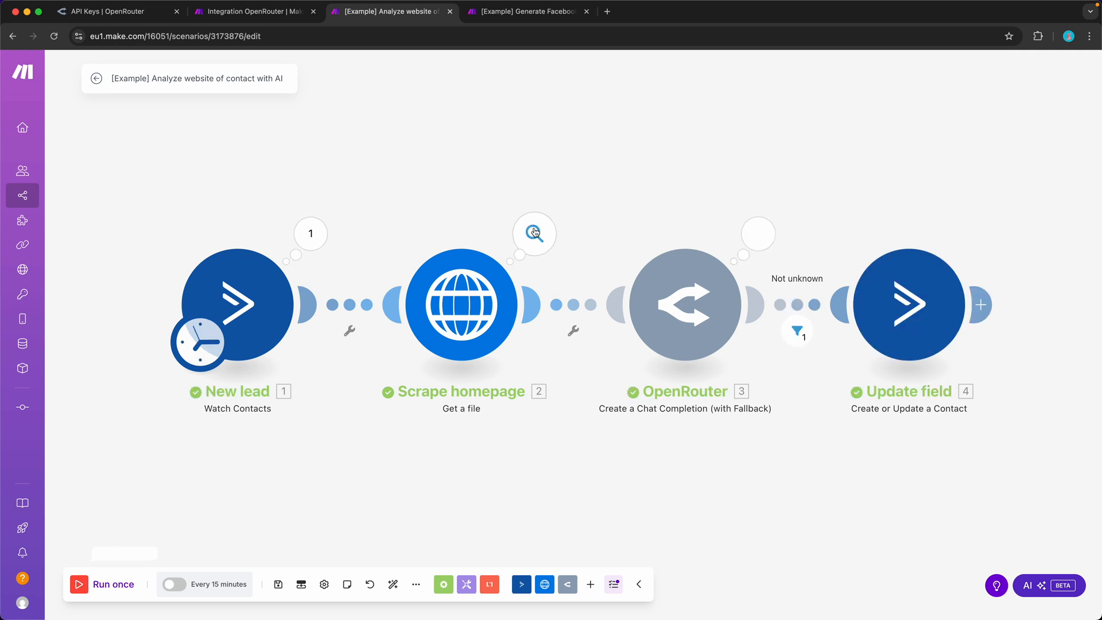
click(460, 304)
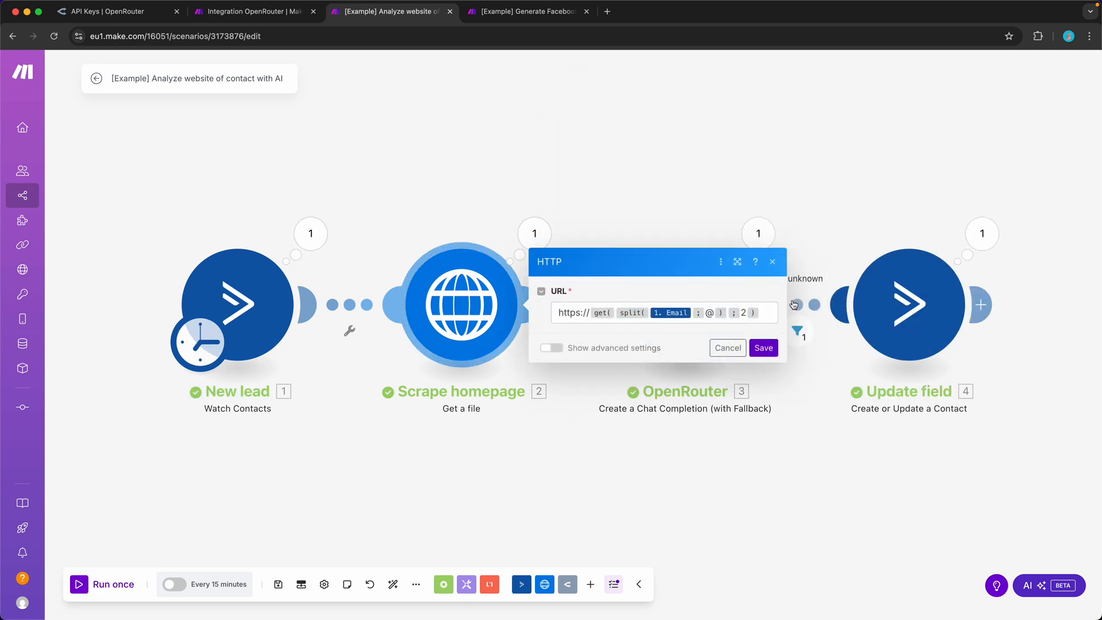
mouse_move(492, 252)
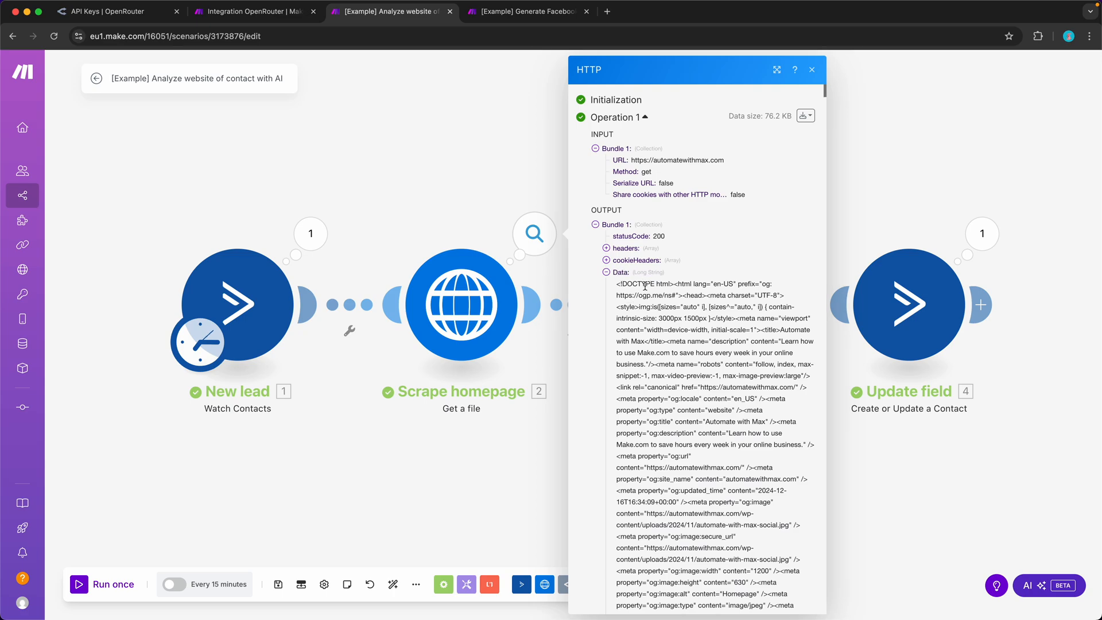
scroll(down, 3)
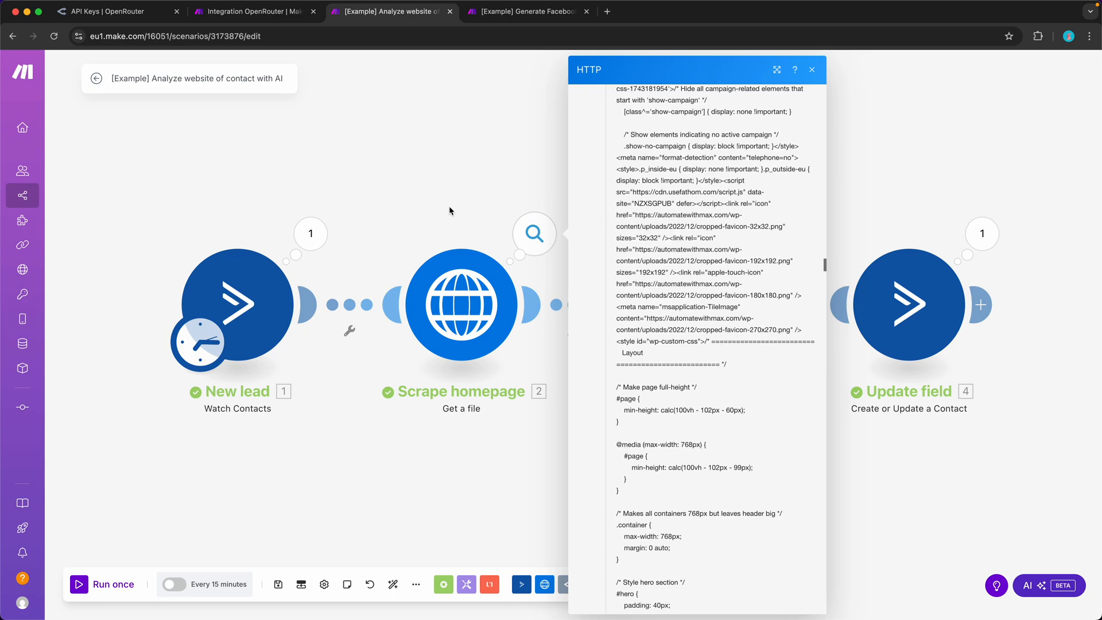
click(812, 69)
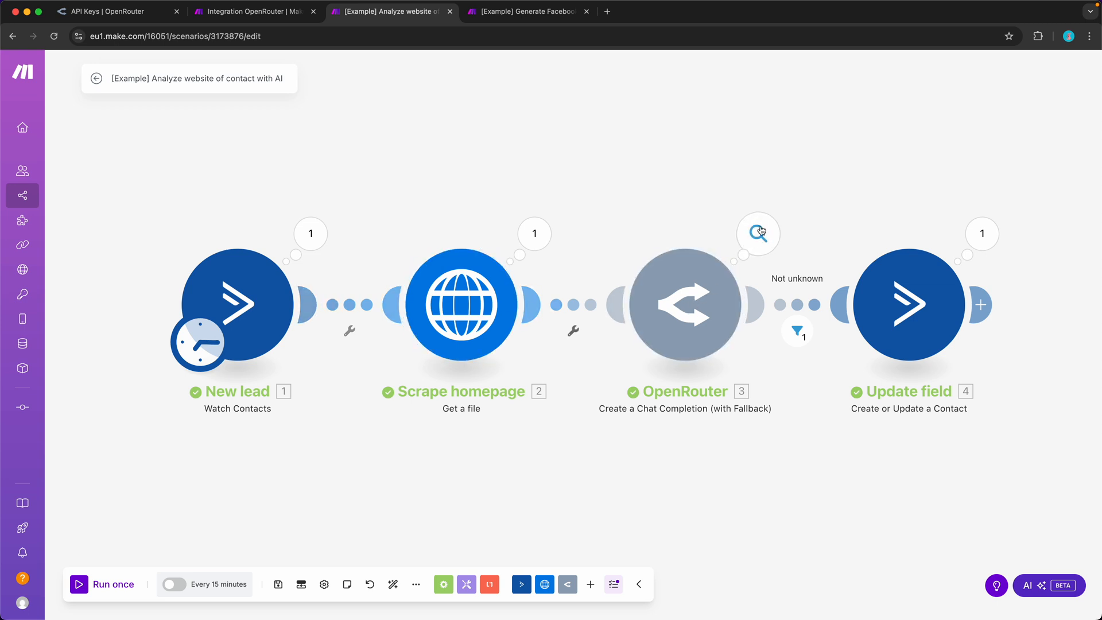
Read the OpenRouter summary output and the contact's Business Summary custom field.
click(758, 233)
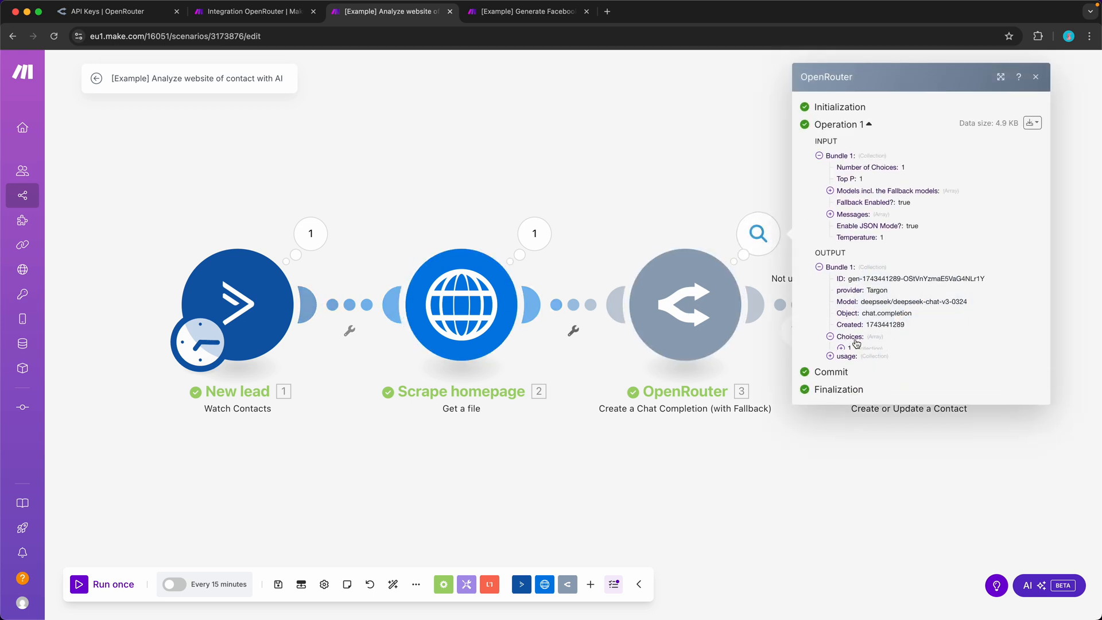
click(830, 336)
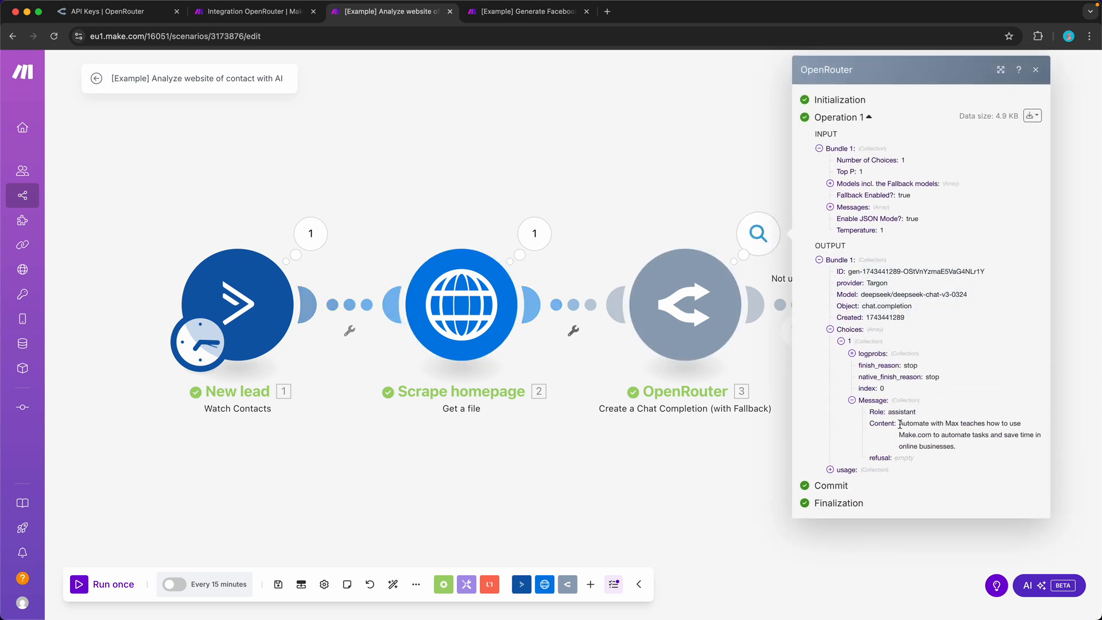
double_click(913, 423)
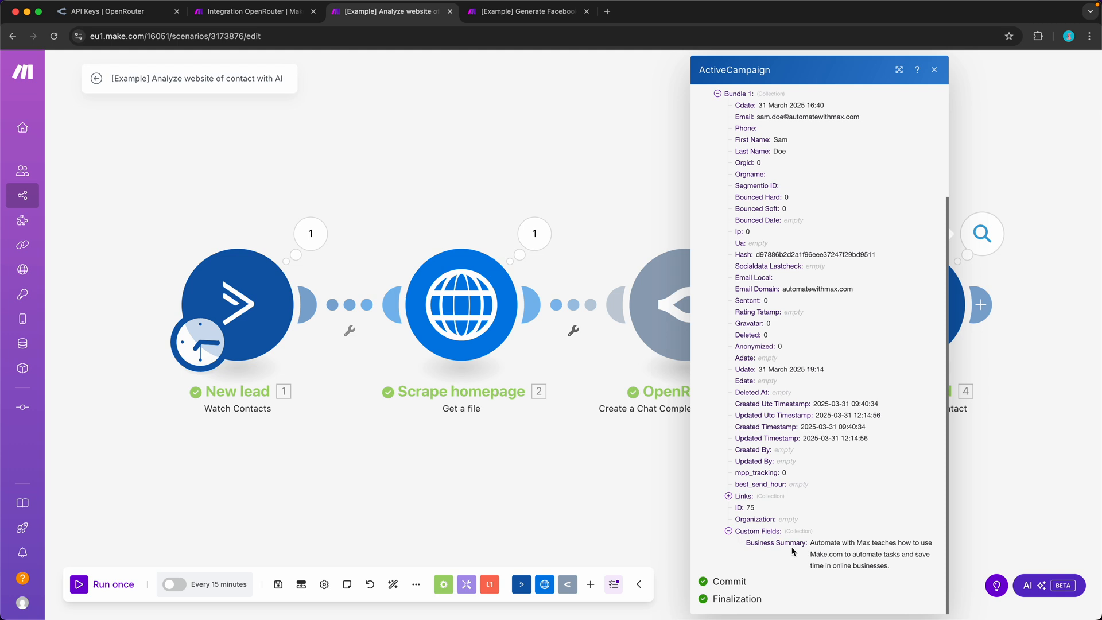
double_click(776, 542)
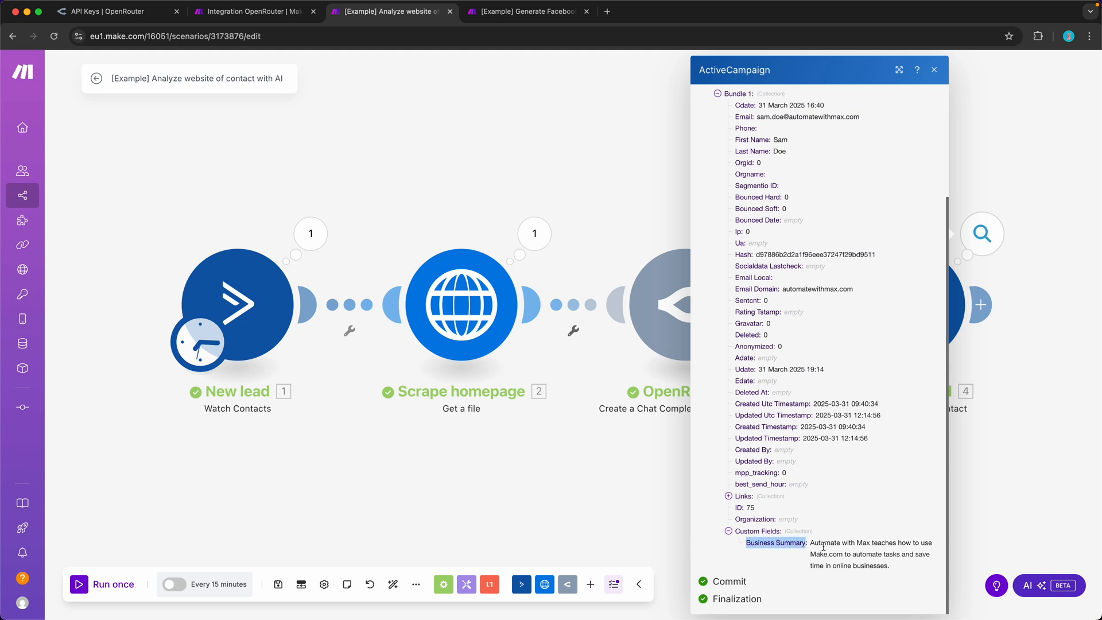
click(523, 12)
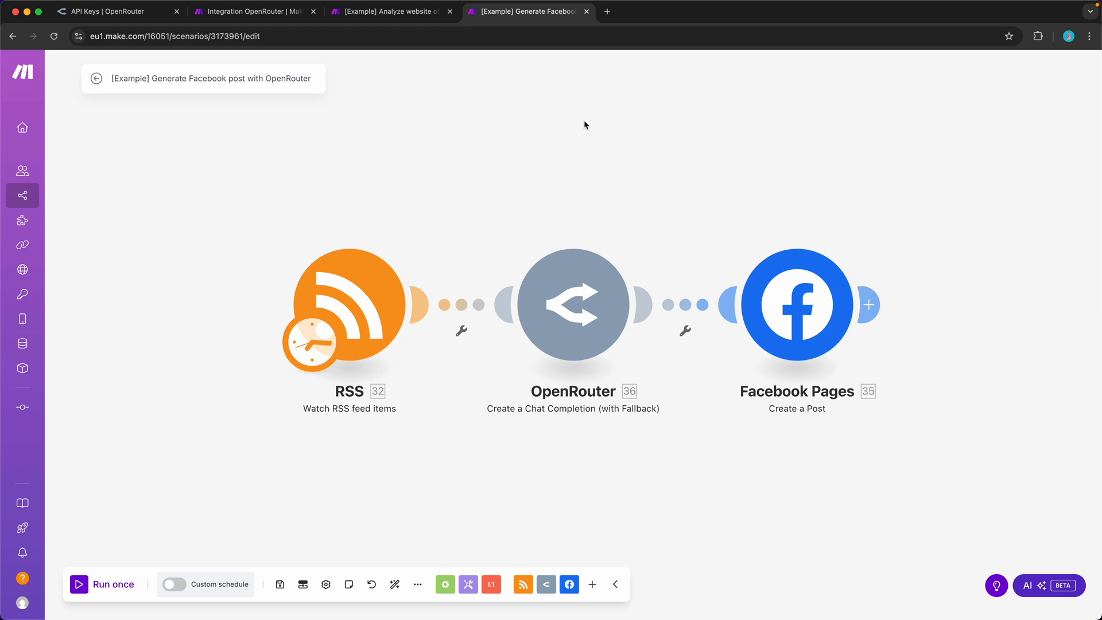
mouse_move(323, 154)
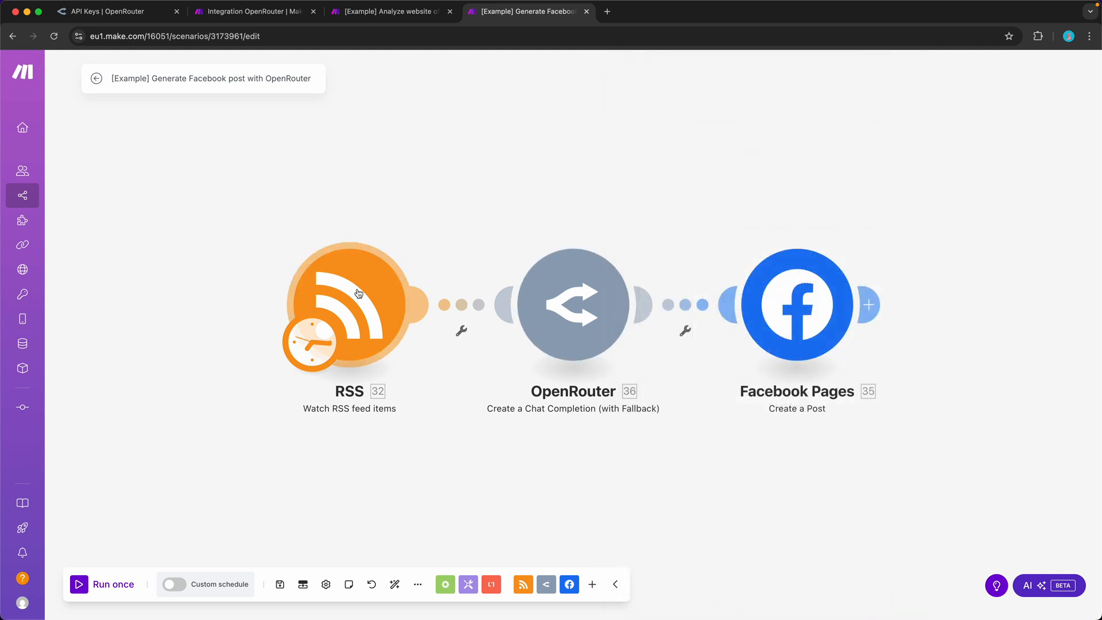
Inspect the RSS video feed, OpenRouter post prompt with DeepSeek fallbacks, and Facebook Pages post settings.
click(350, 305)
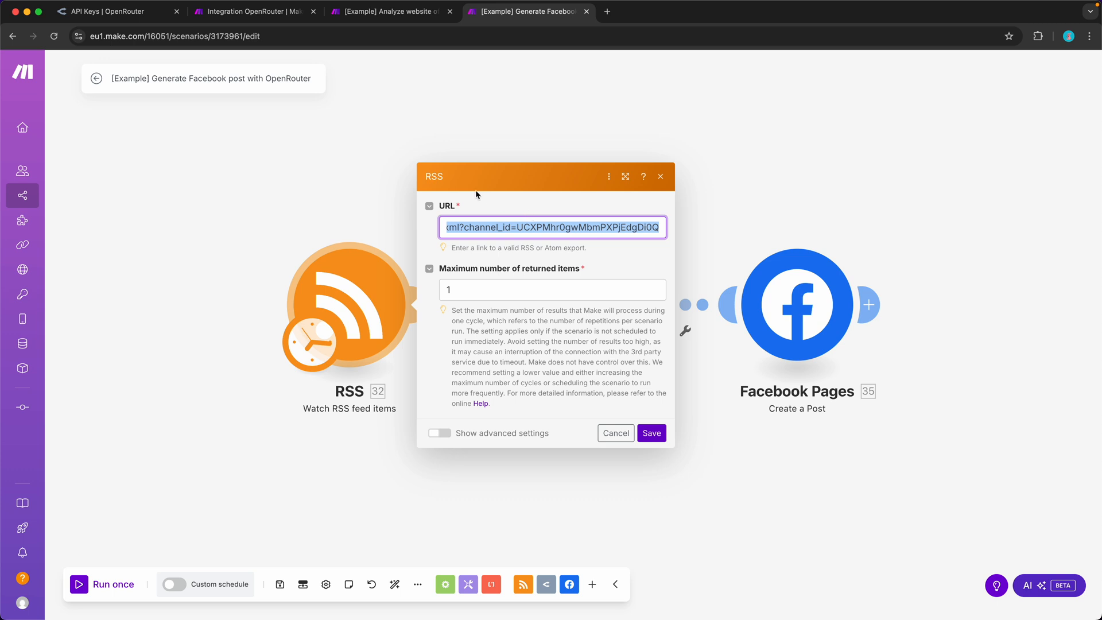
mouse_move(413, 150)
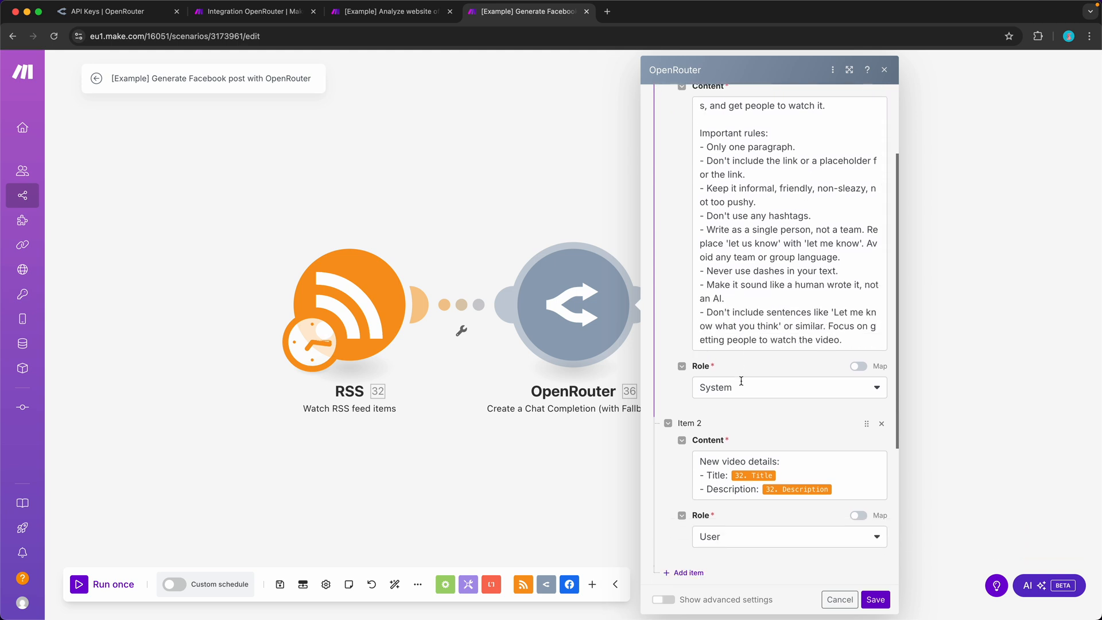
scroll(down, 3)
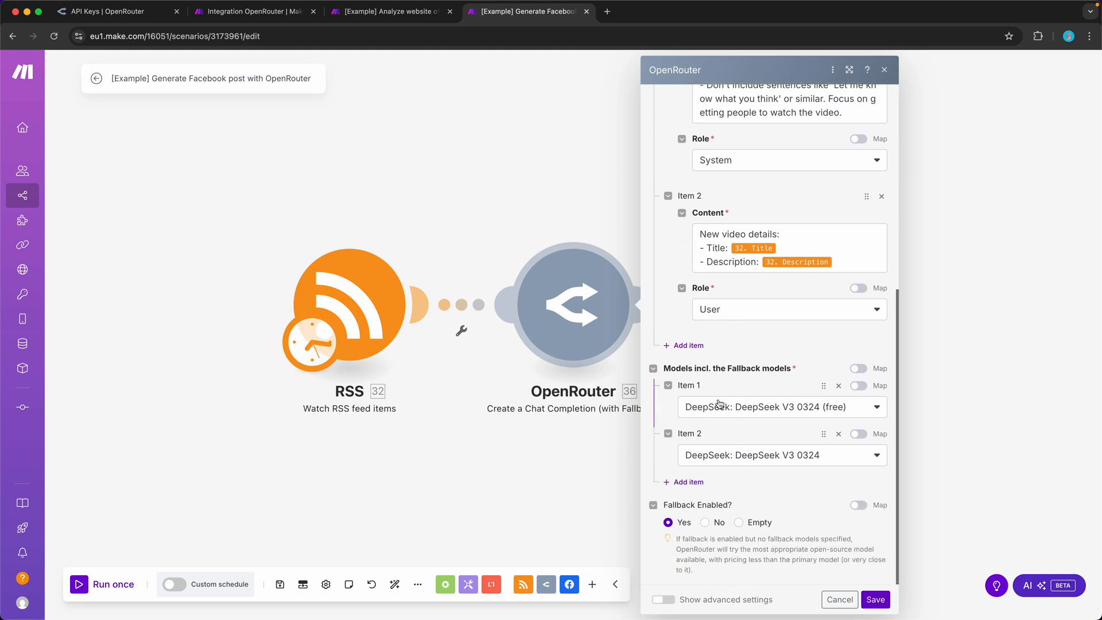
mouse_move(837, 411)
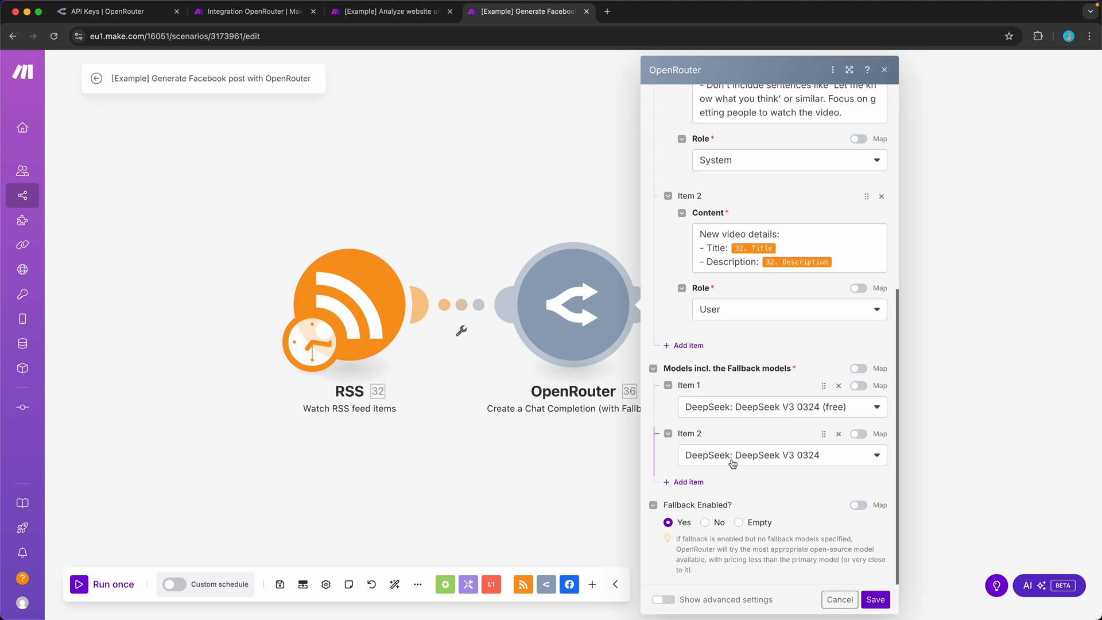
click(874, 599)
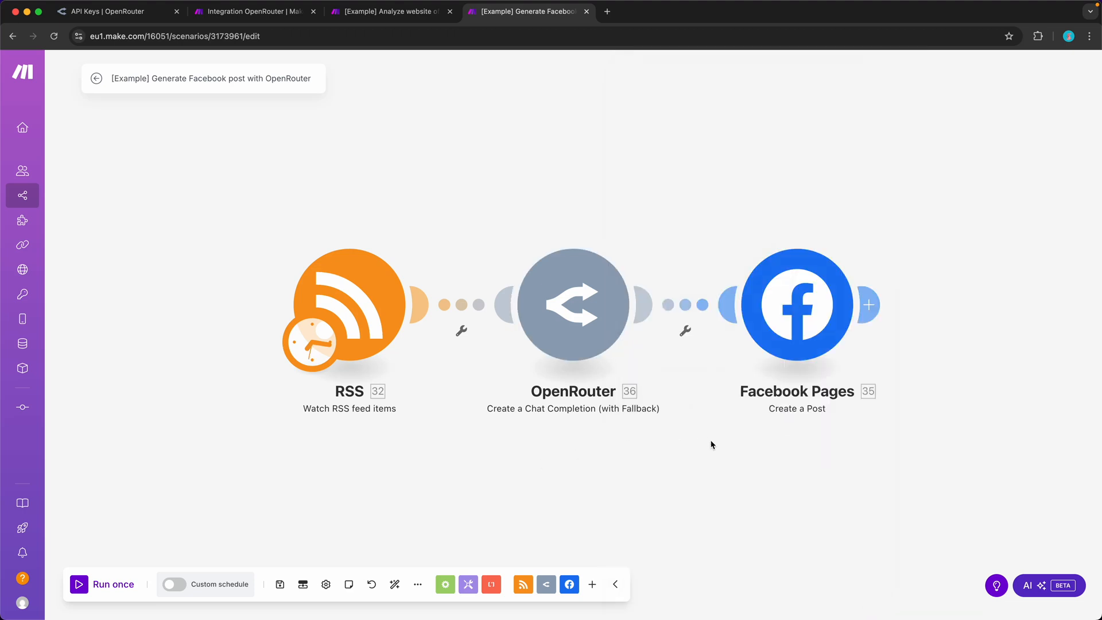
click(796, 304)
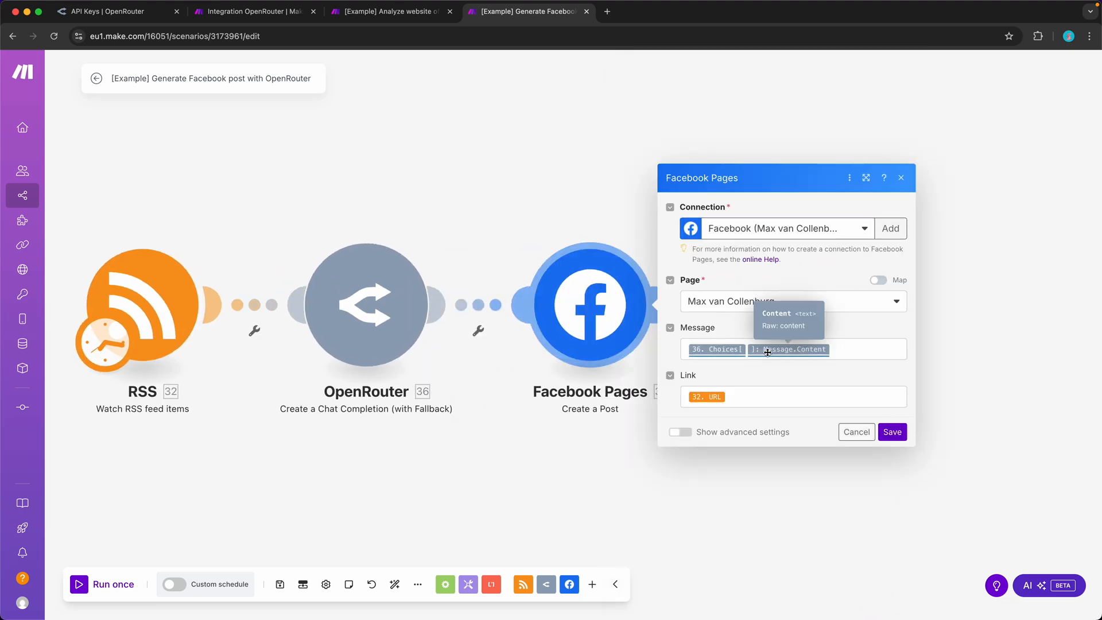
click(892, 432)
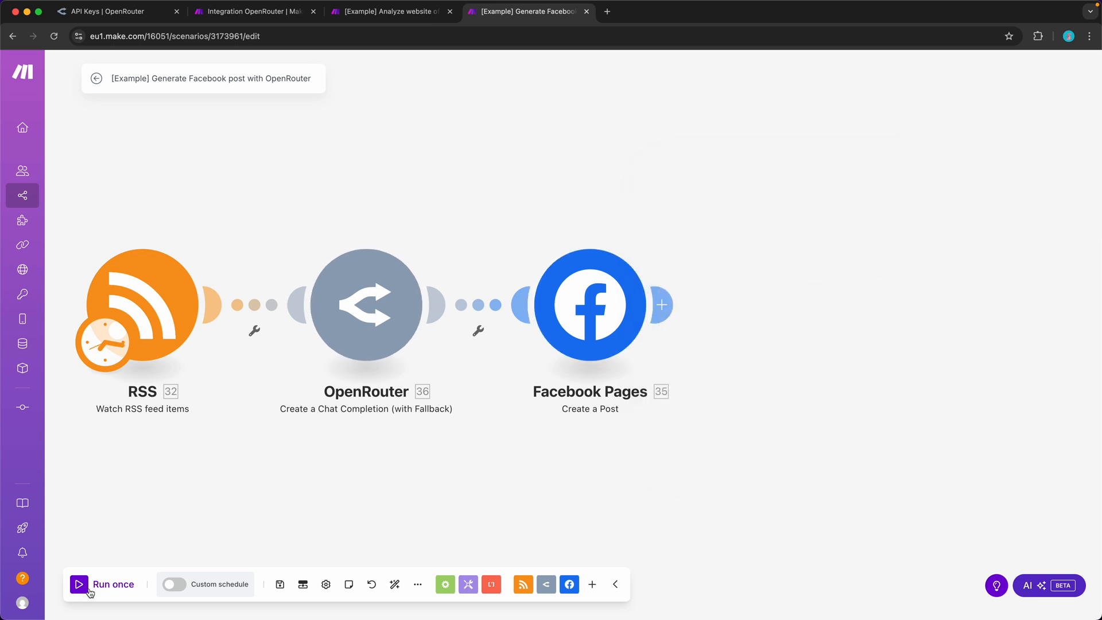
Run the scenario once and review the video title, DeepSeek-written post and published Facebook post.
click(105, 584)
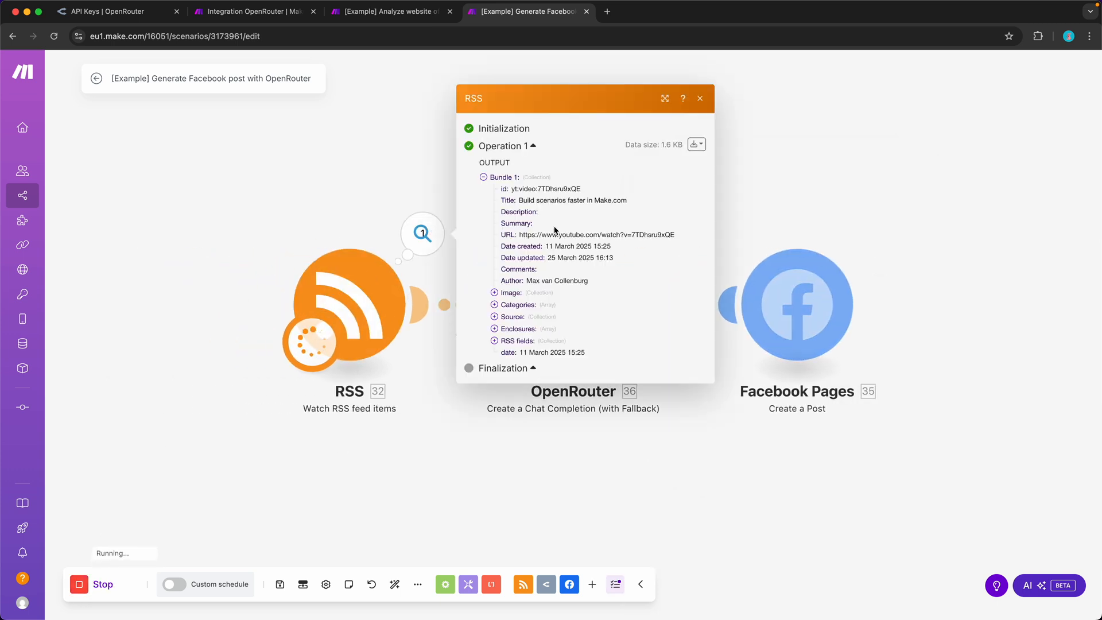
double_click(572, 201)
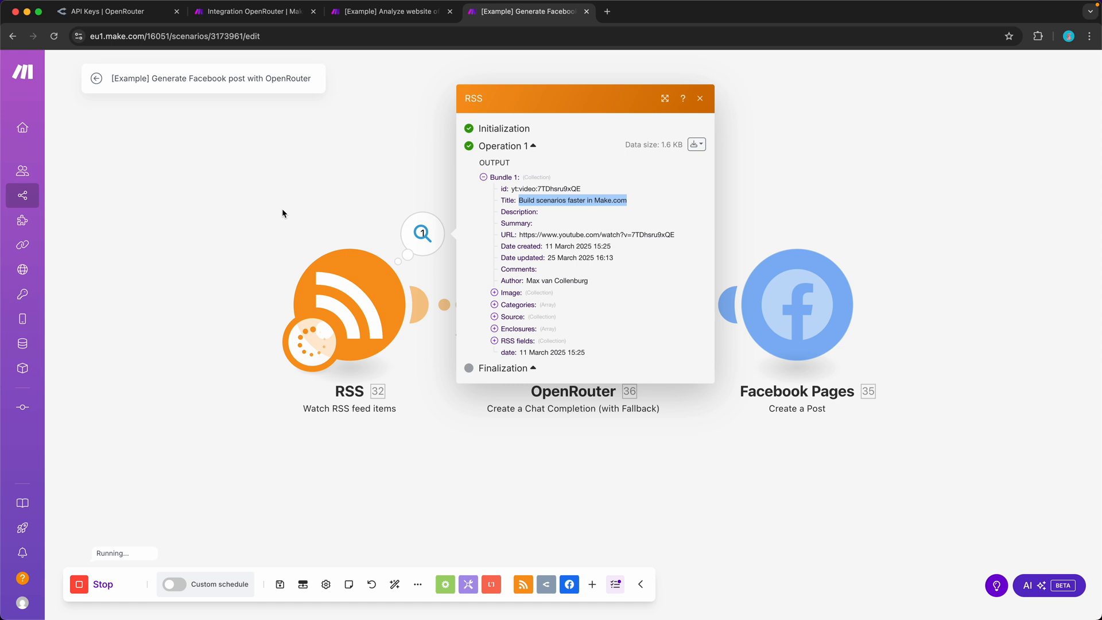
click(645, 232)
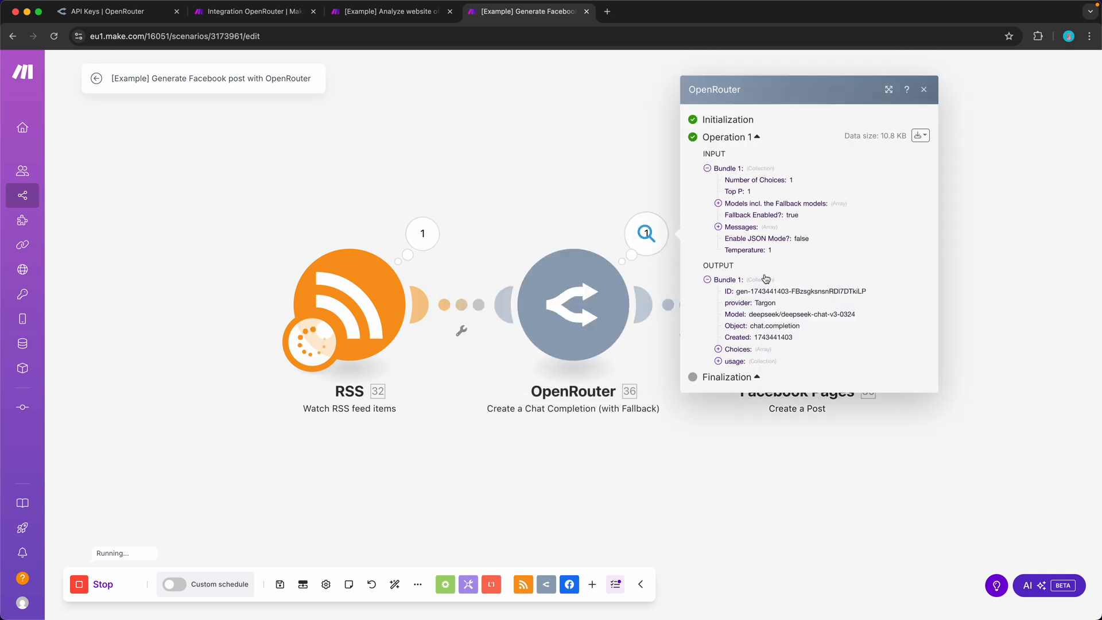
click(718, 349)
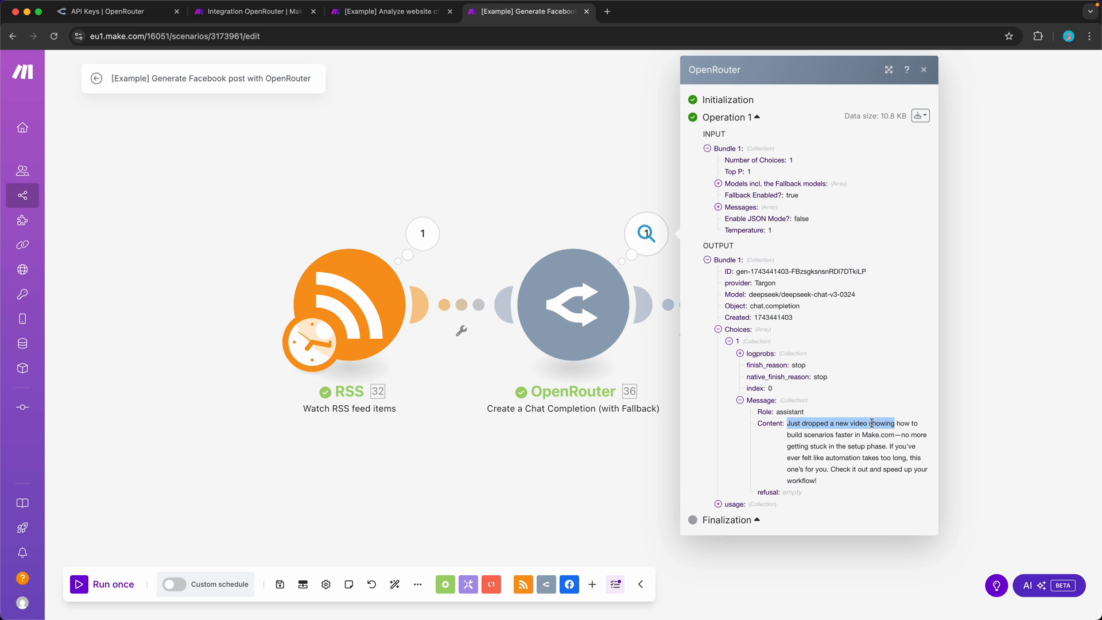
drag(847, 423, 896, 434)
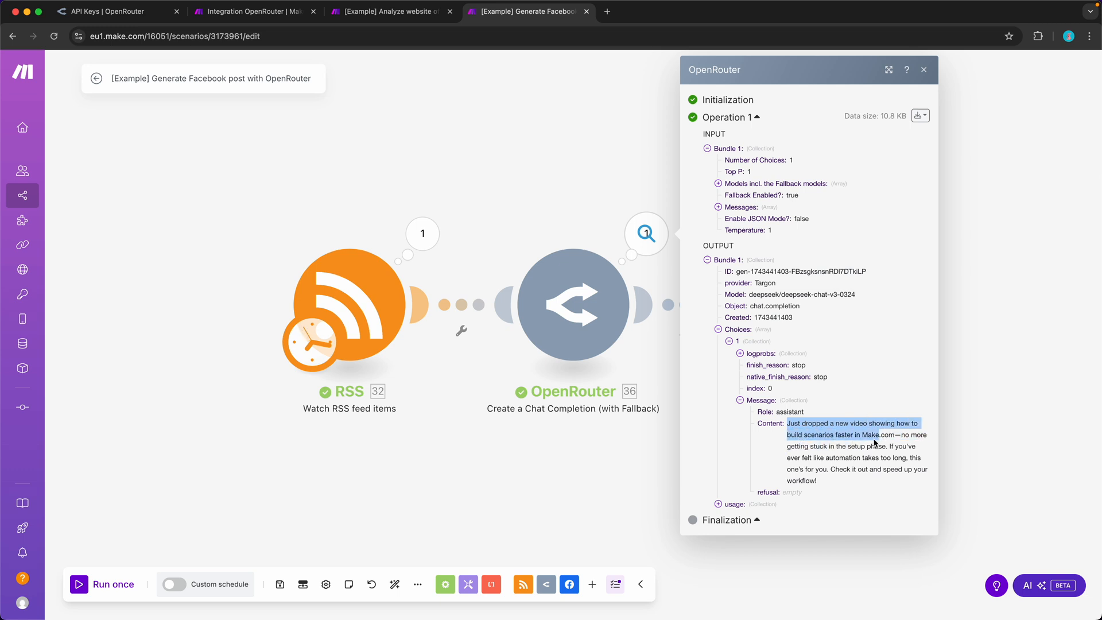
click(923, 69)
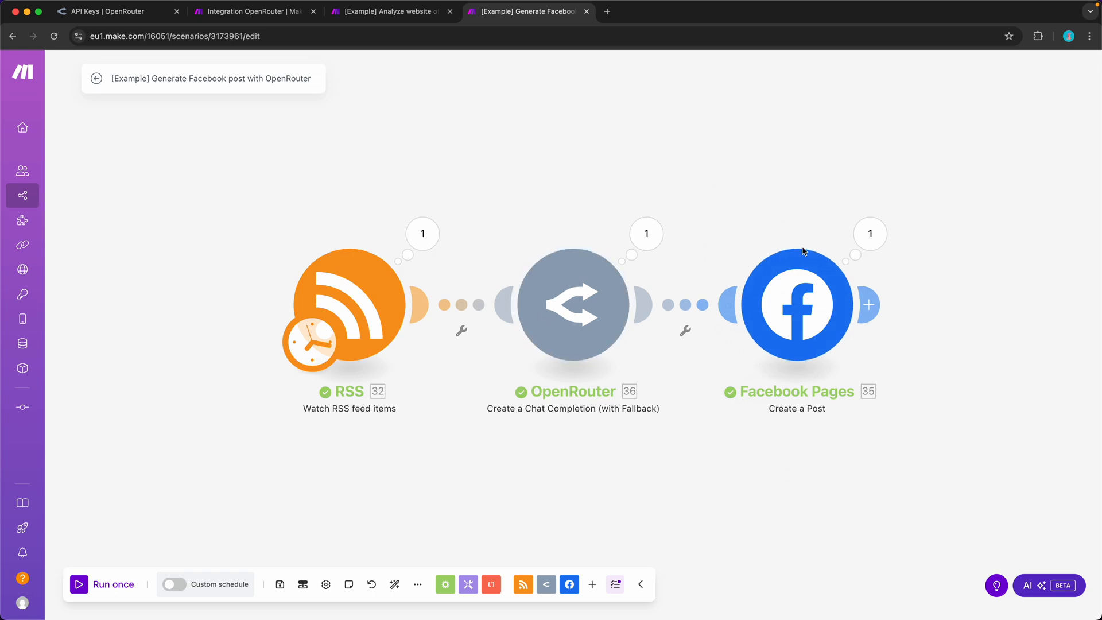
click(797, 304)
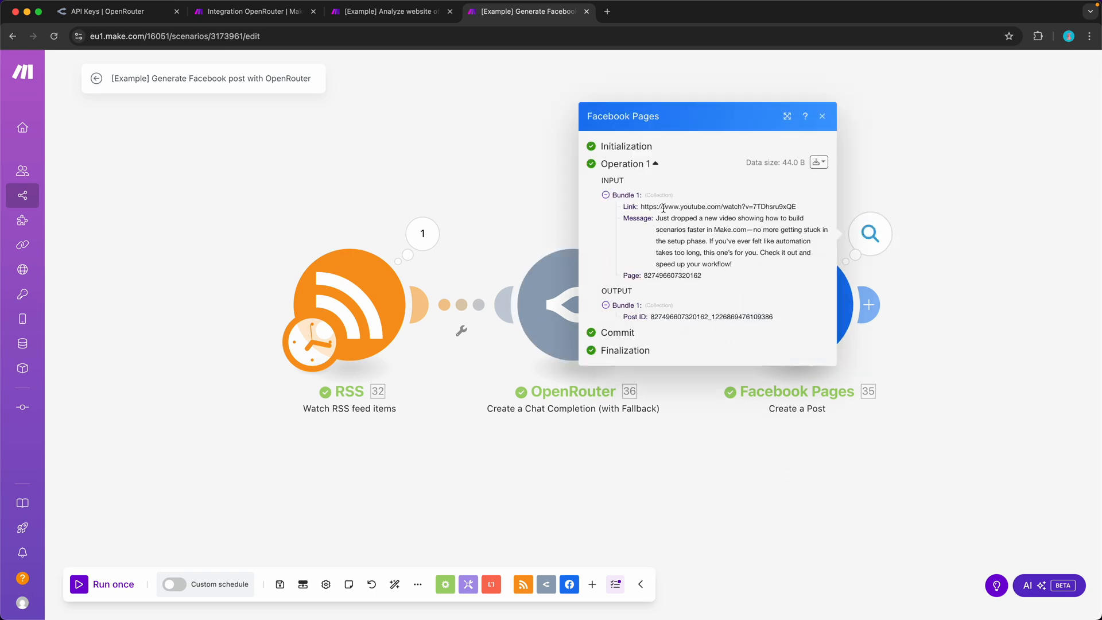